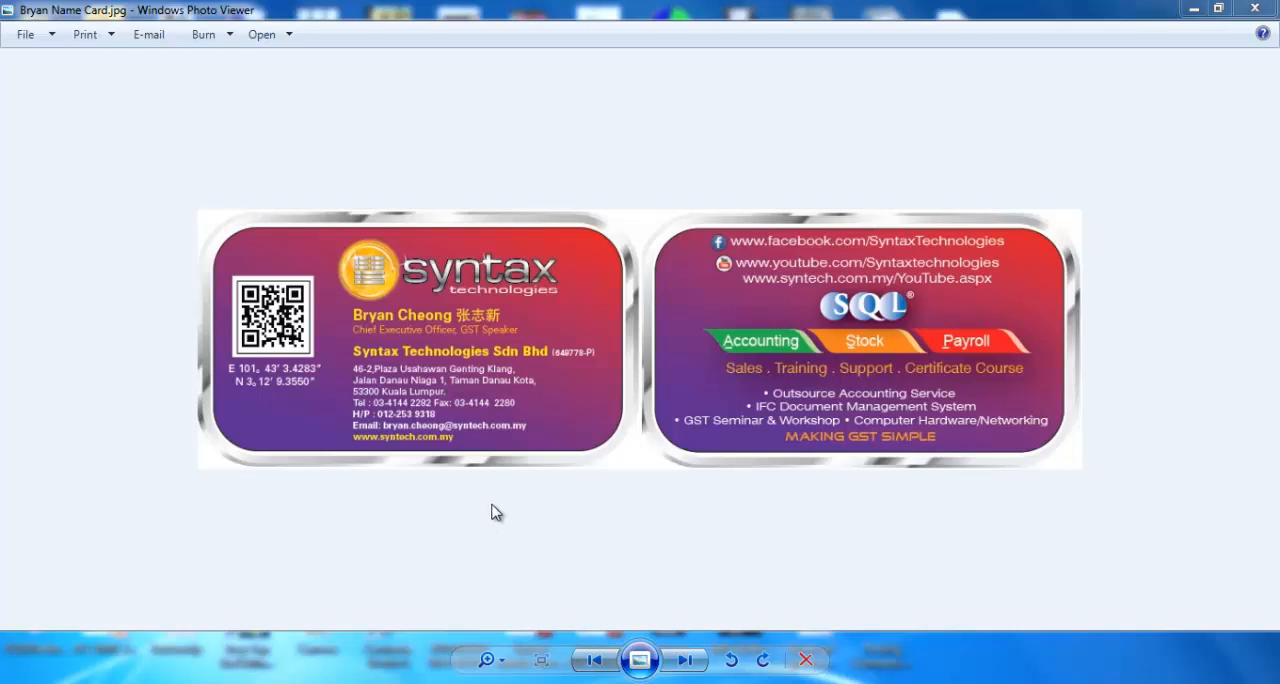
mouse_move(519, 464)
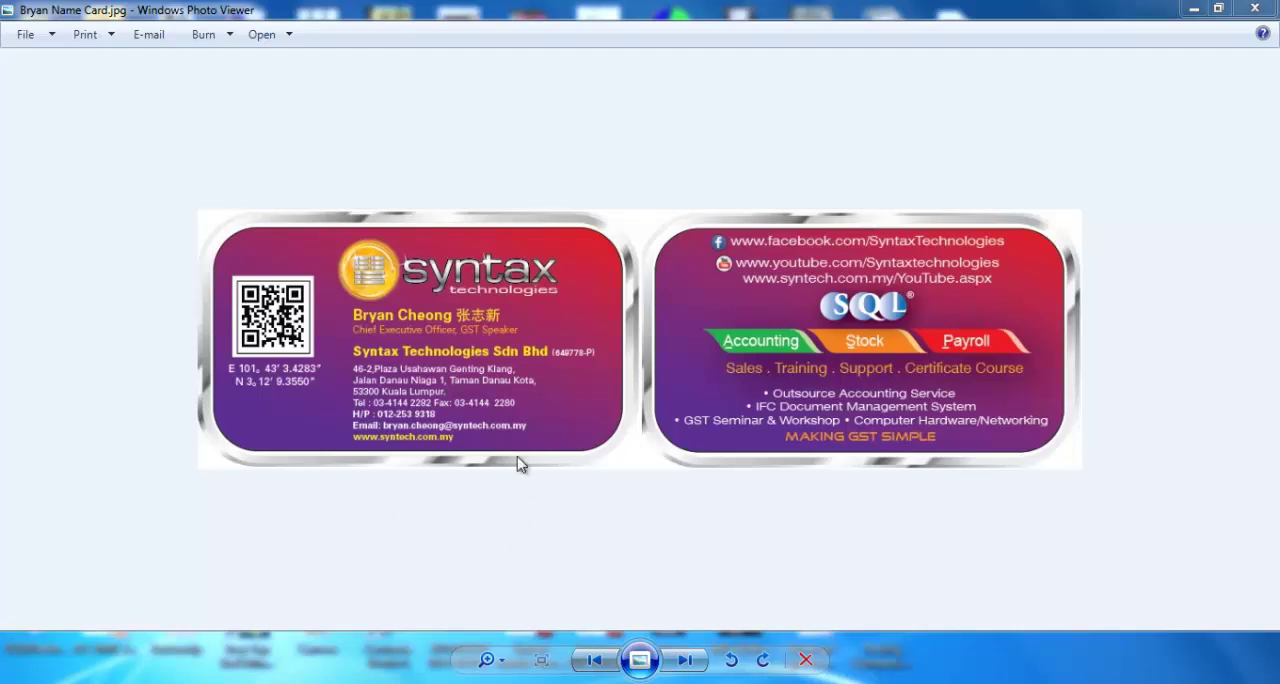
mouse_move(478, 502)
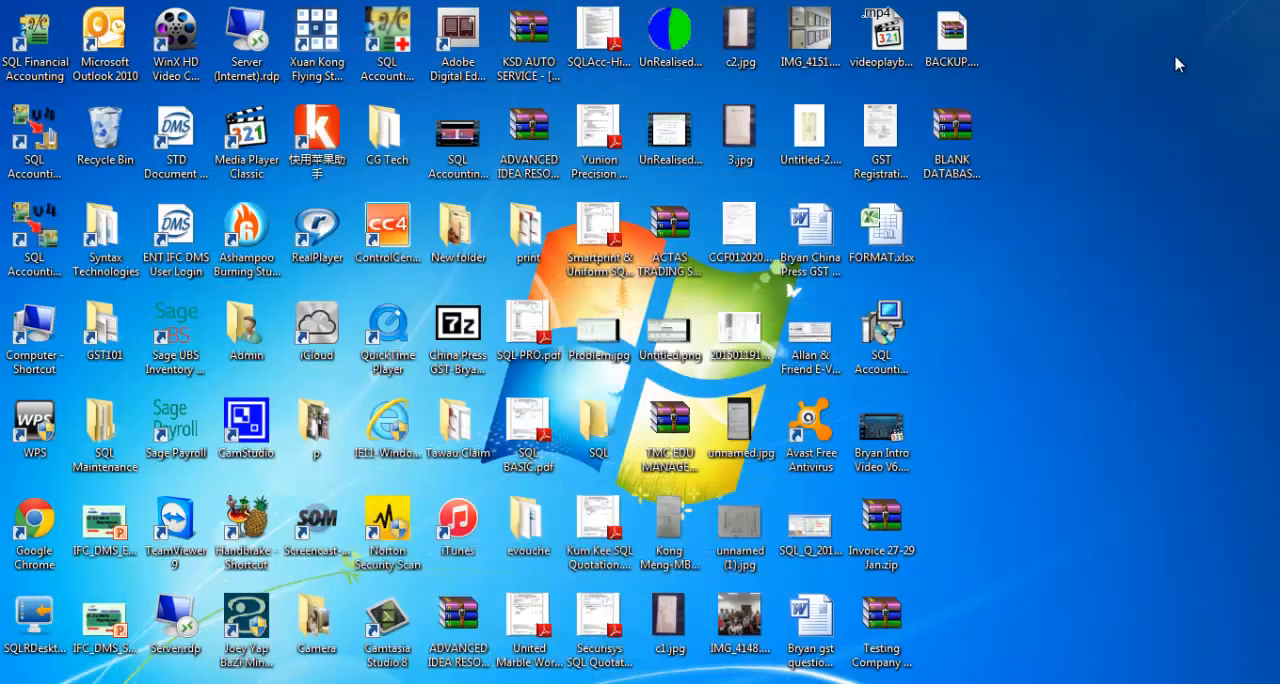
mouse_move(1157, 137)
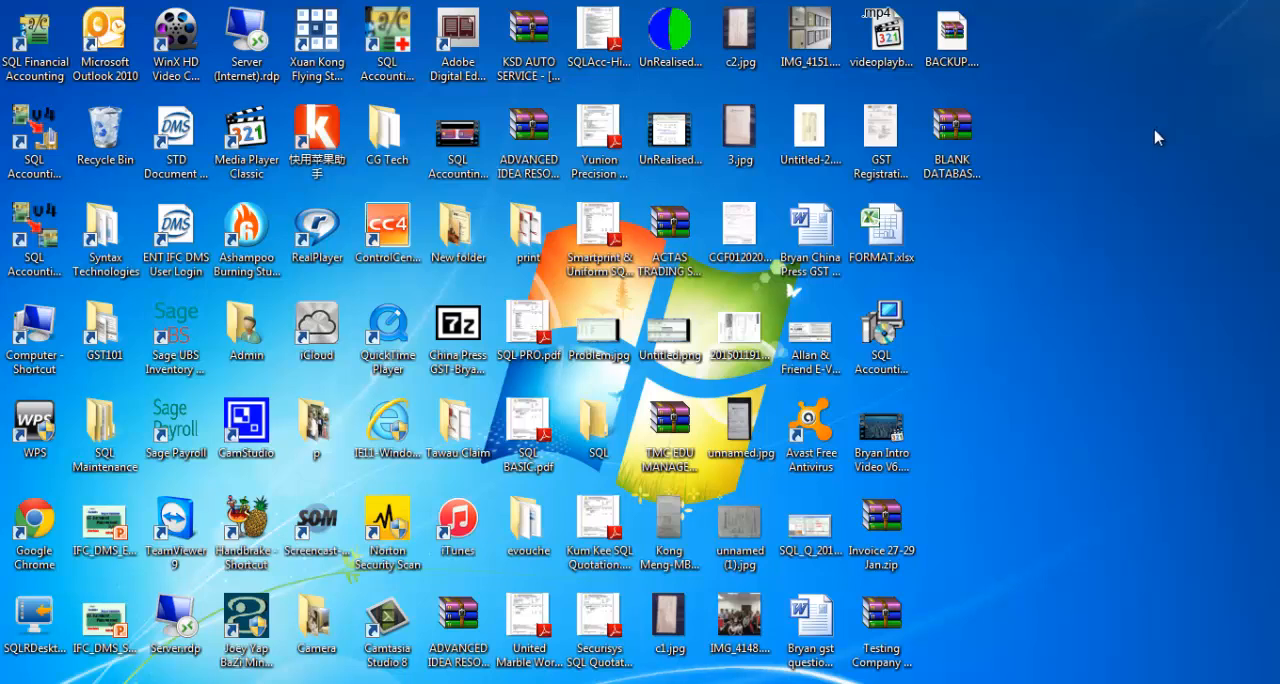
Step: Open BACKUP.ACC from the desktop with WinRAR via Open with..
left_click(951, 37)
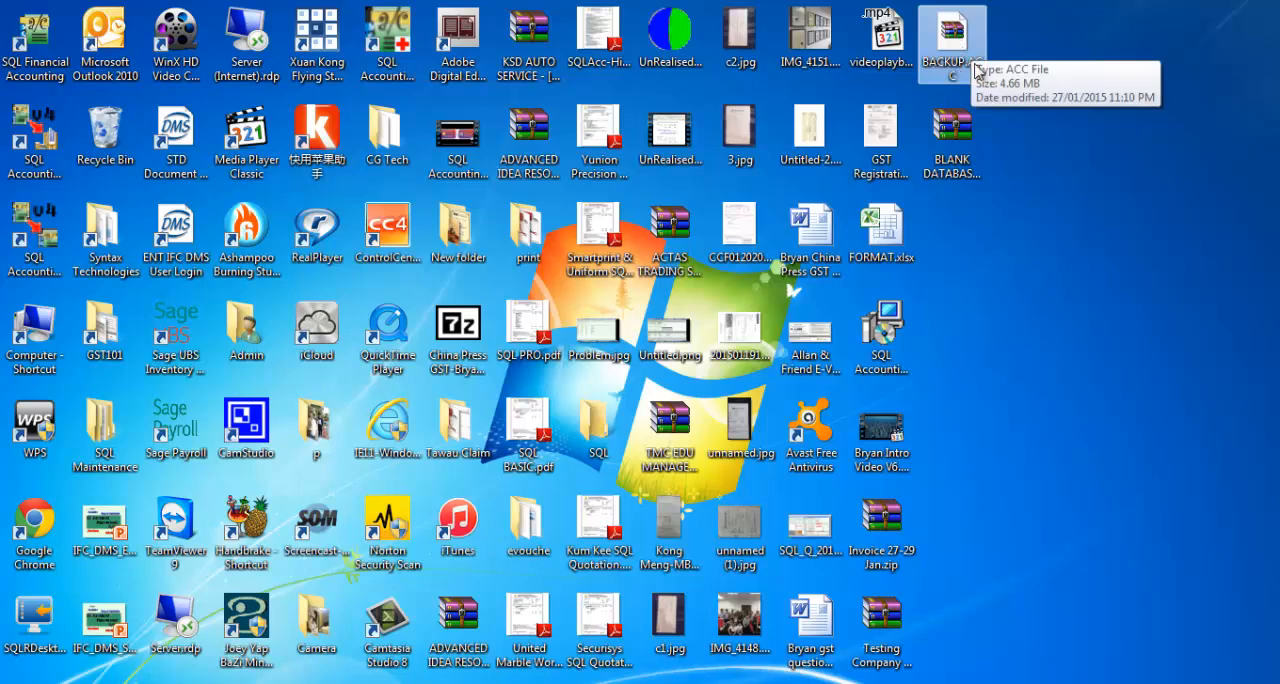
mouse_move(1013, 152)
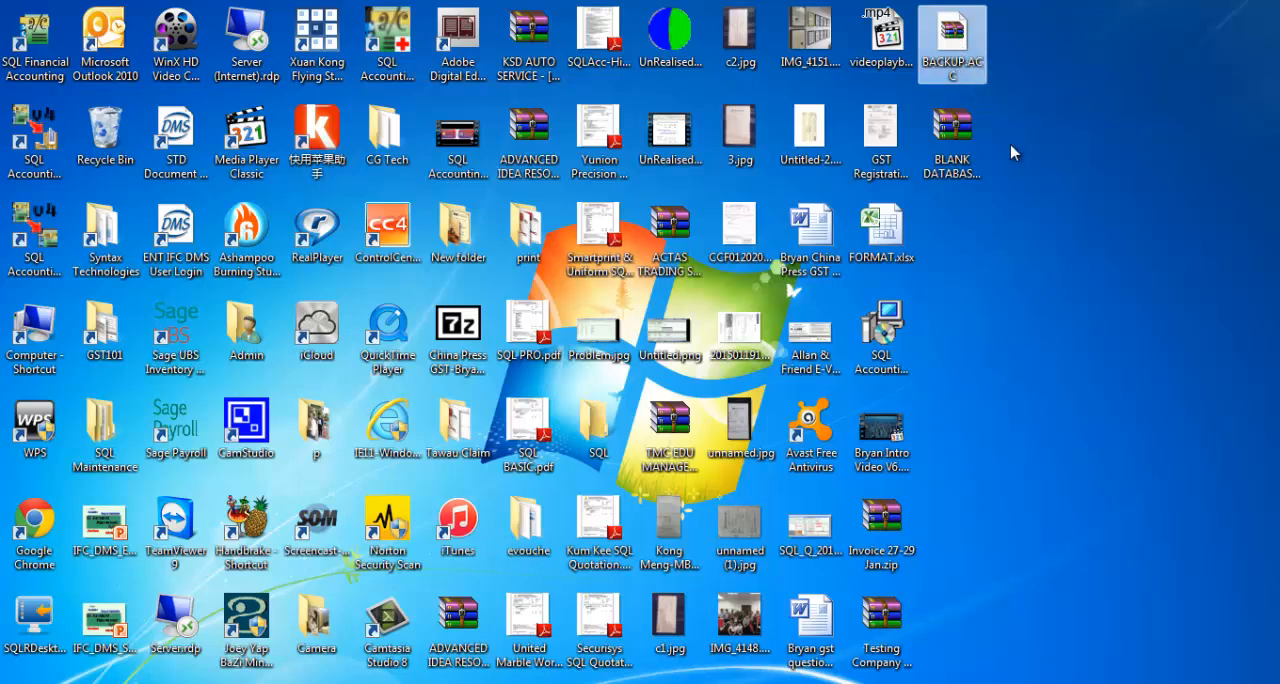
right_click(951, 45)
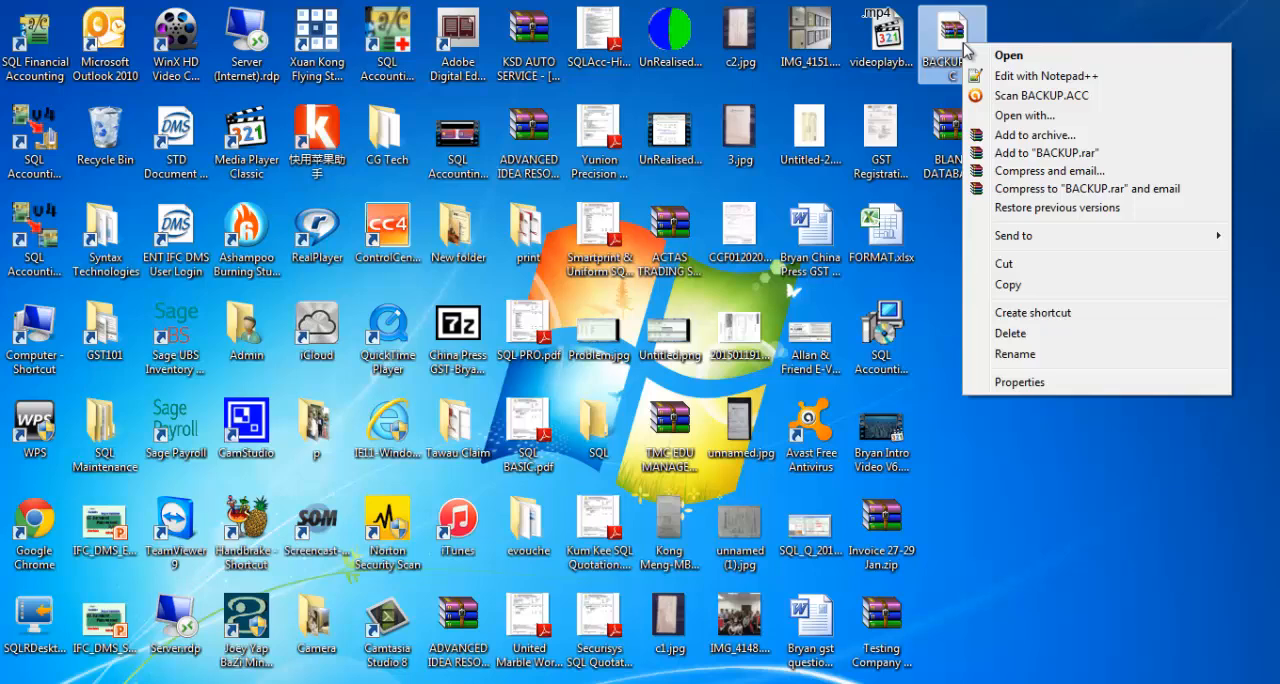
mouse_move(983, 78)
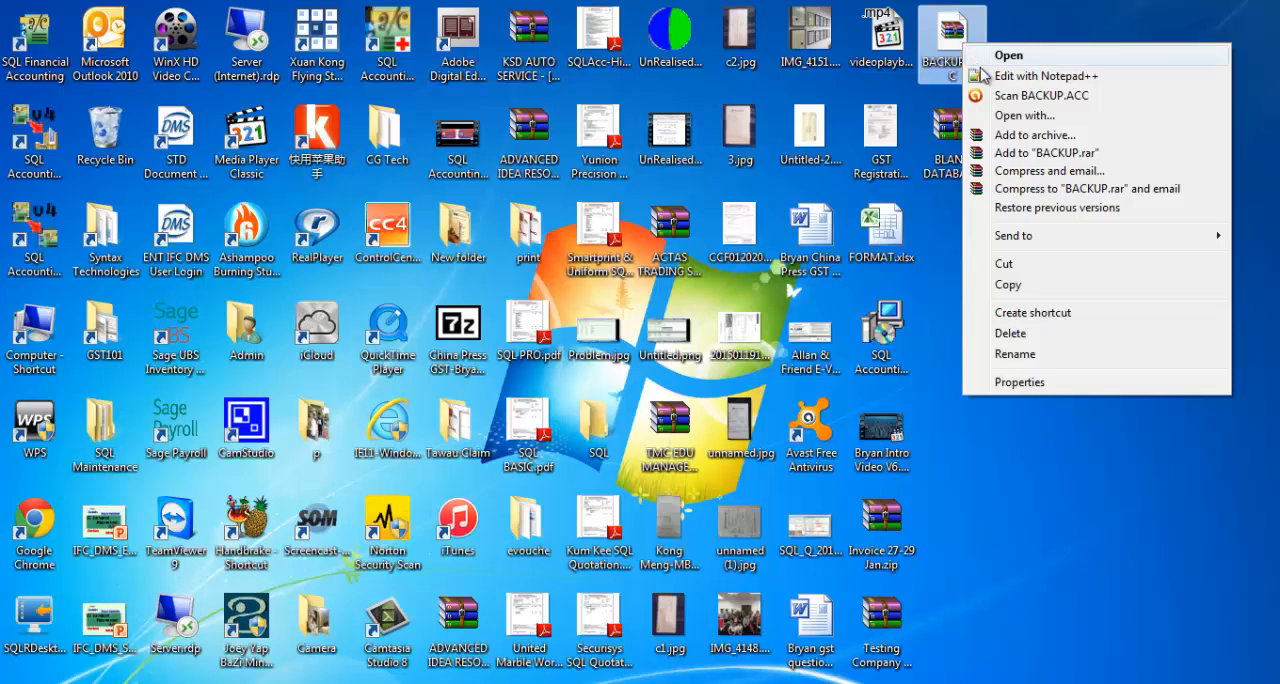
left_click(1030, 114)
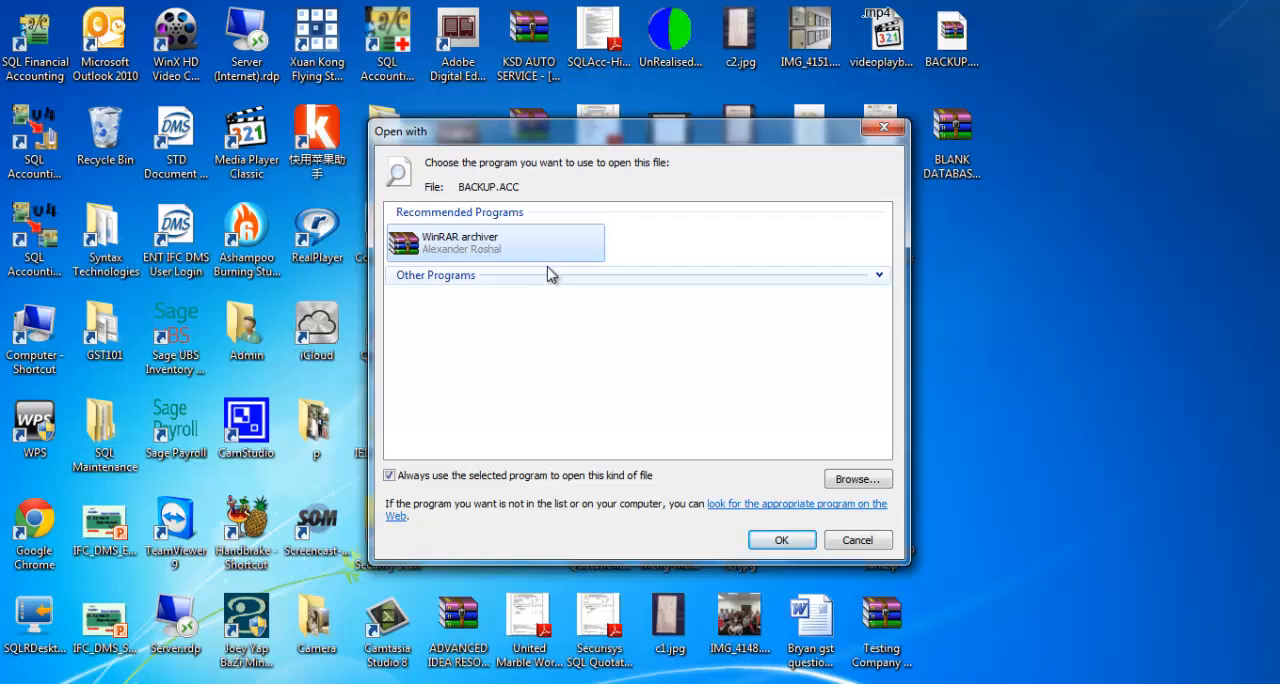
mouse_move(547, 278)
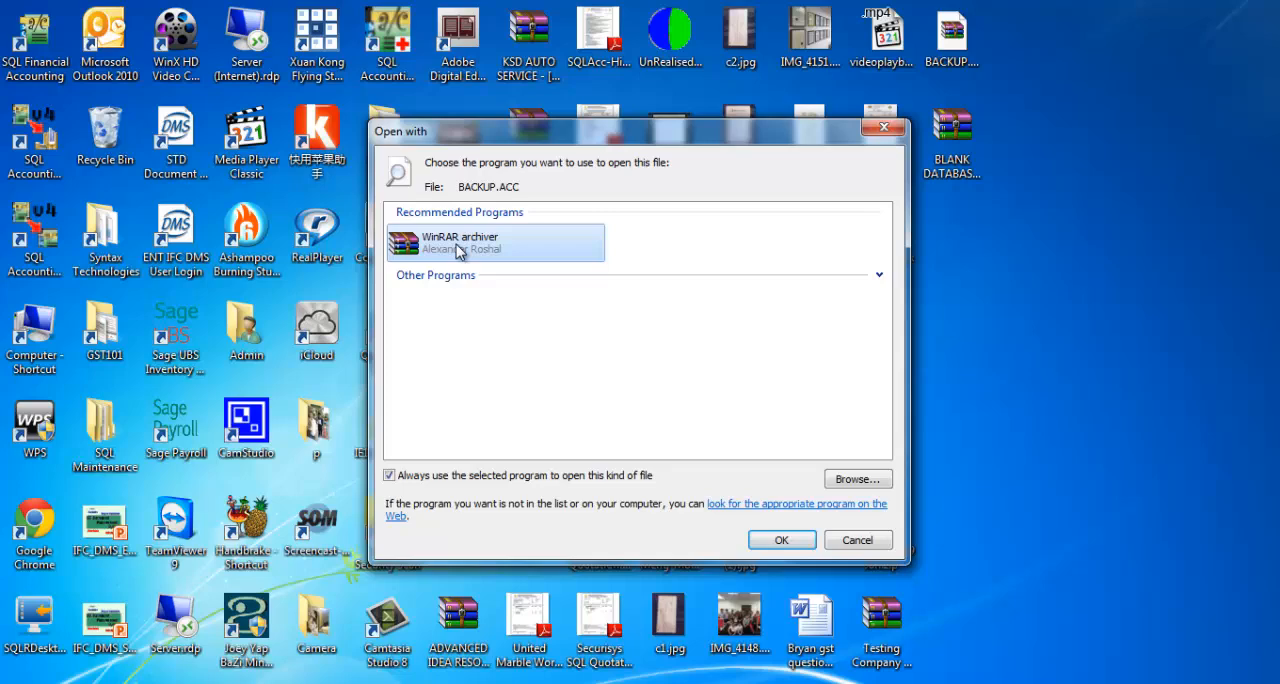
left_click(781, 539)
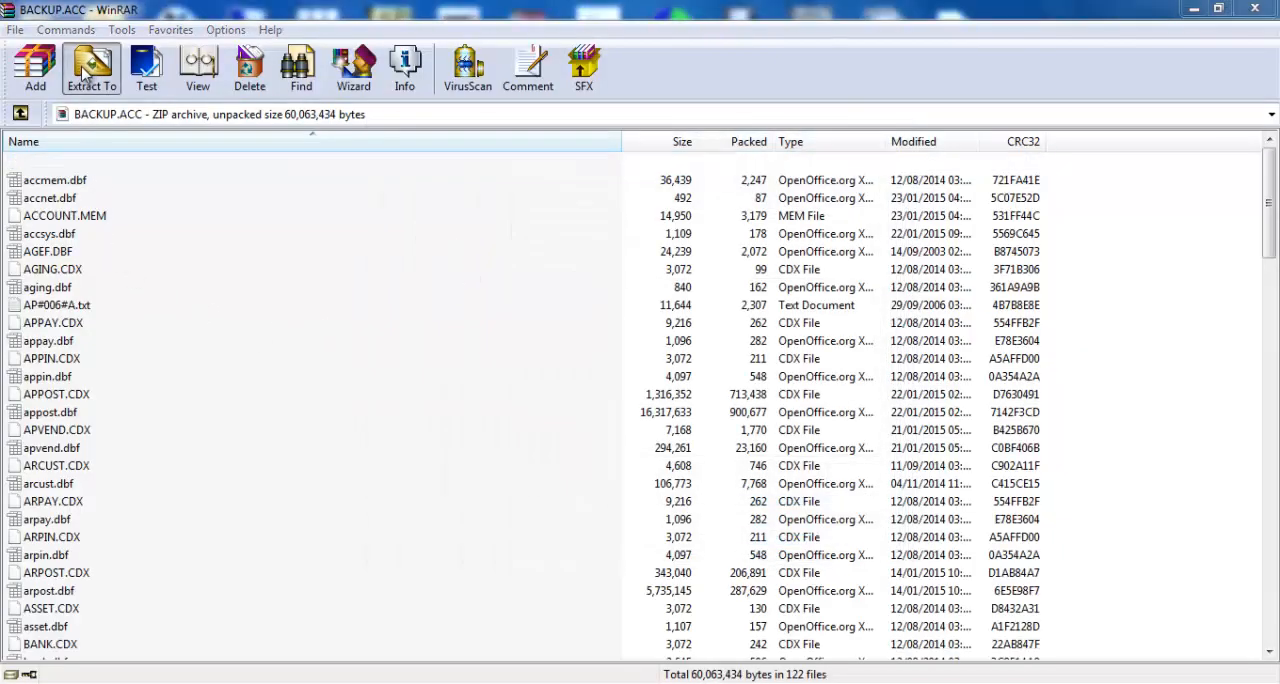
Step: Extract the archive's 122 files to the default Desktop\BACKUP destination
left_click(91, 68)
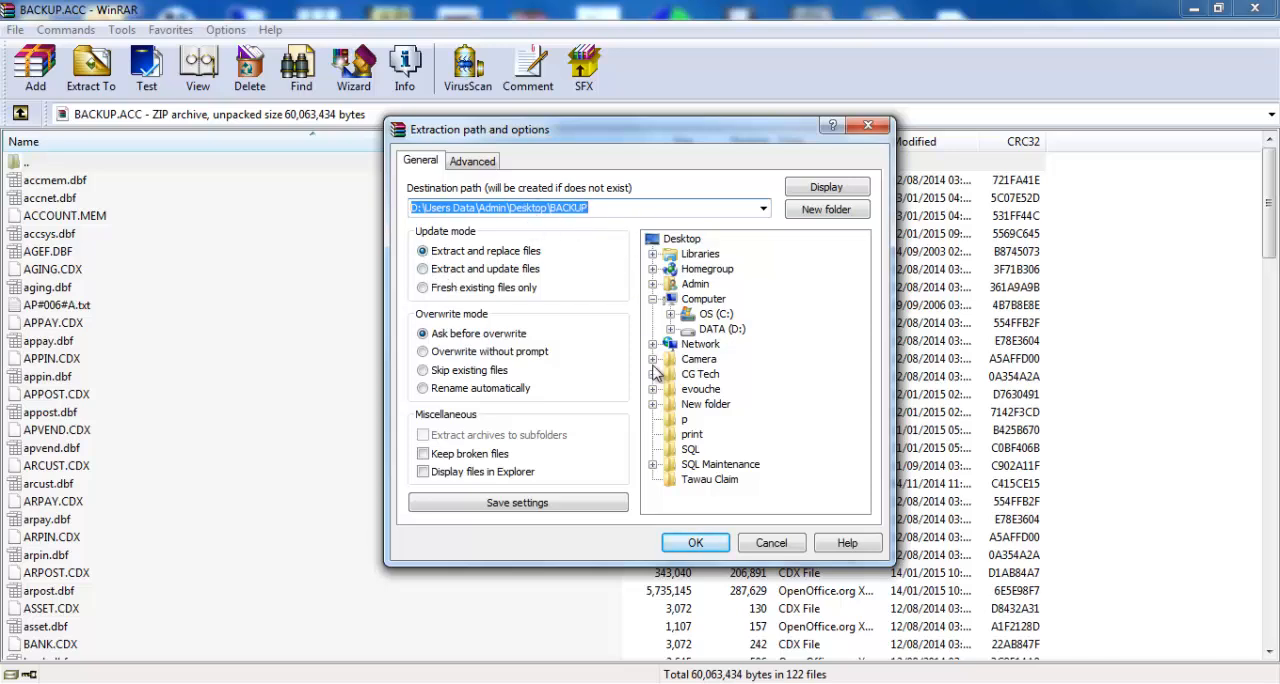
left_click(695, 542)
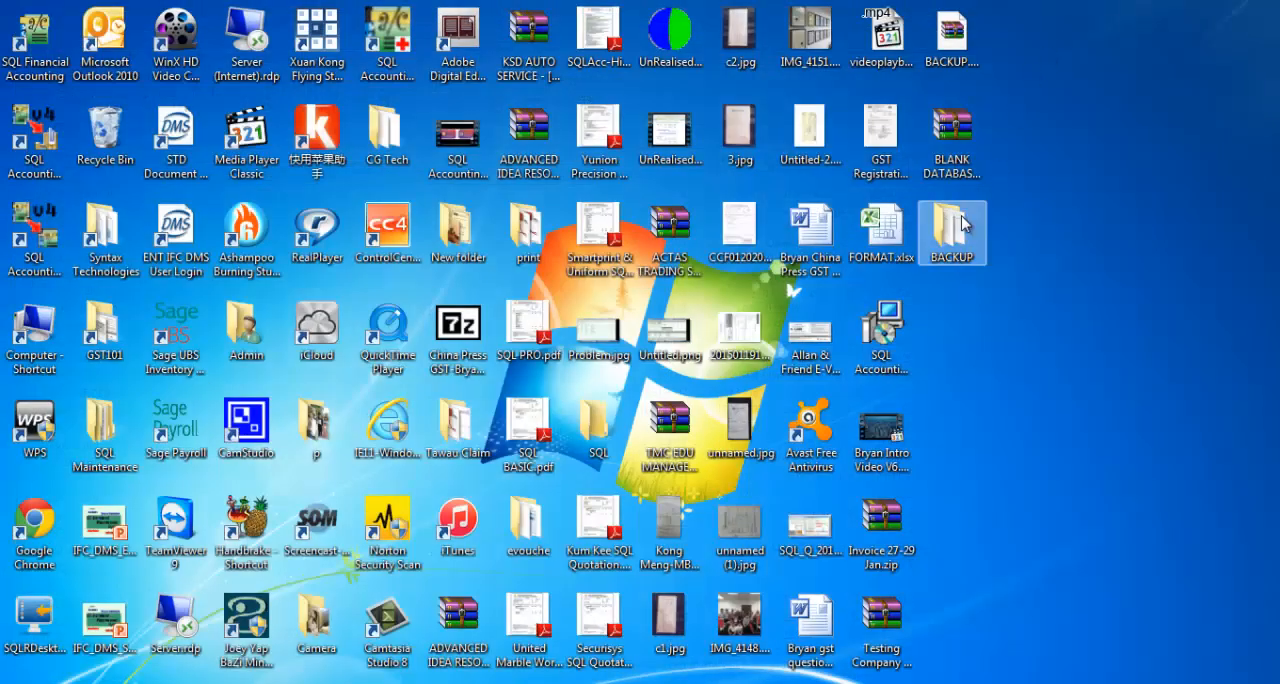
Step: Open the BACKUP folder to confirm the extracted files, close it and switch to SQL Financial Accounting
double_click(951, 232)
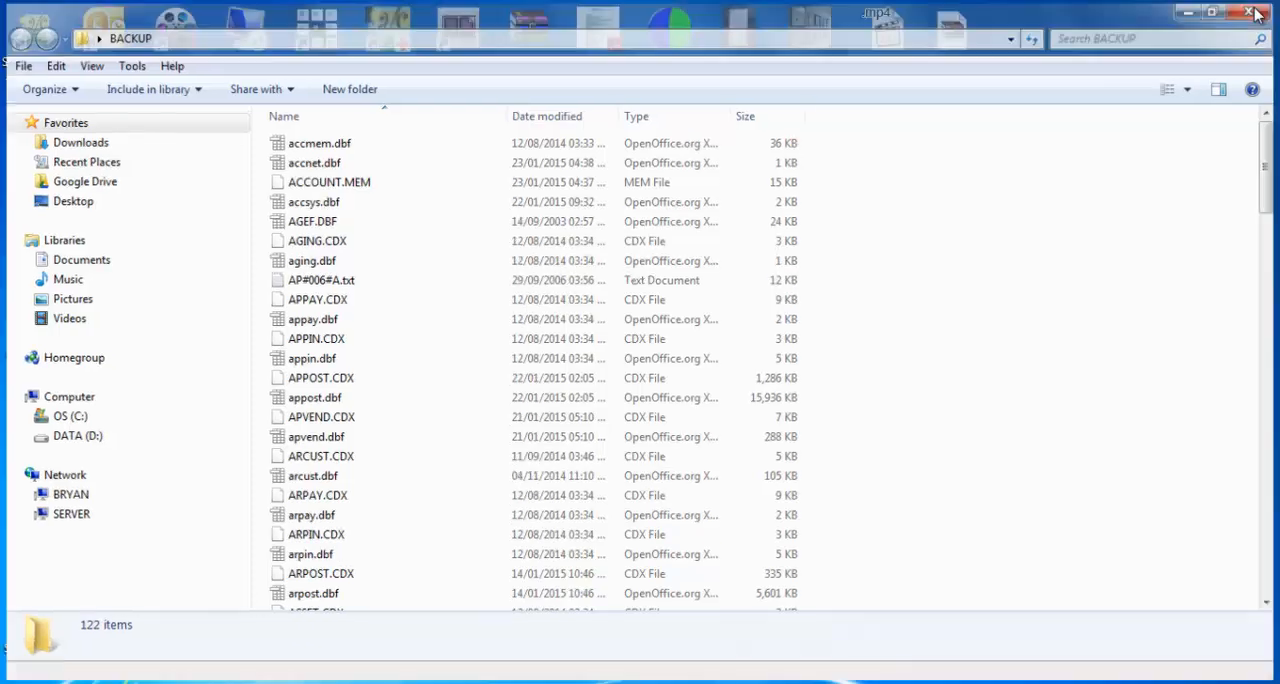
left_click(1258, 12)
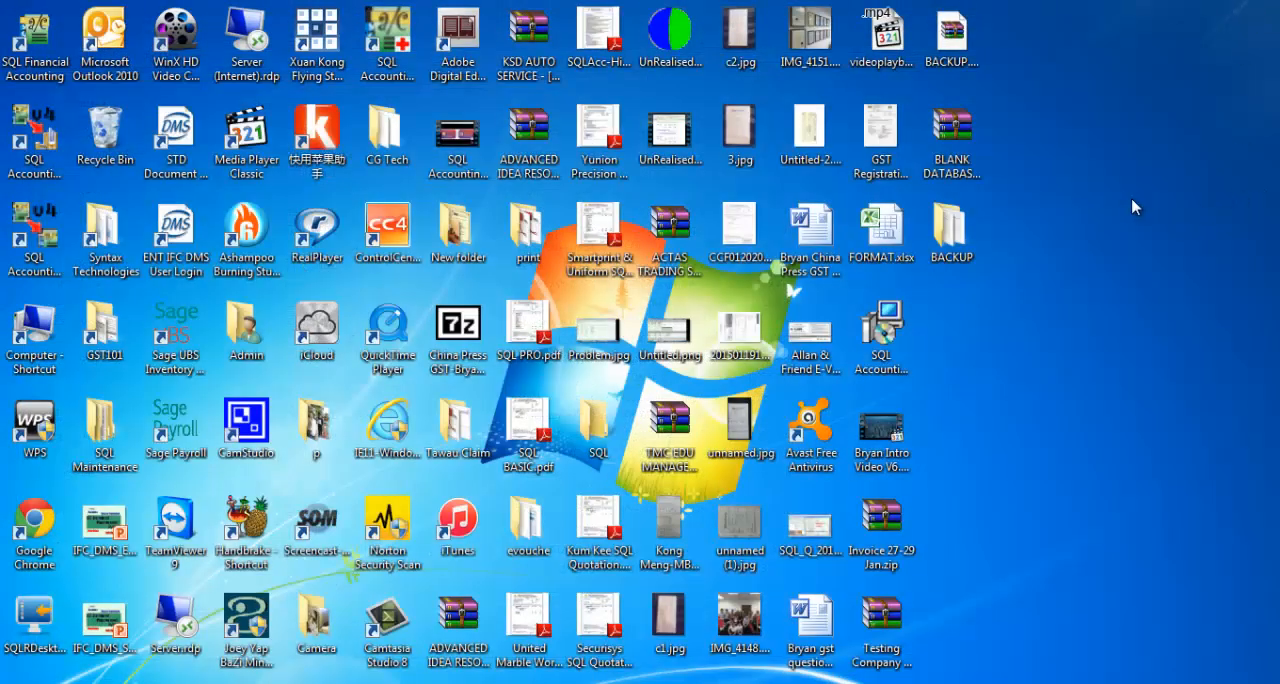
mouse_move(1103, 243)
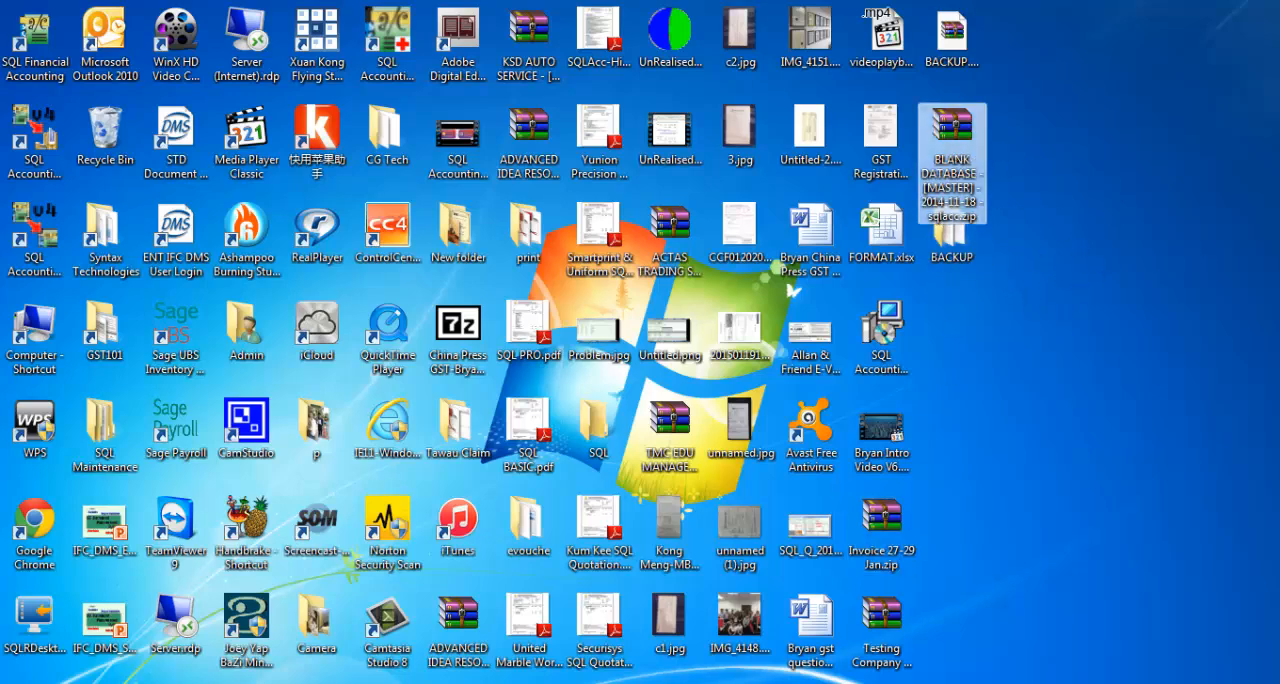
left_click(21, 32)
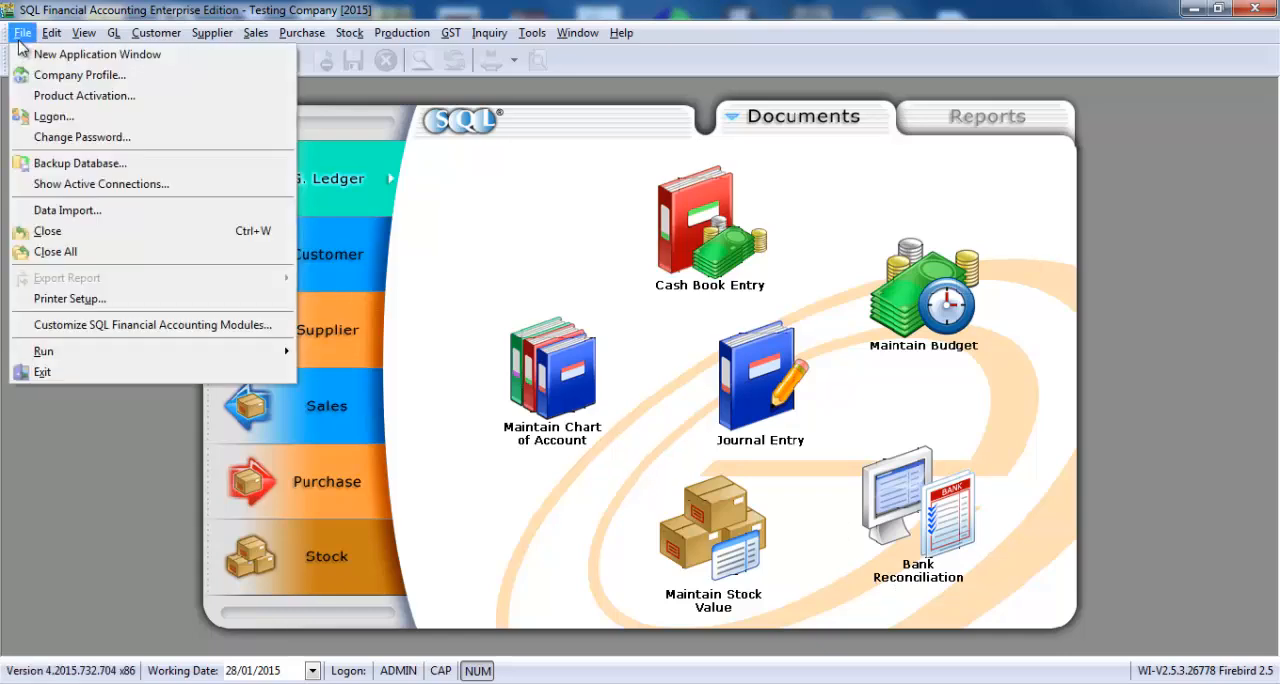
Step: Log on and start restoring the BLANK DATABASE backup zip from the database list
left_click(53, 116)
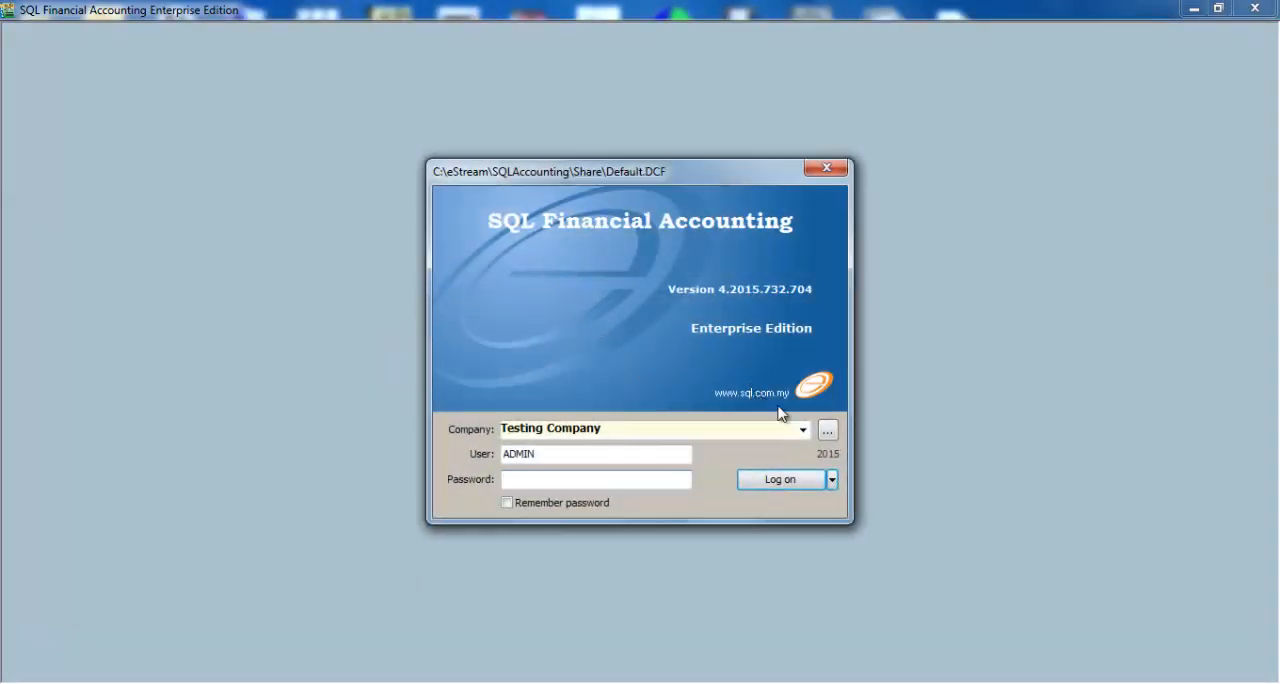
left_click(826, 429)
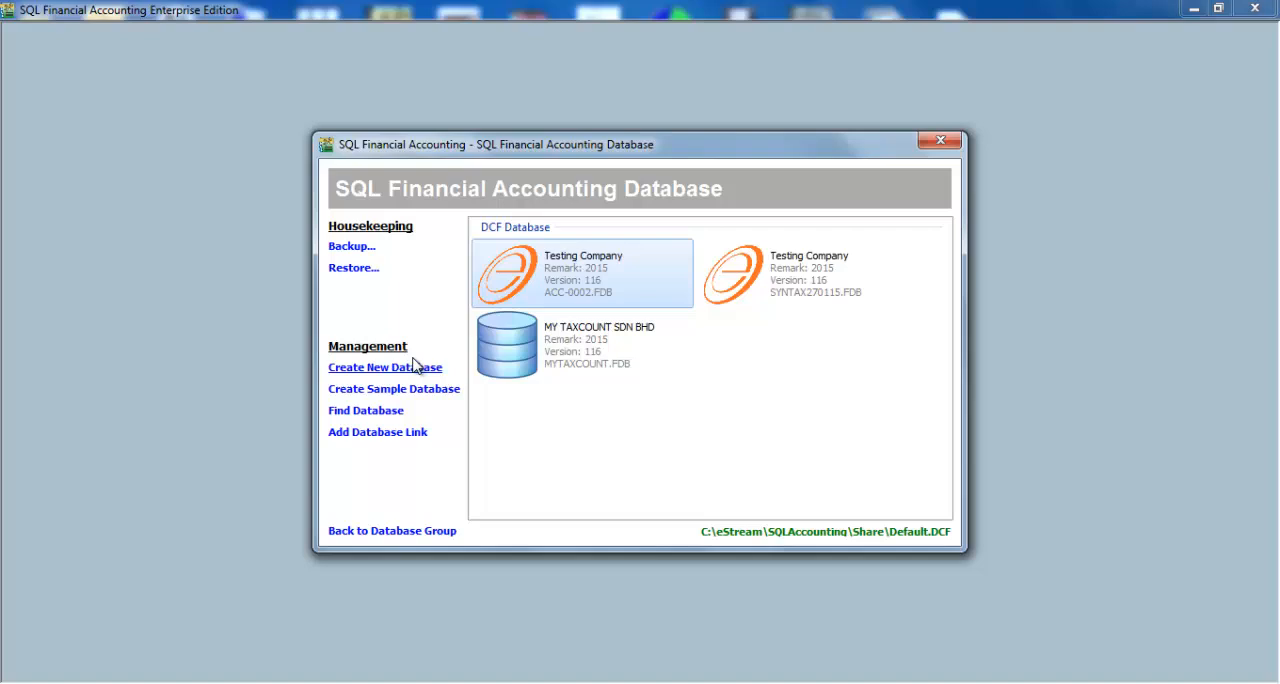
mouse_move(317, 328)
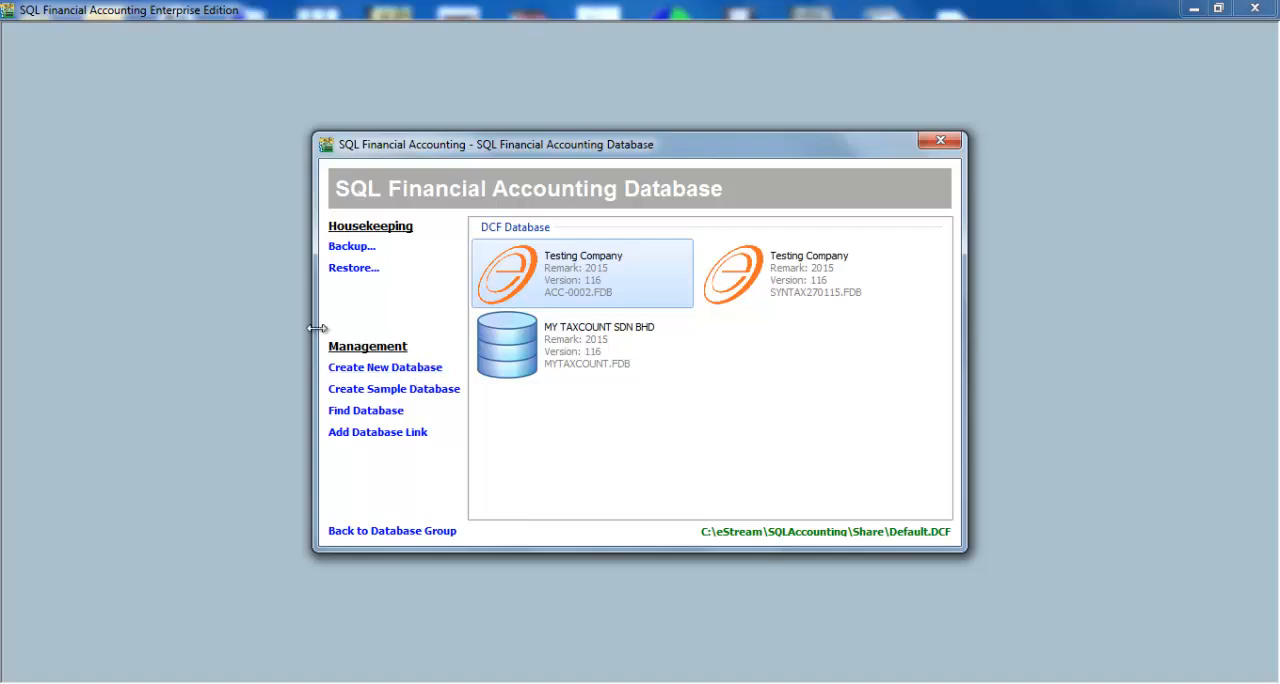
mouse_move(344, 294)
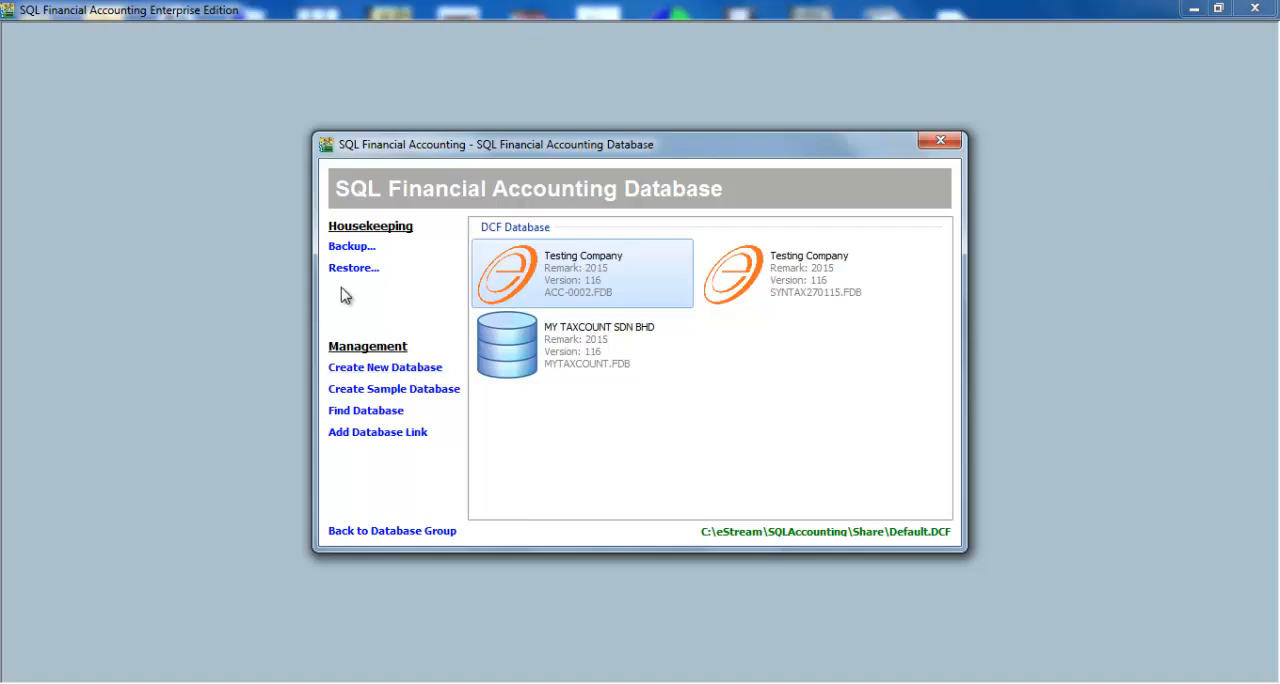
mouse_move(353, 275)
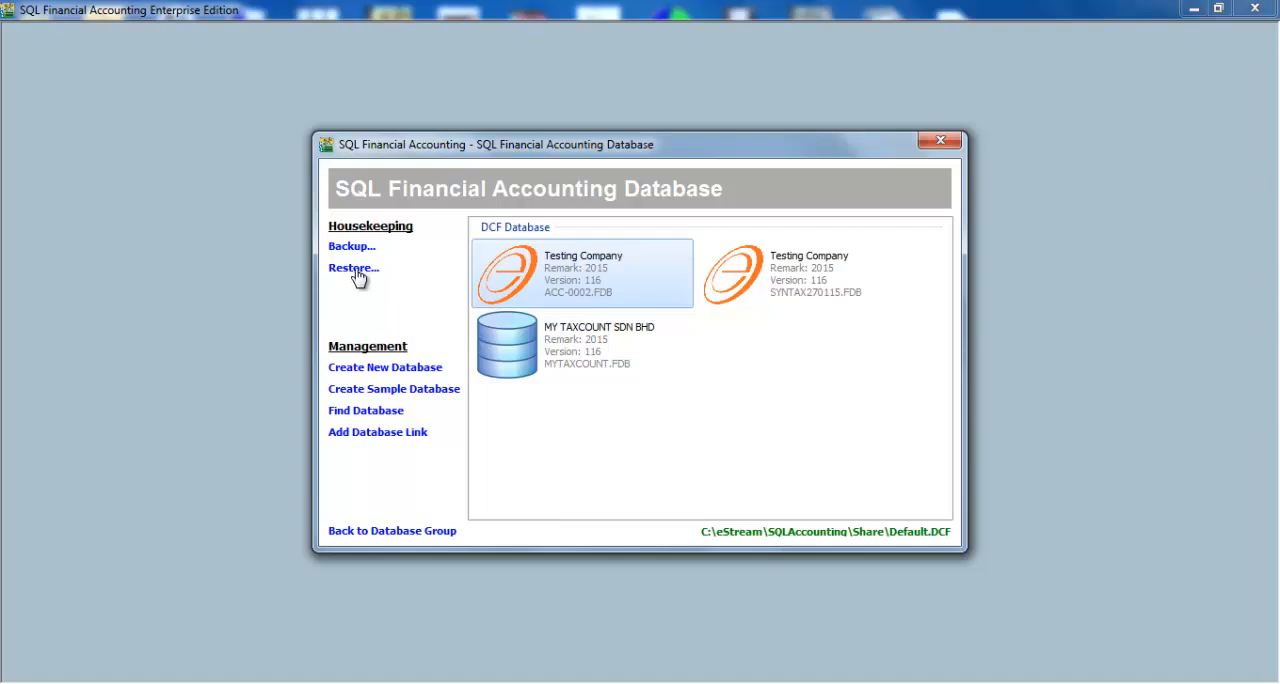
left_click(352, 268)
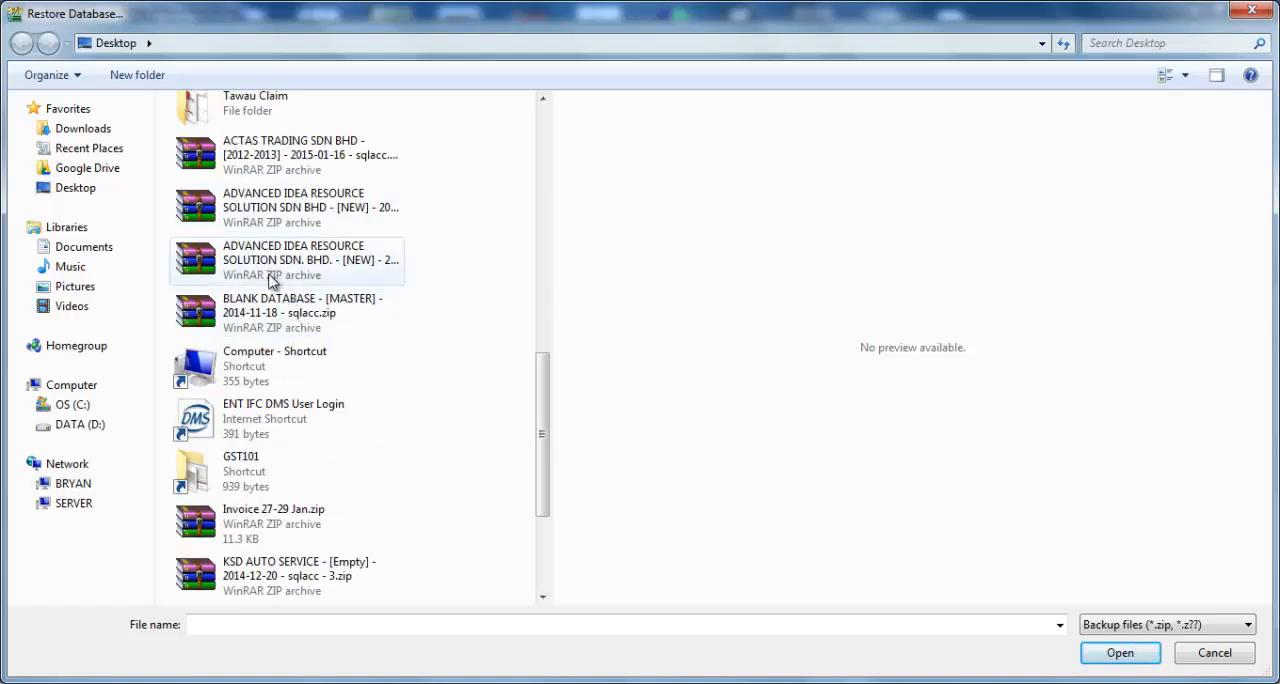
left_click(1120, 652)
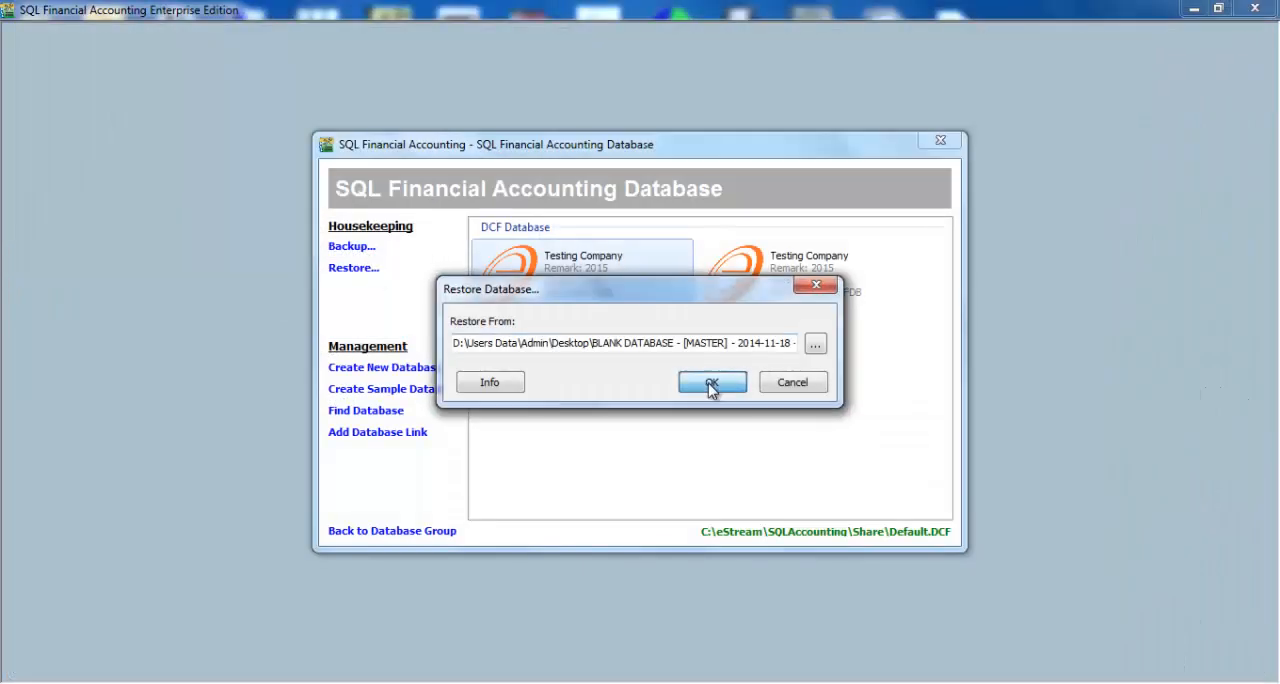
left_click(711, 382)
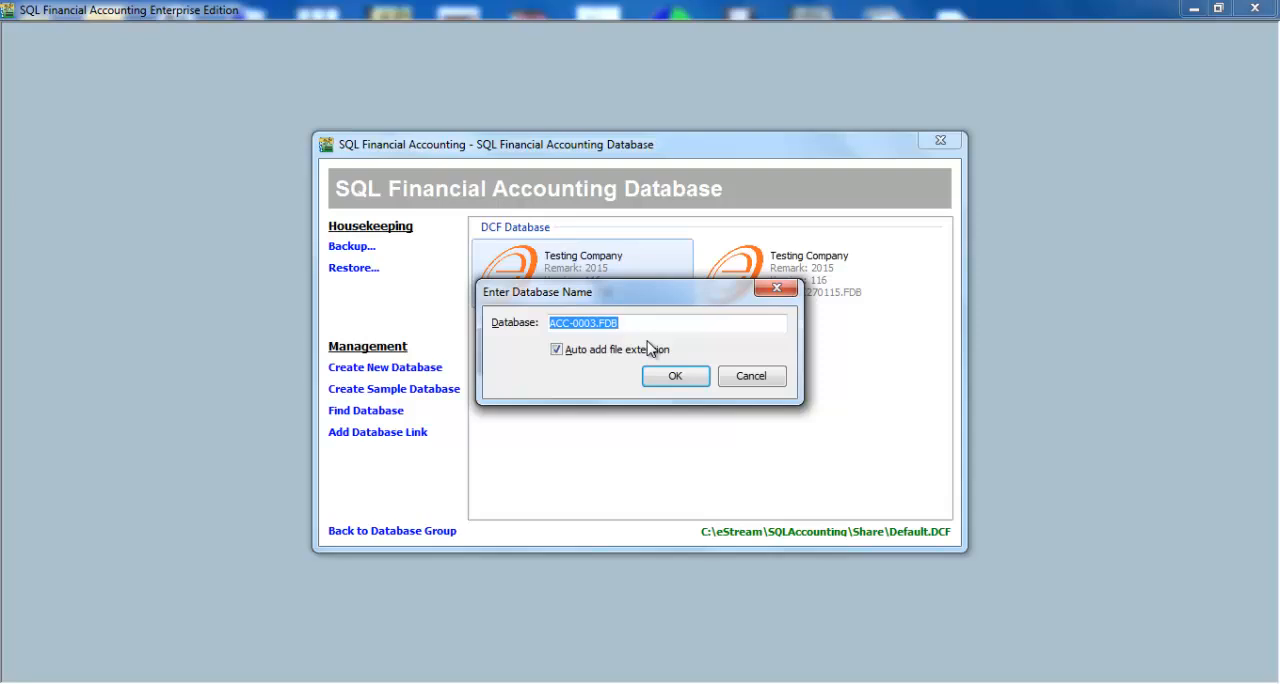
Step: Name the restored database ABC, confirm it and close the restore report
type("ABC")
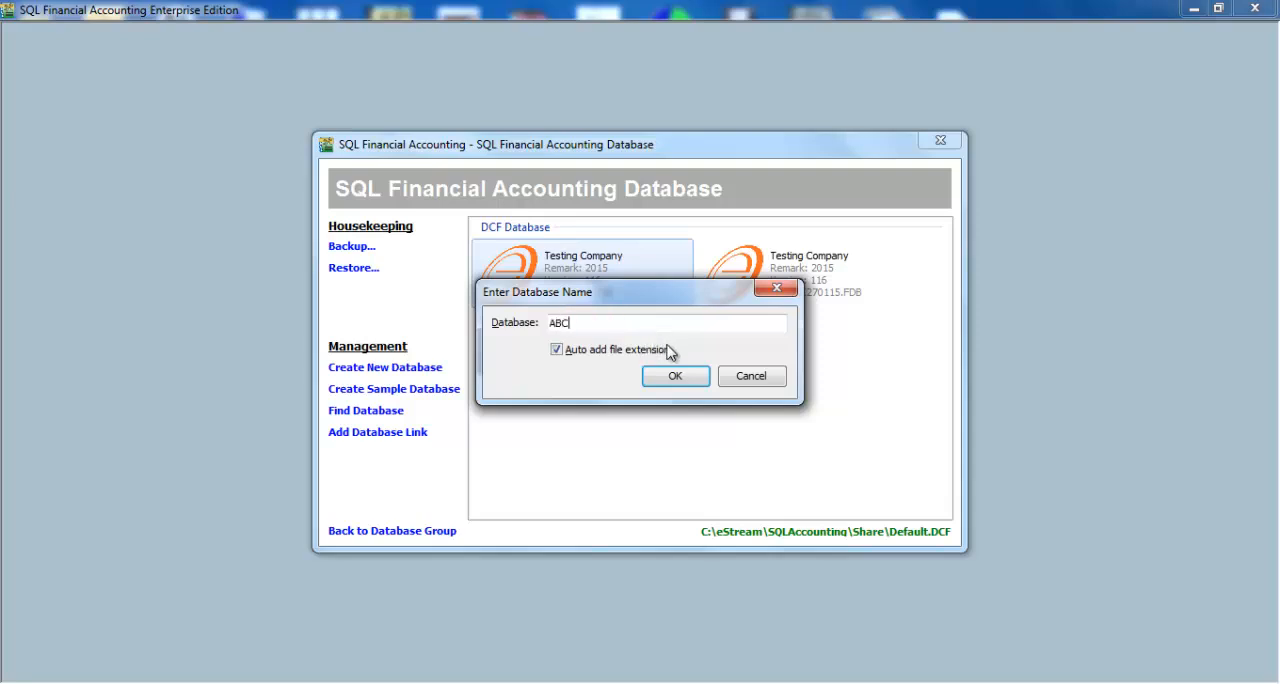
left_click(674, 376)
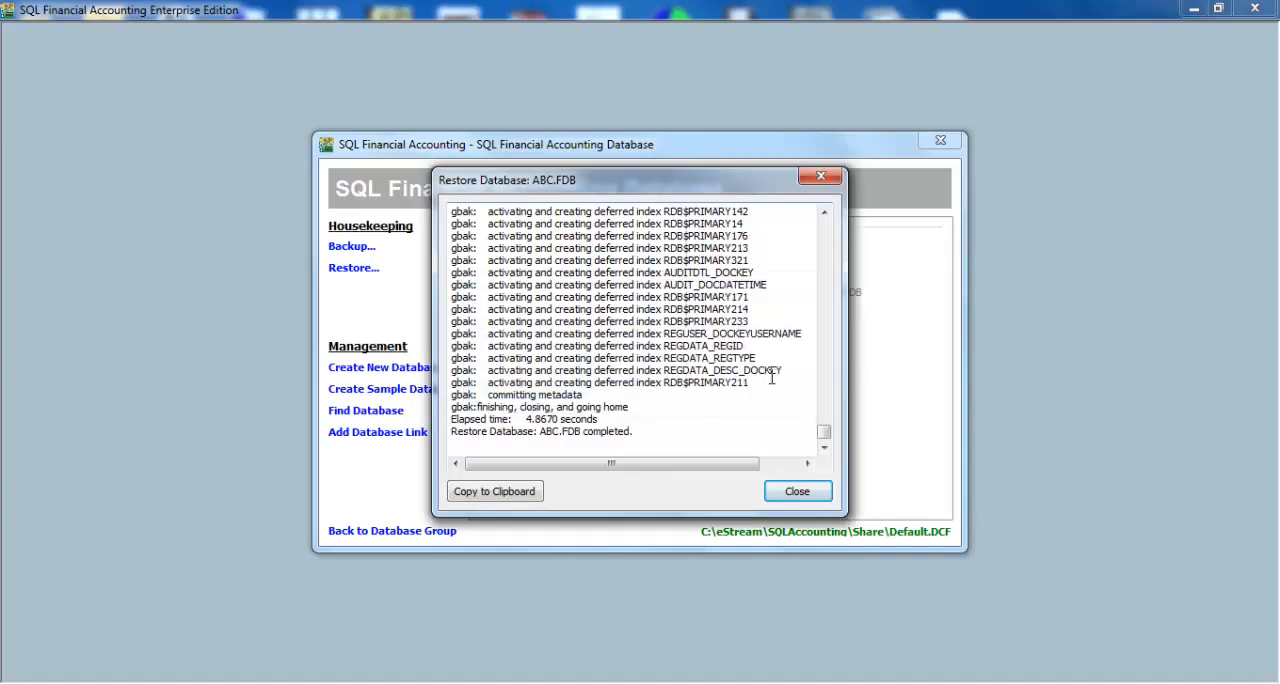
left_click(797, 491)
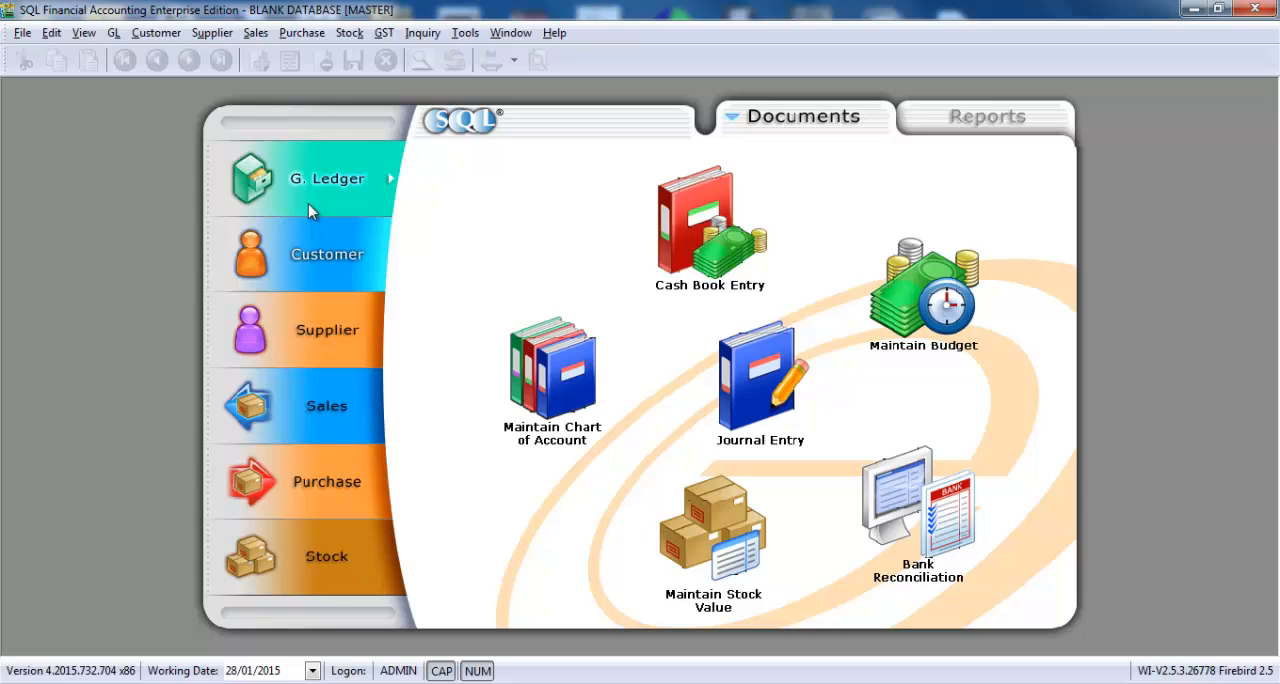
Step: View the Maintain Account chart showing only group headings, close it and go to the File menu
left_click(552, 375)
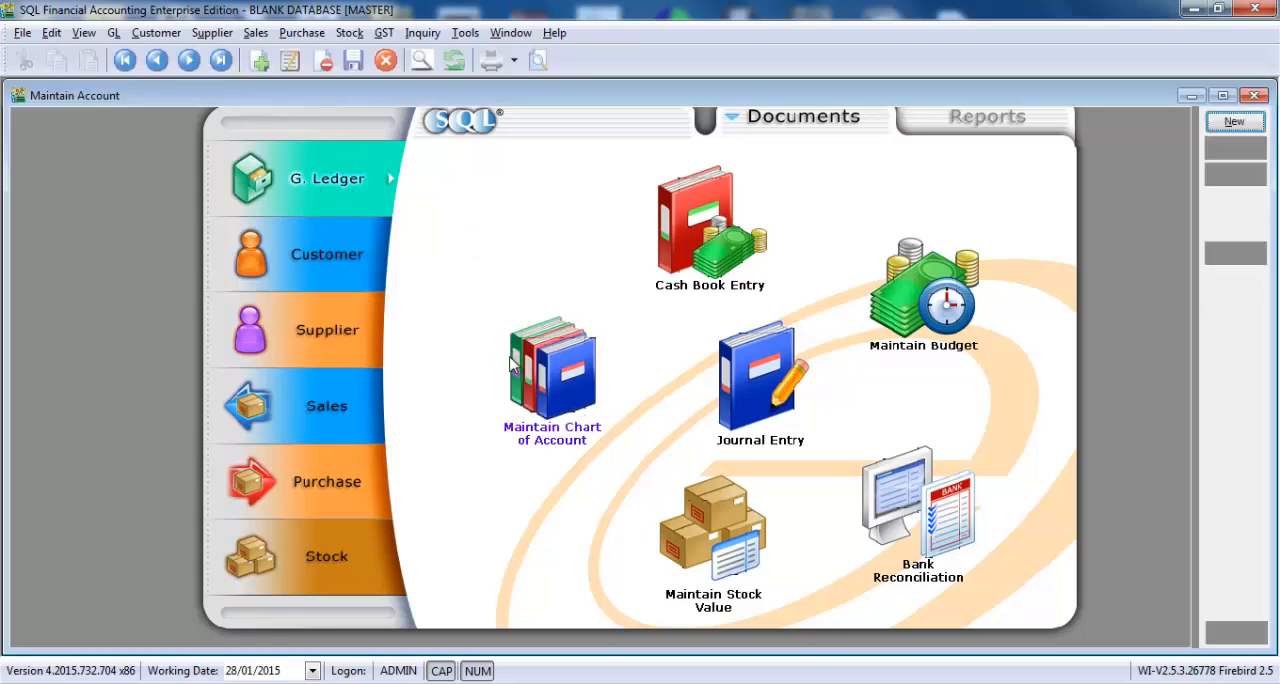
left_click(552, 370)
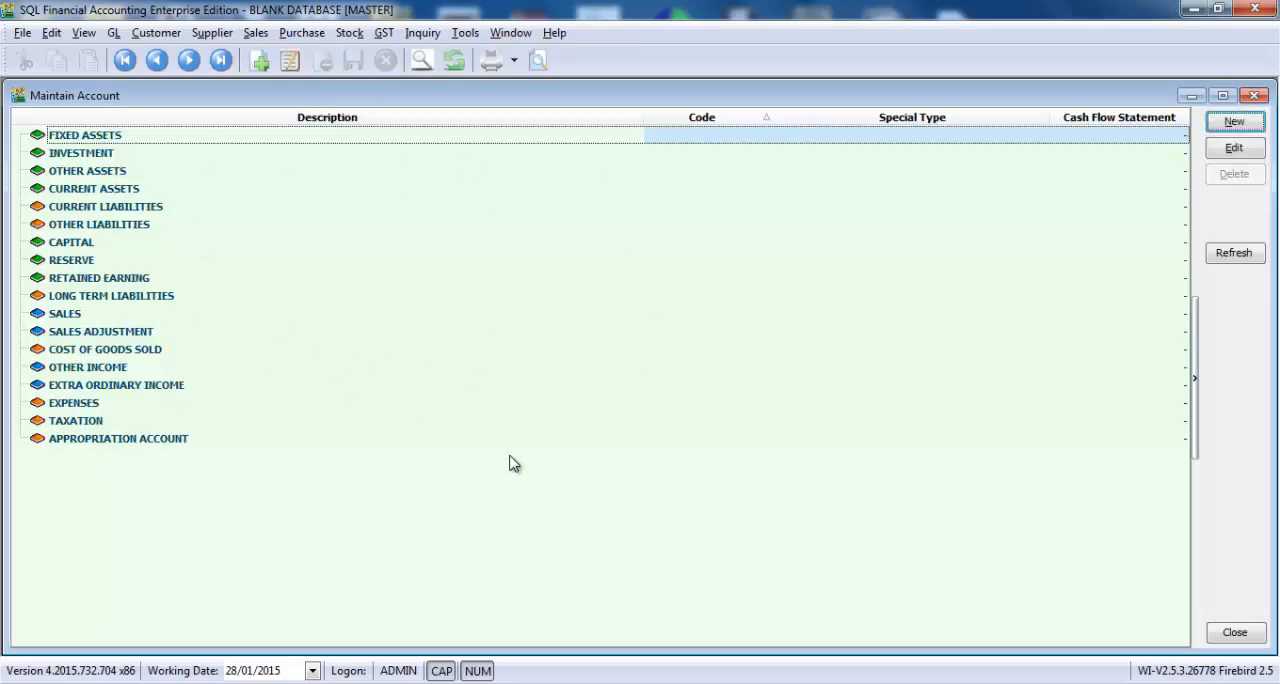
mouse_move(156, 32)
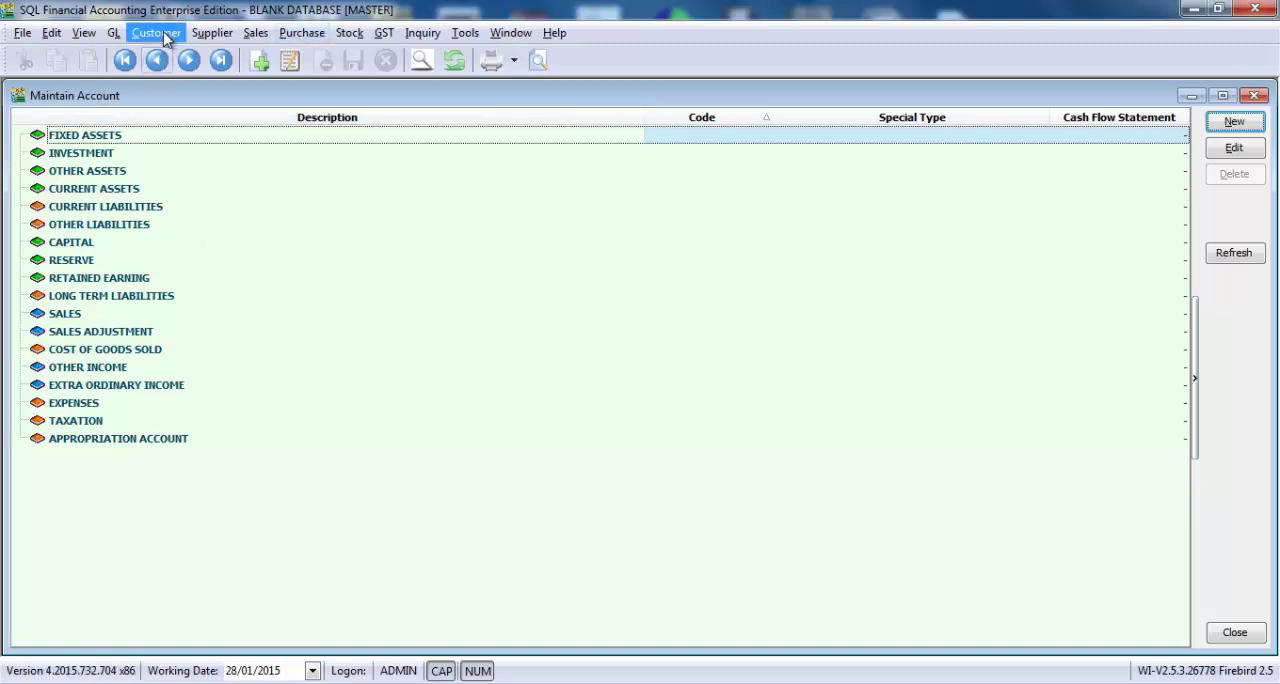
left_click(156, 32)
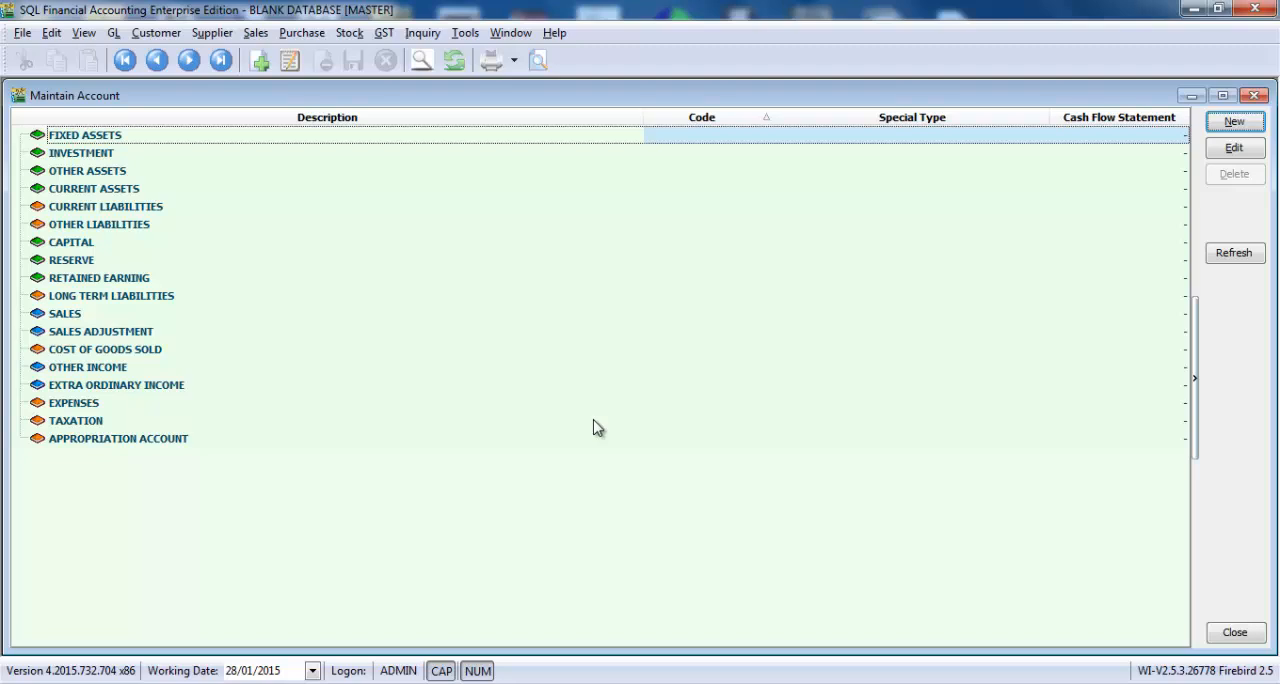
mouse_move(730, 294)
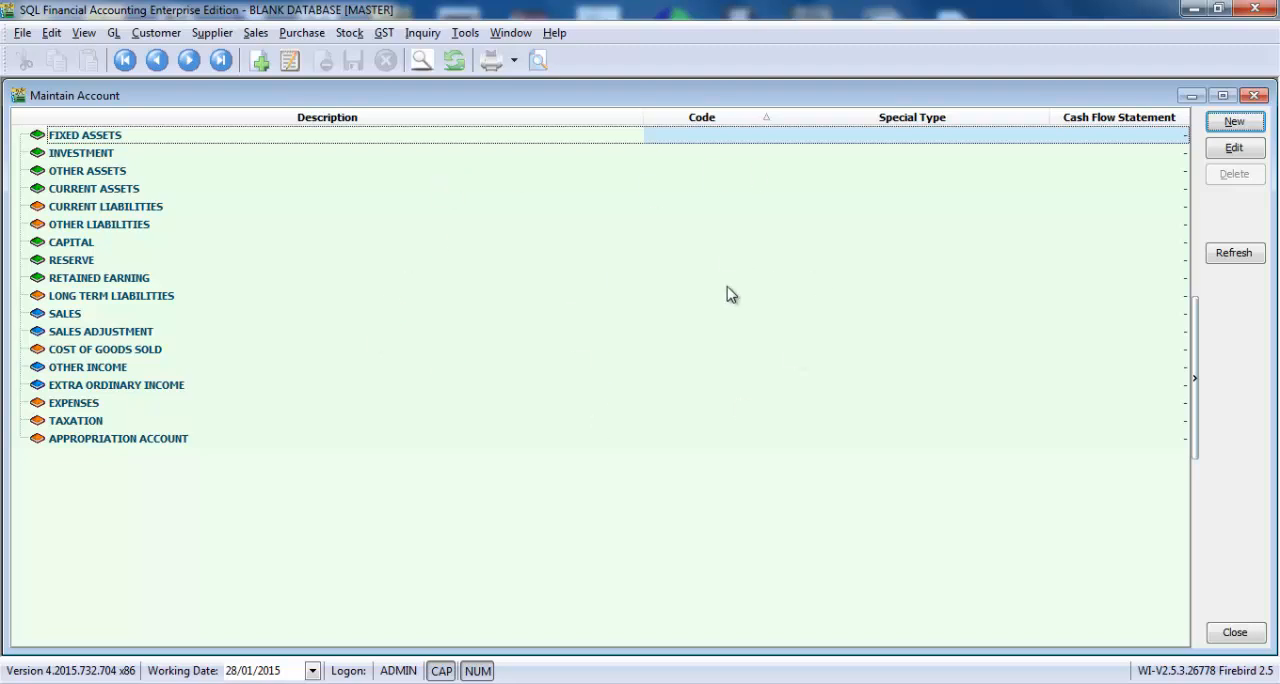
mouse_move(484, 383)
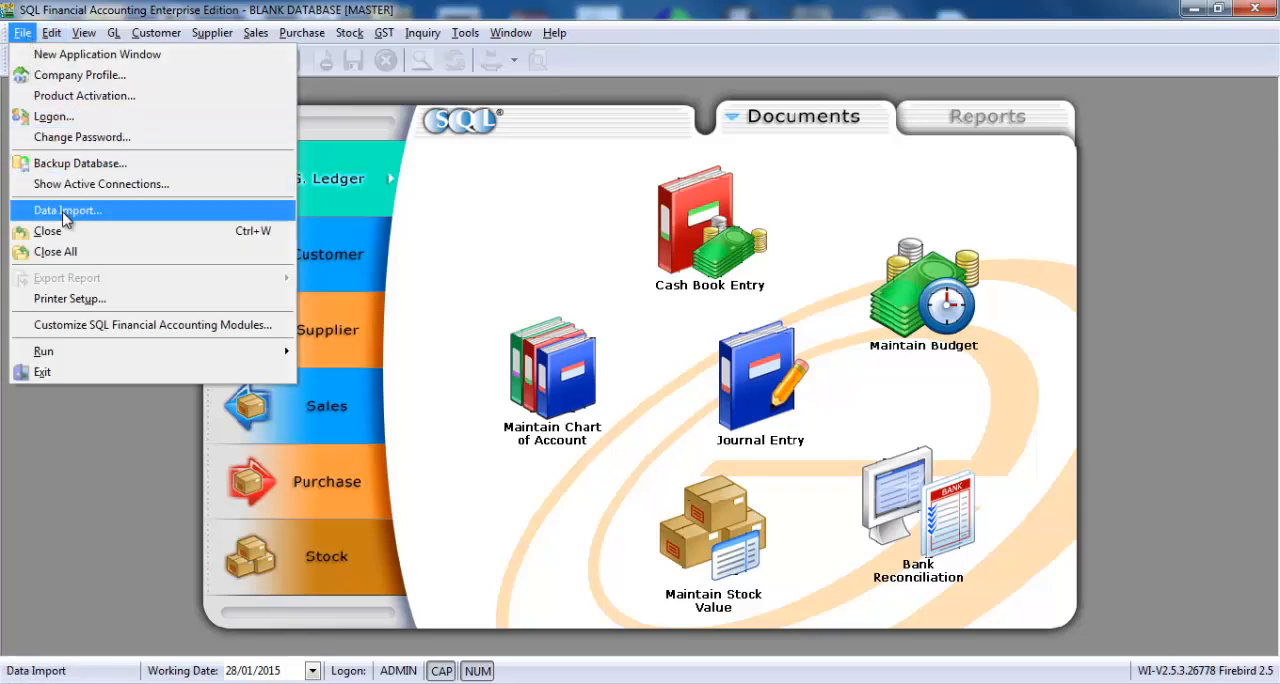
Step: Start UBS Account data import with the desktop BACKUP folder as the source
left_click(67, 210)
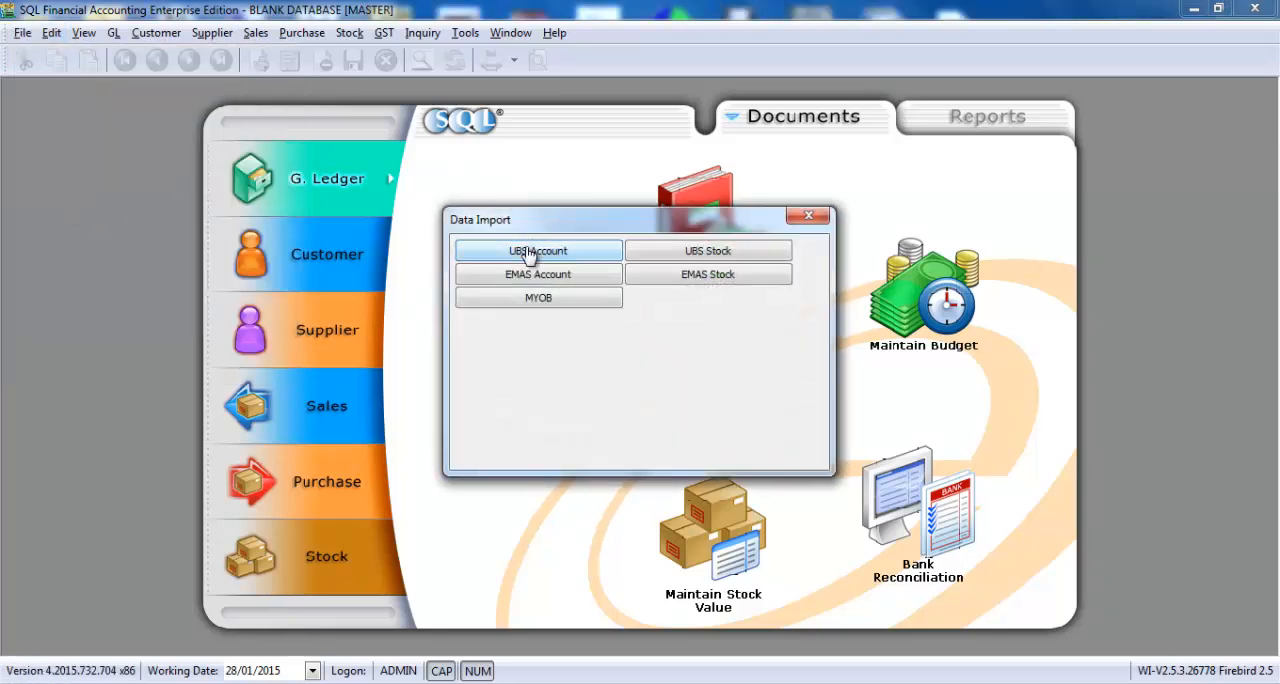
left_click(538, 250)
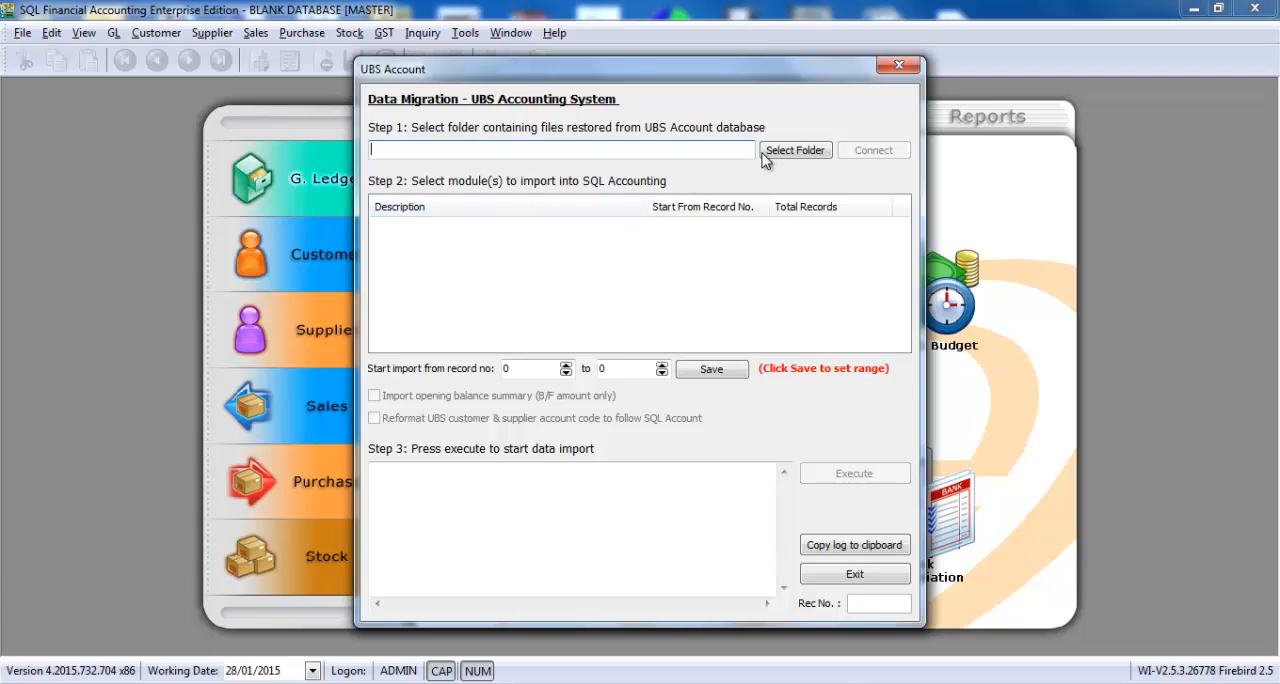
left_click(794, 150)
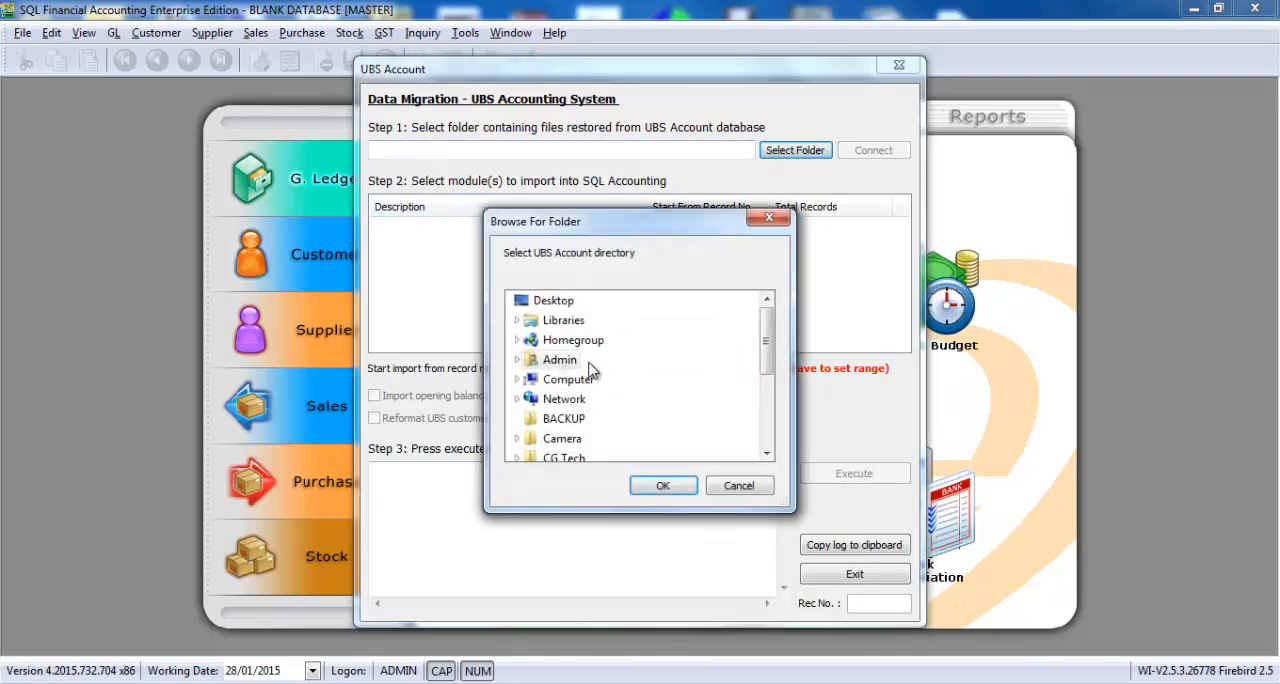
left_click(563, 418)
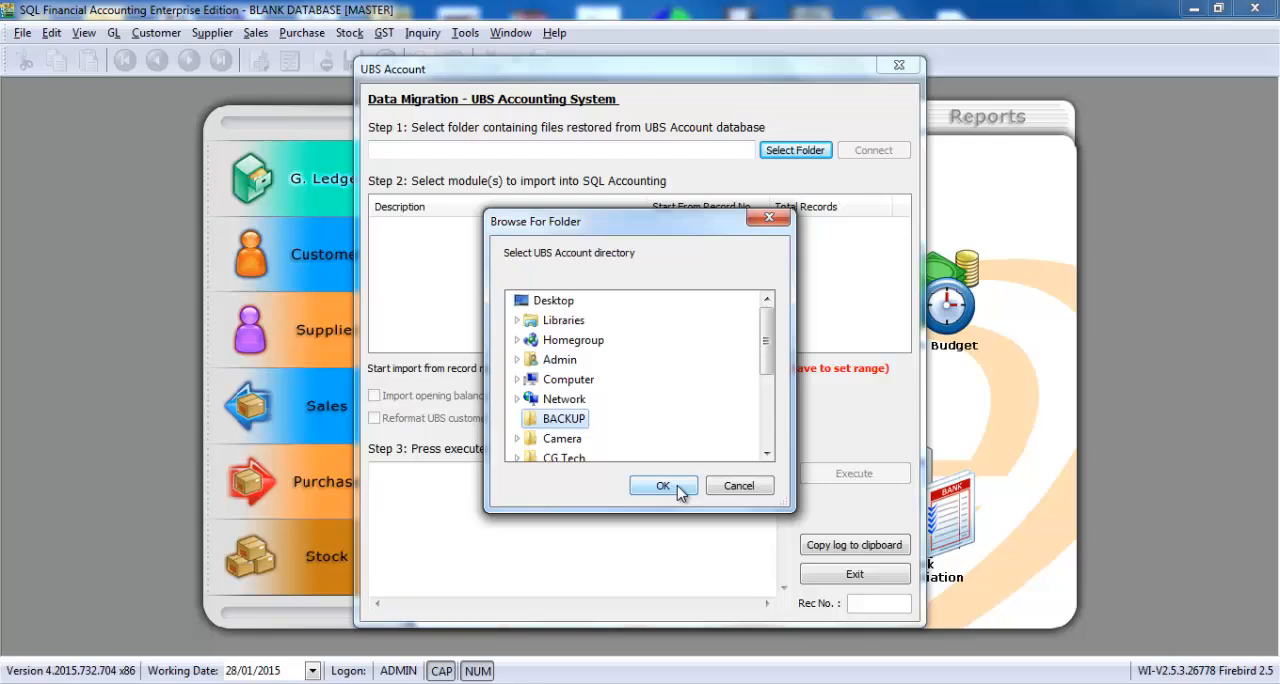
left_click(663, 485)
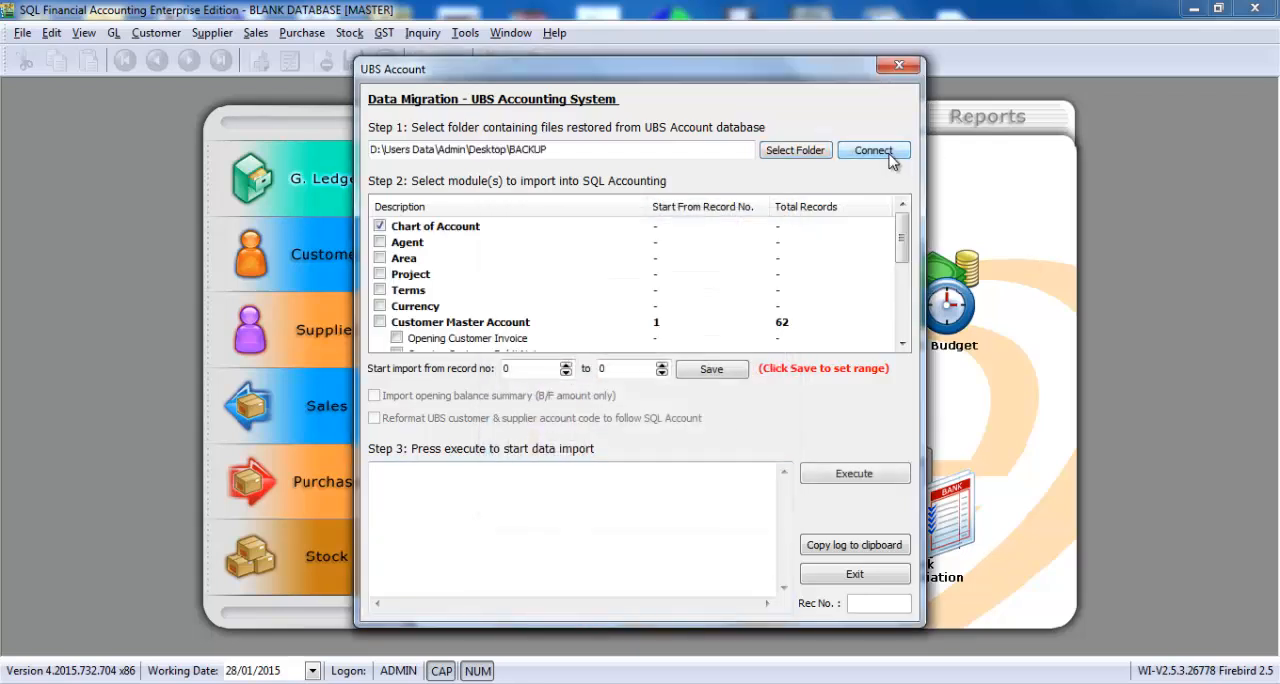
mouse_move(798, 242)
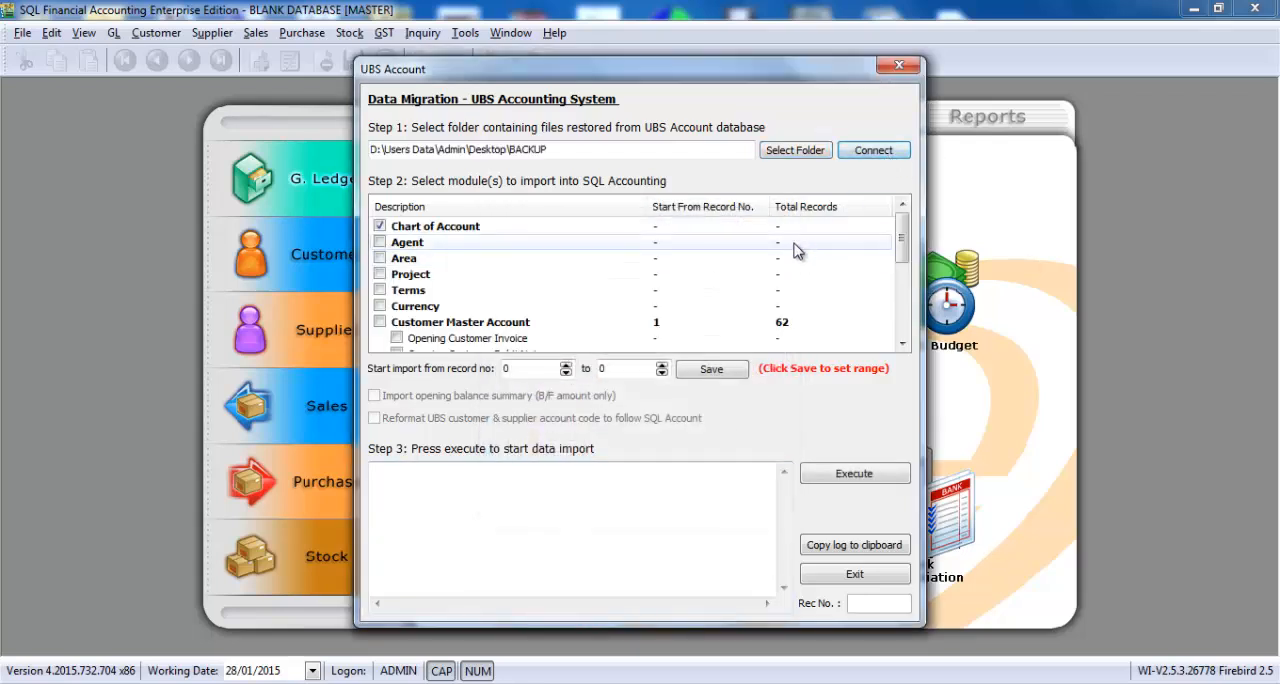
Step: Execute the Chart of Account import, which stops with a duplicate key error
left_click(379, 226)
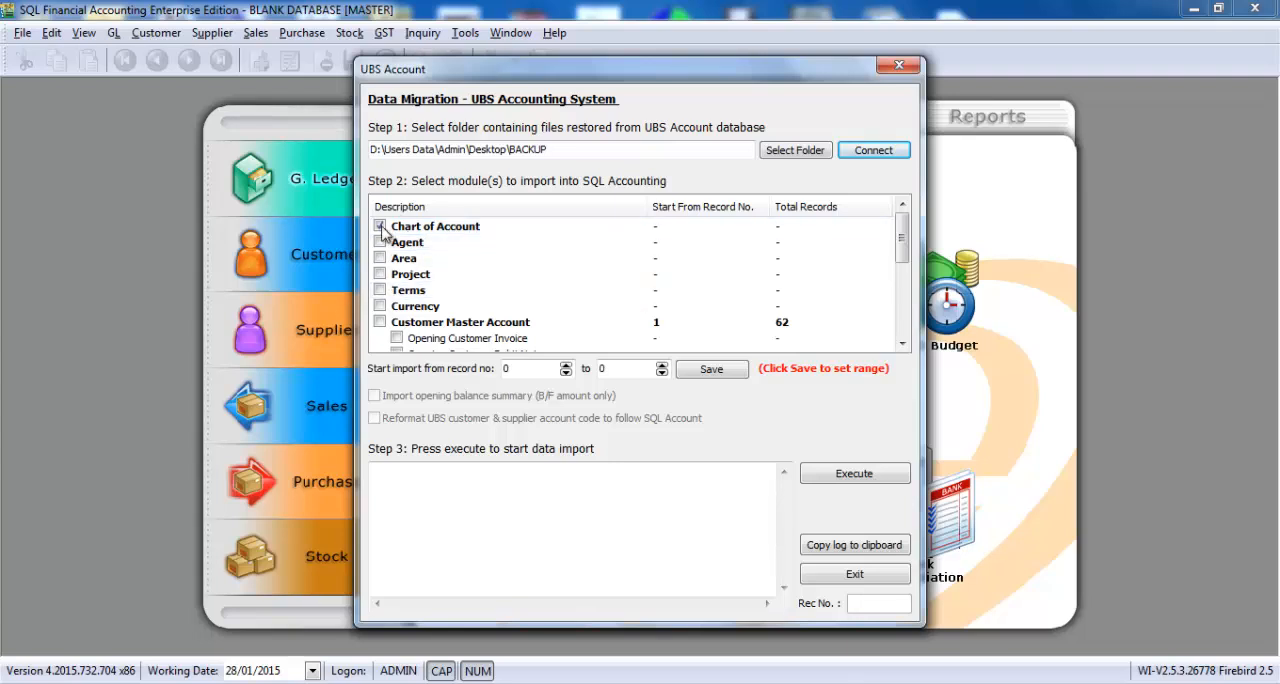
left_click(379, 226)
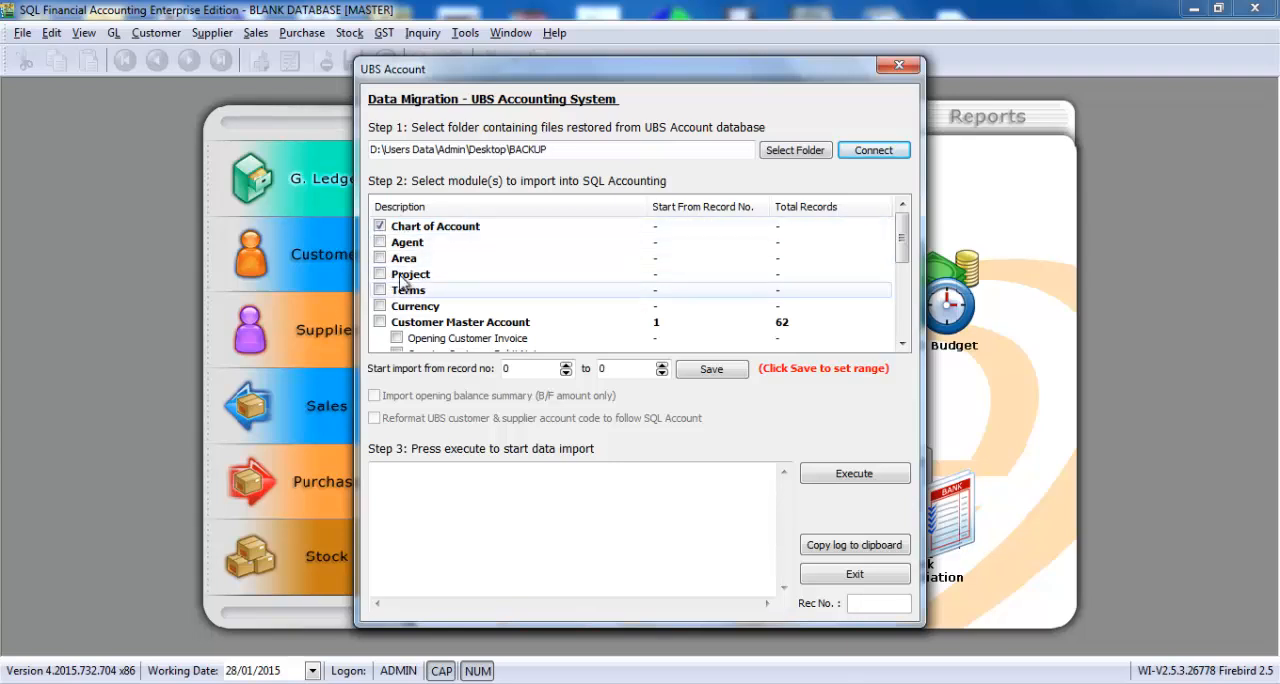
left_click(853, 473)
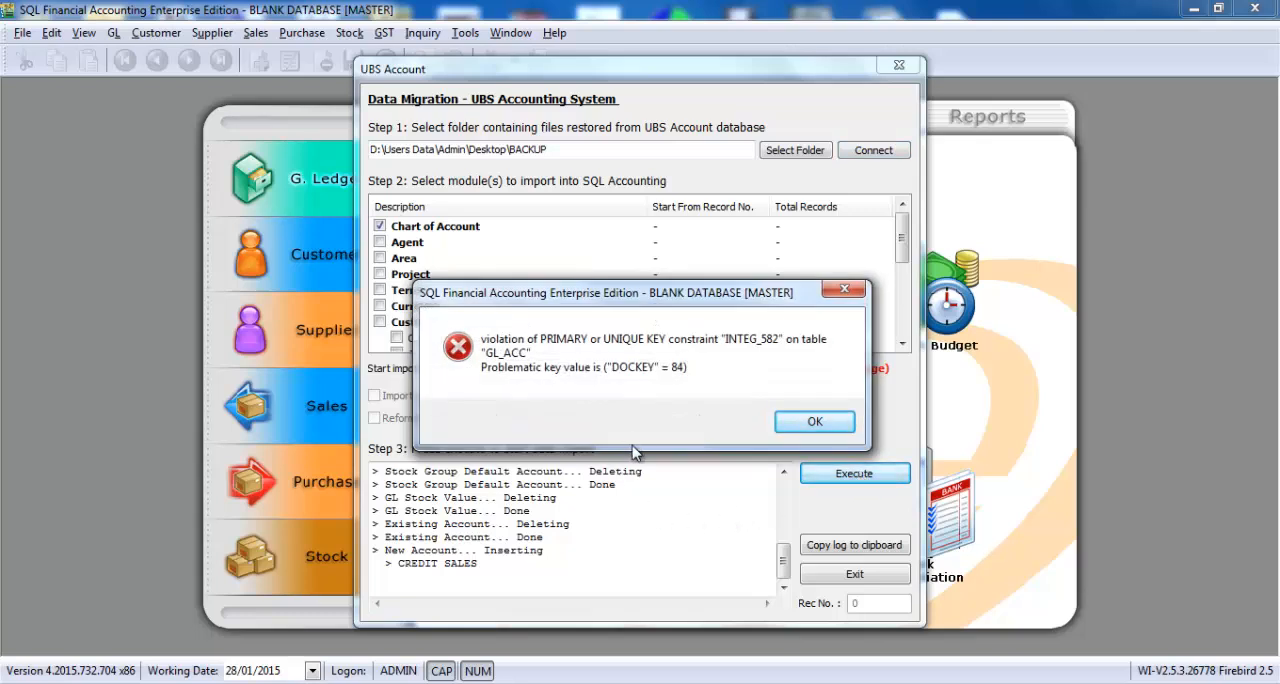
mouse_move(727, 384)
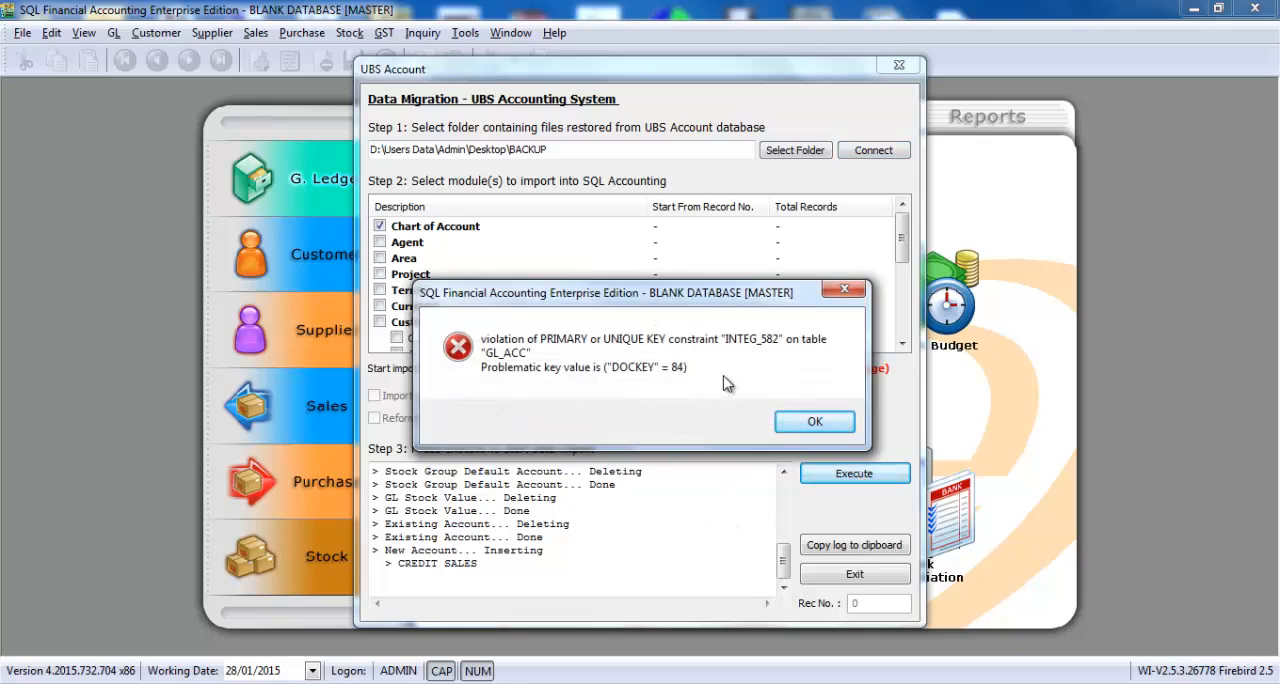
Step: Dismiss the error, exit the migration and reopen UBS Account import fresh
left_click(814, 421)
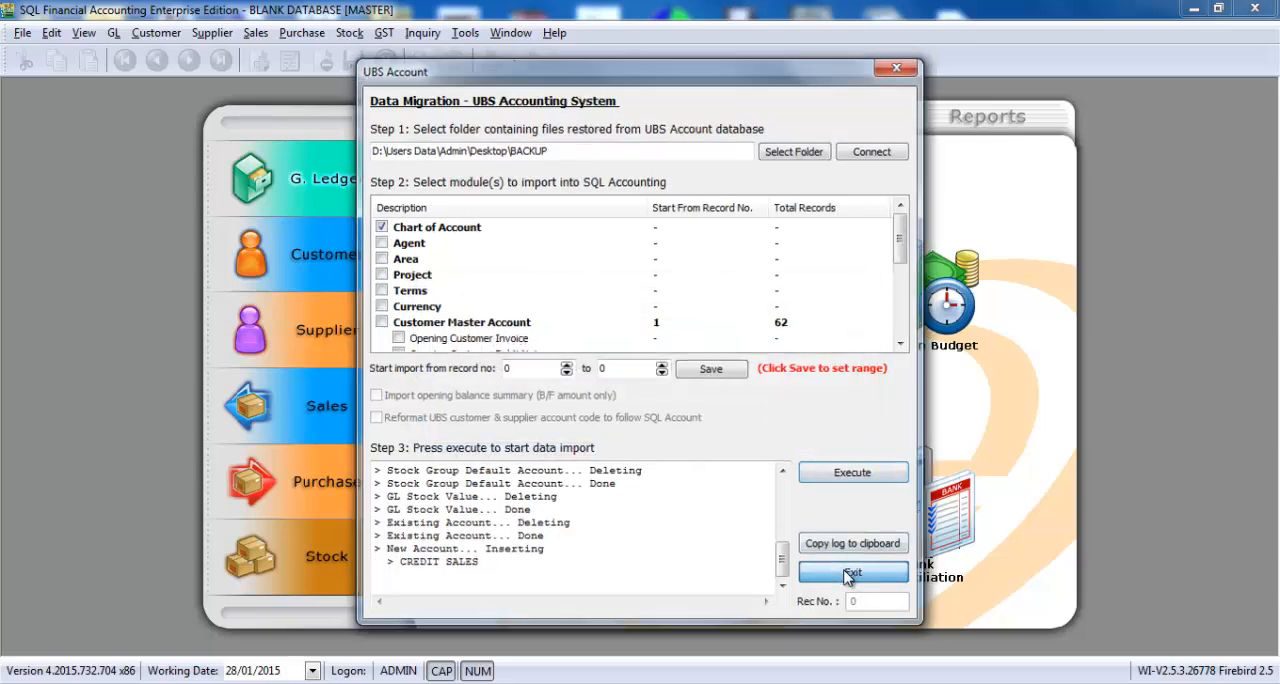
left_click(852, 572)
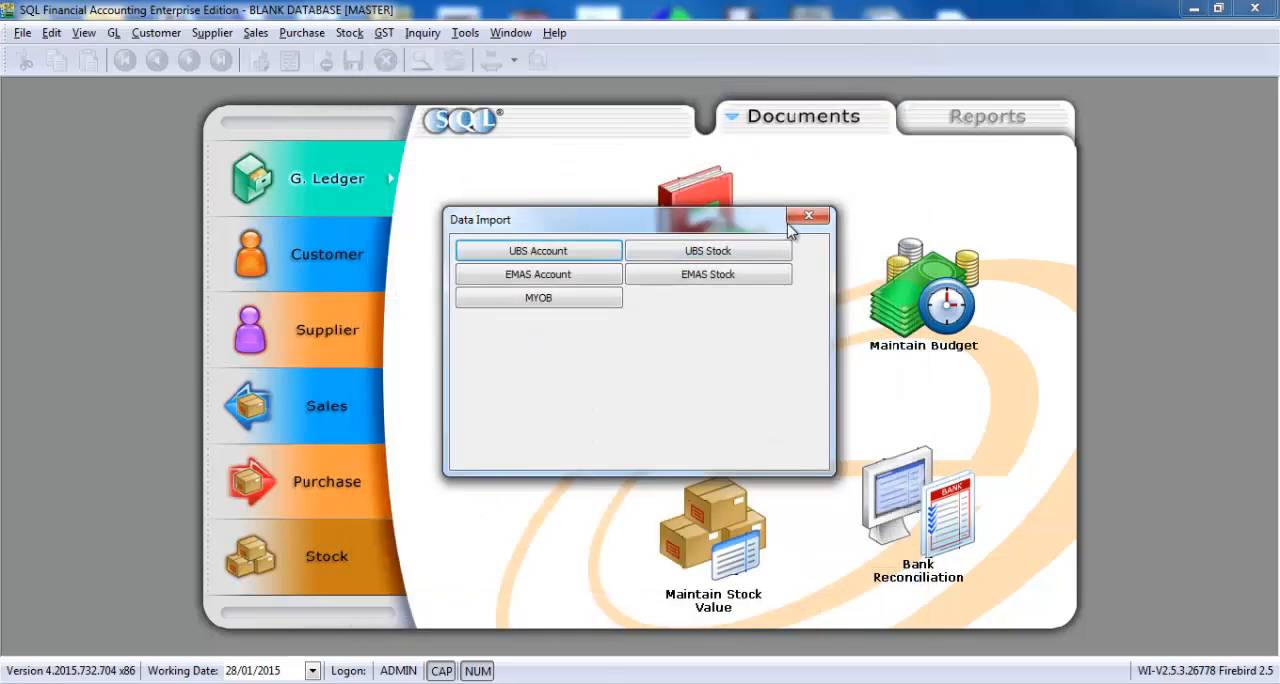
left_click(21, 32)
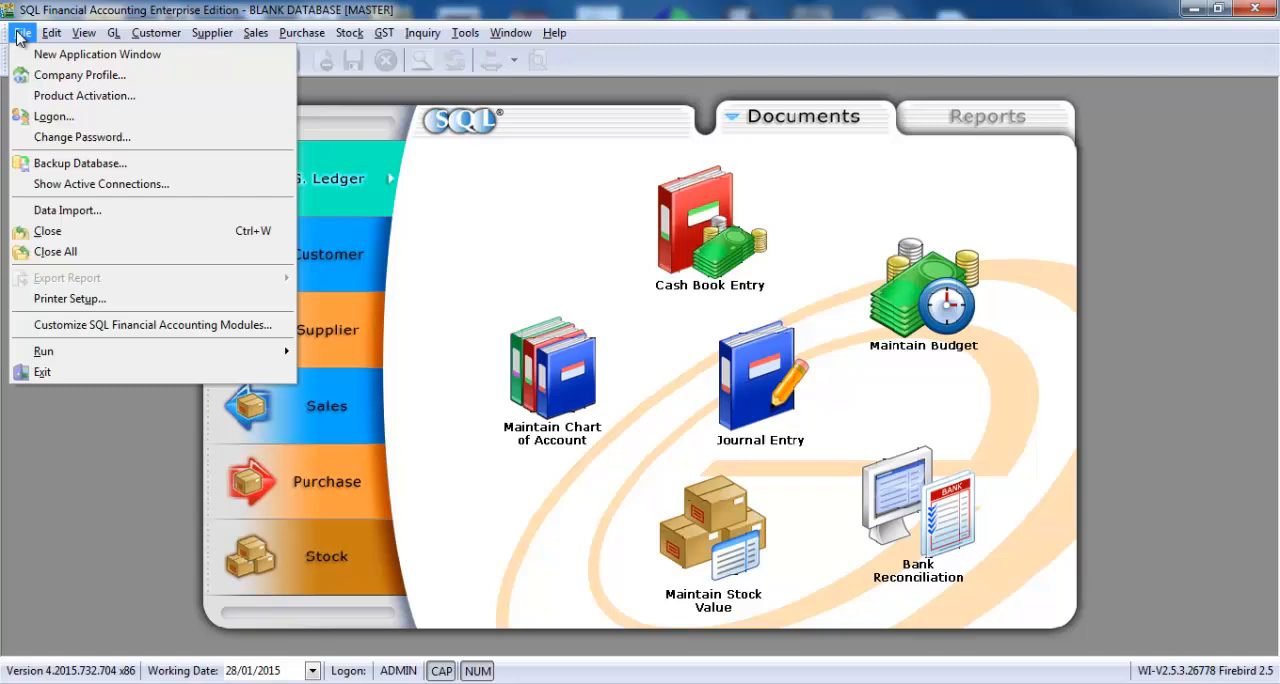
left_click(67, 210)
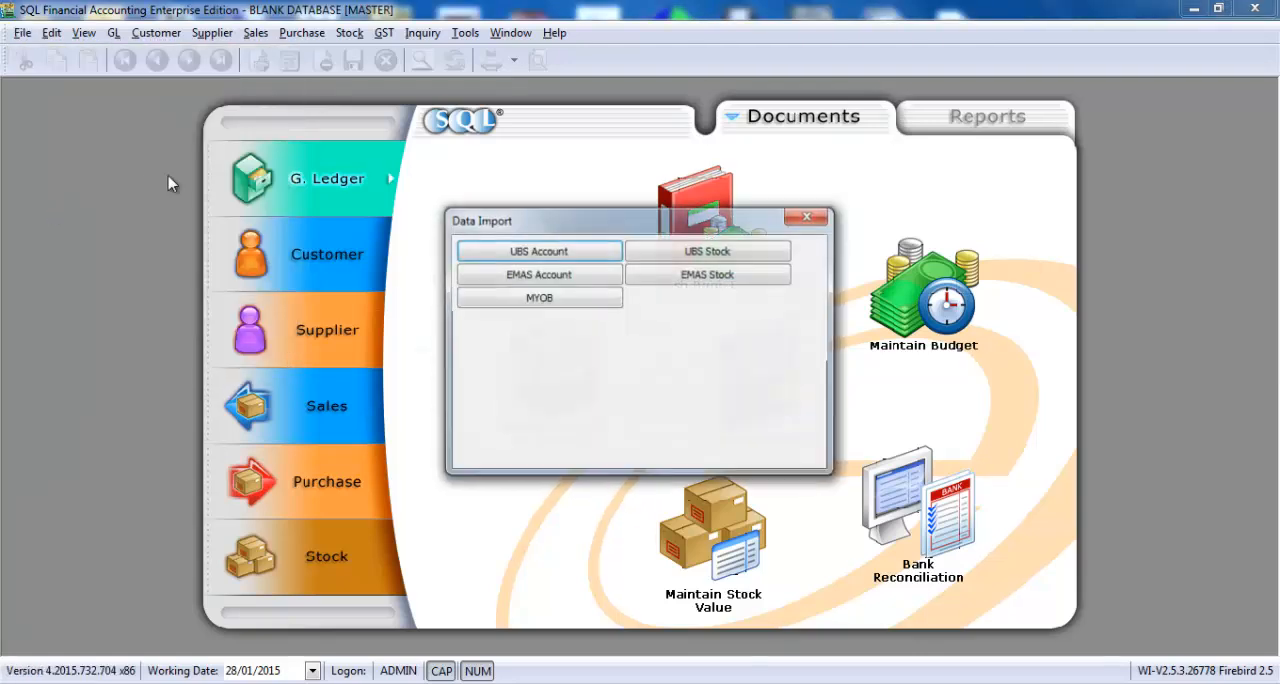
left_click(538, 251)
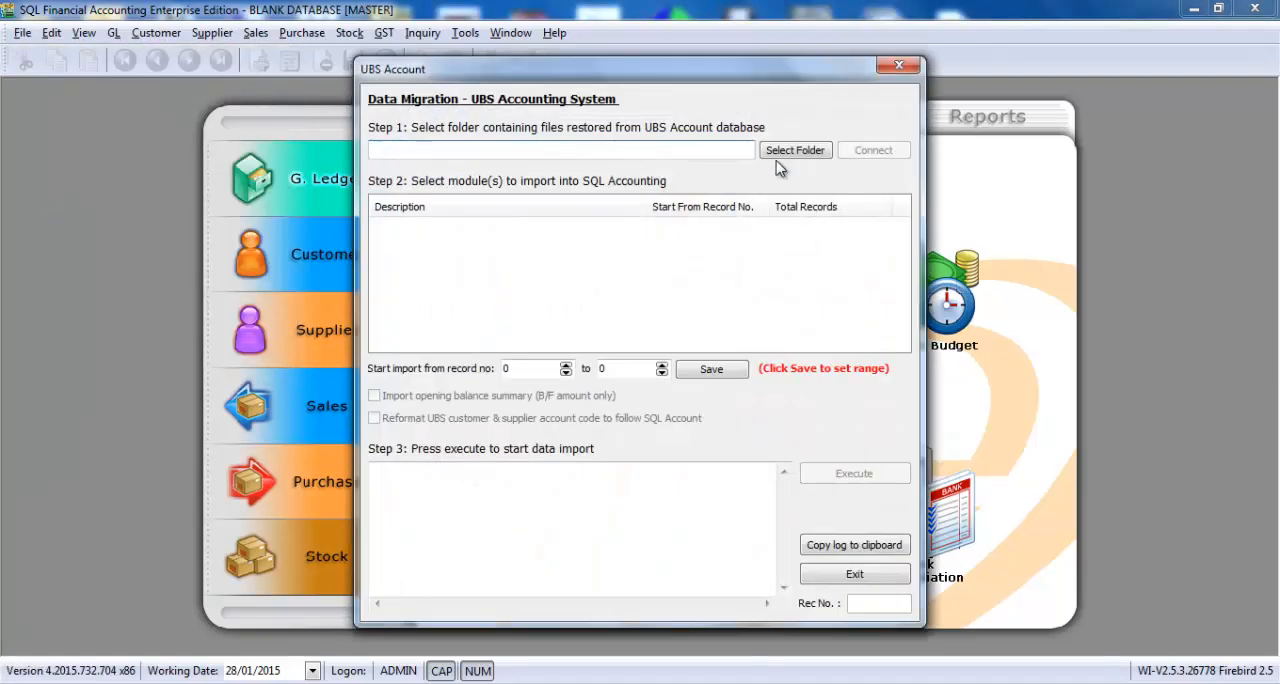
Step: Select the BACKUP folder again and import the Chart of Account successfully
left_click(795, 150)
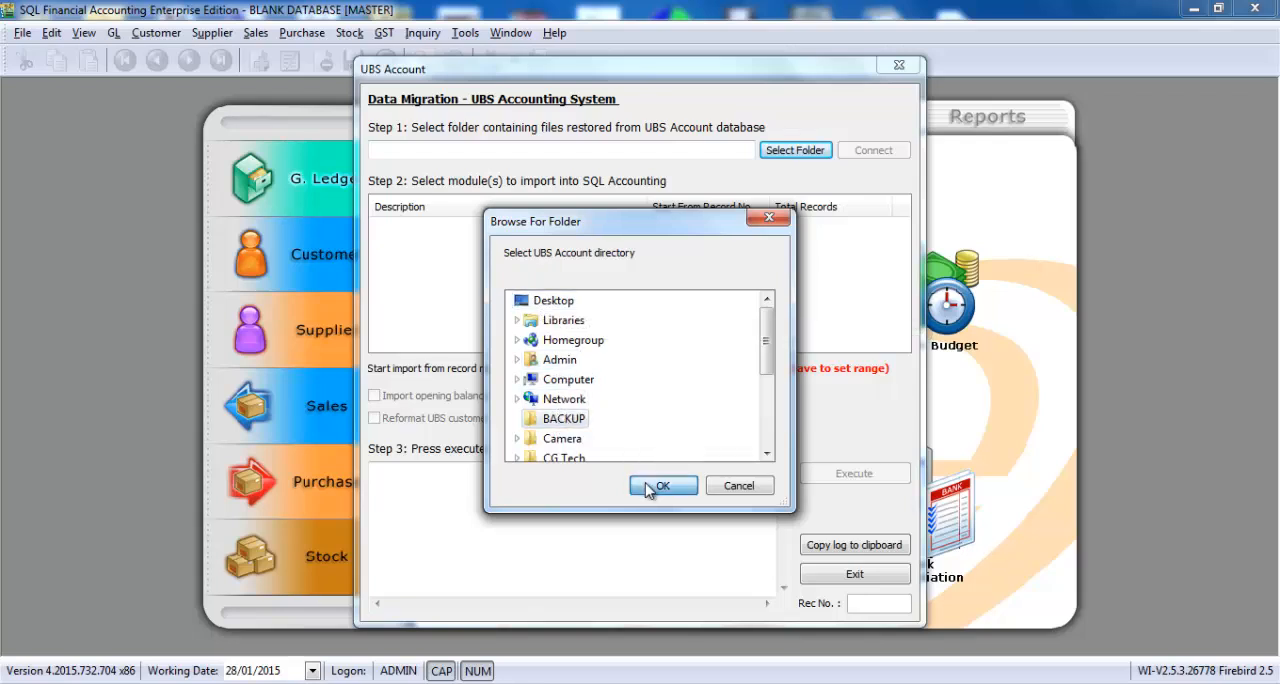
left_click(663, 485)
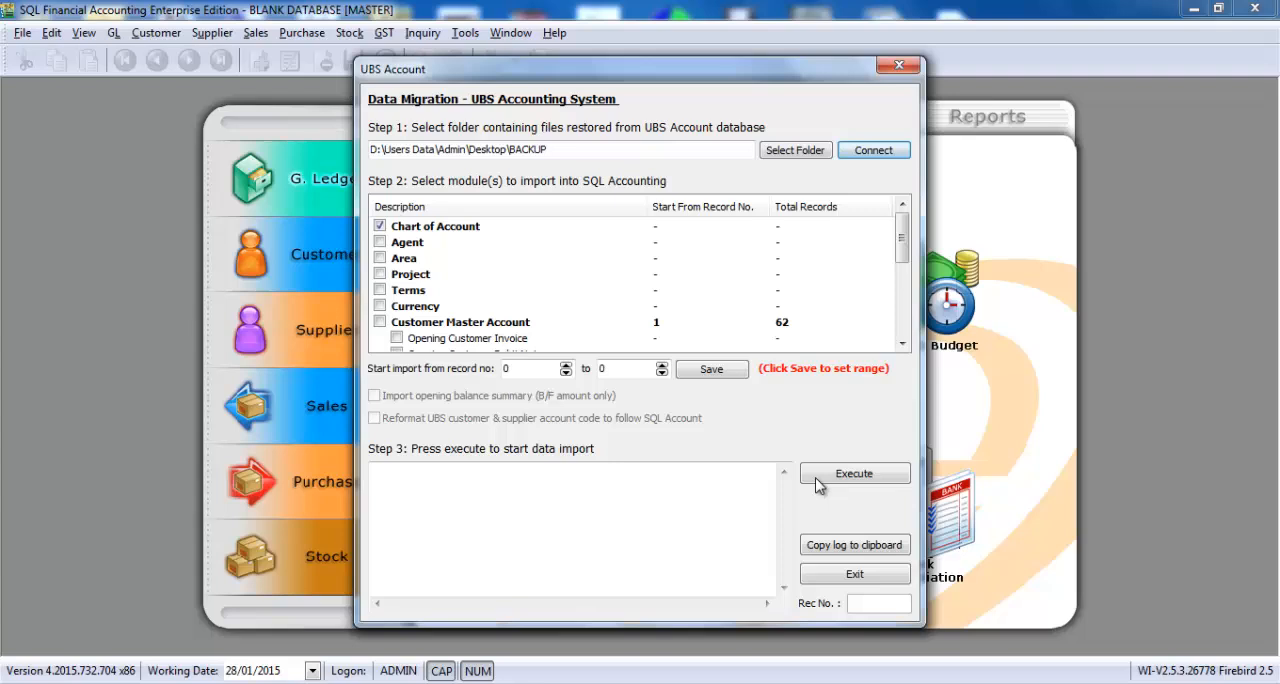
left_click(854, 473)
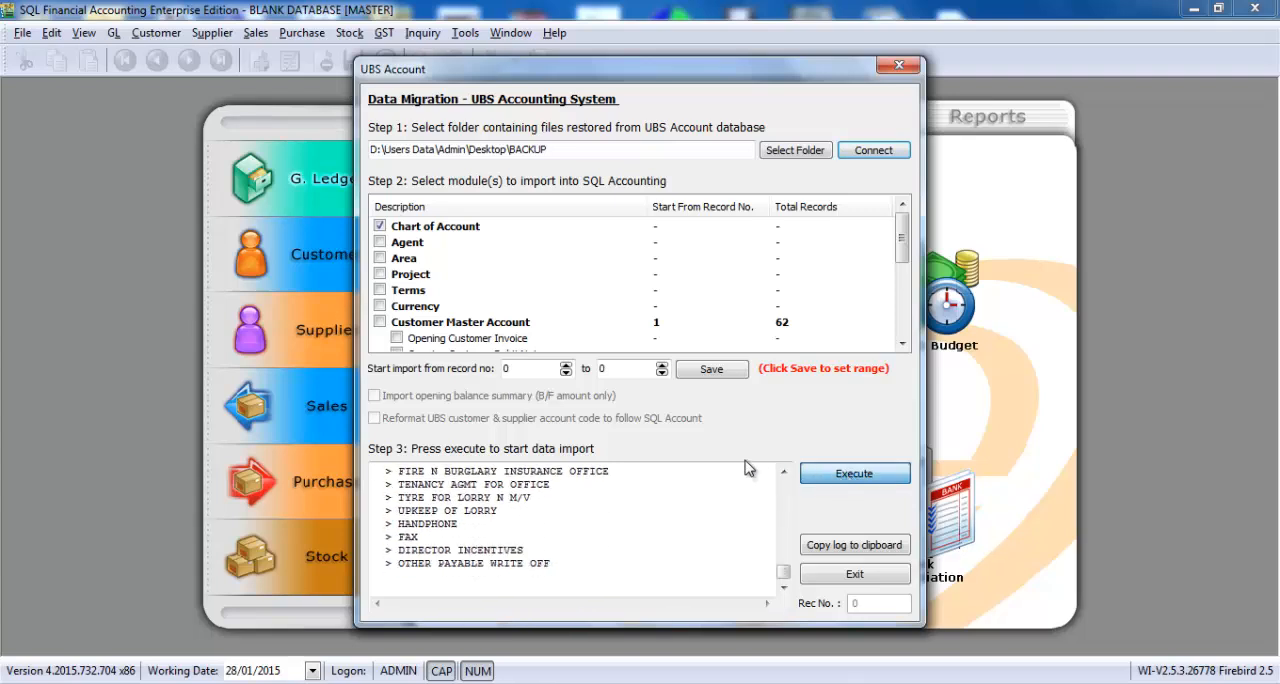
left_click(854, 473)
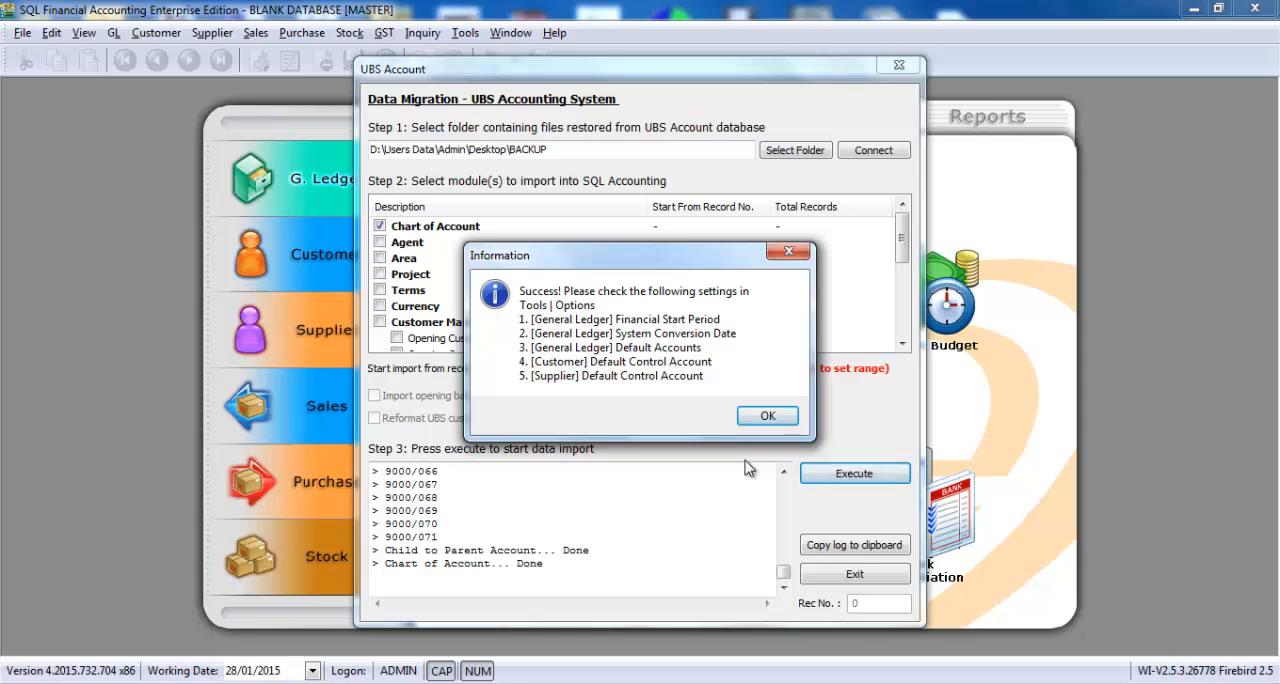
left_click(767, 415)
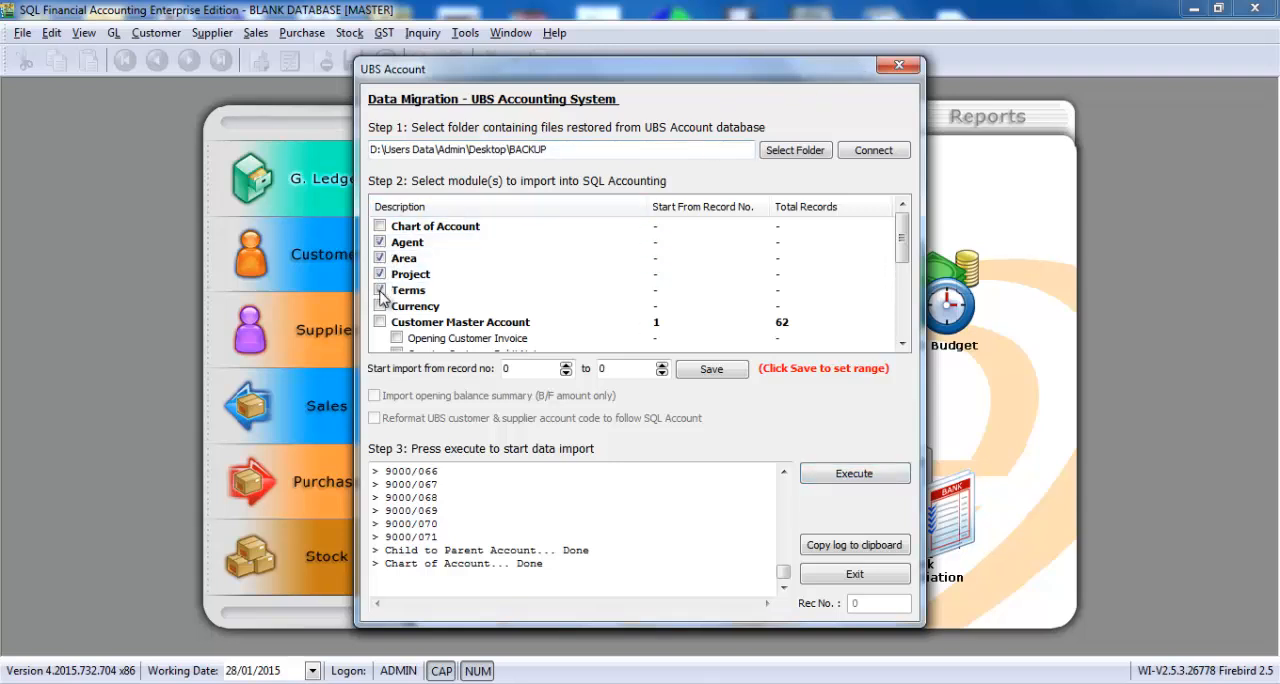
Step: Import Agent, Area, Project and Terms, then close the UBS migration window
left_click(853, 473)
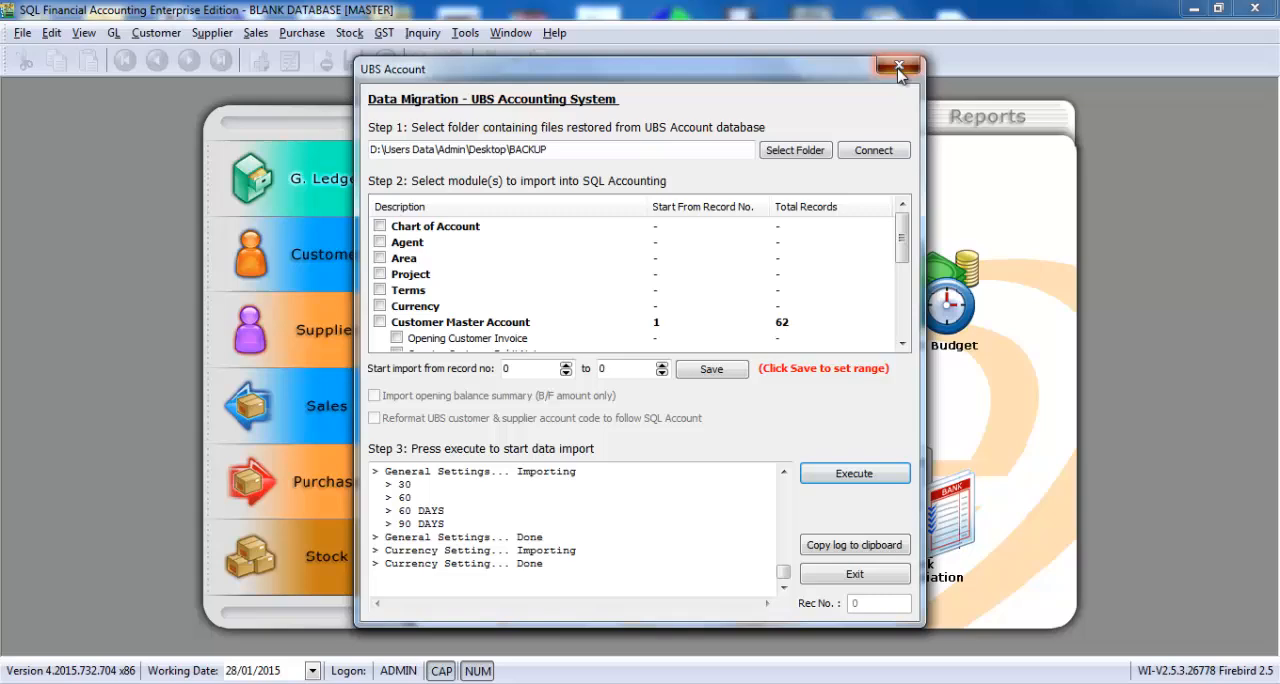
left_click(897, 66)
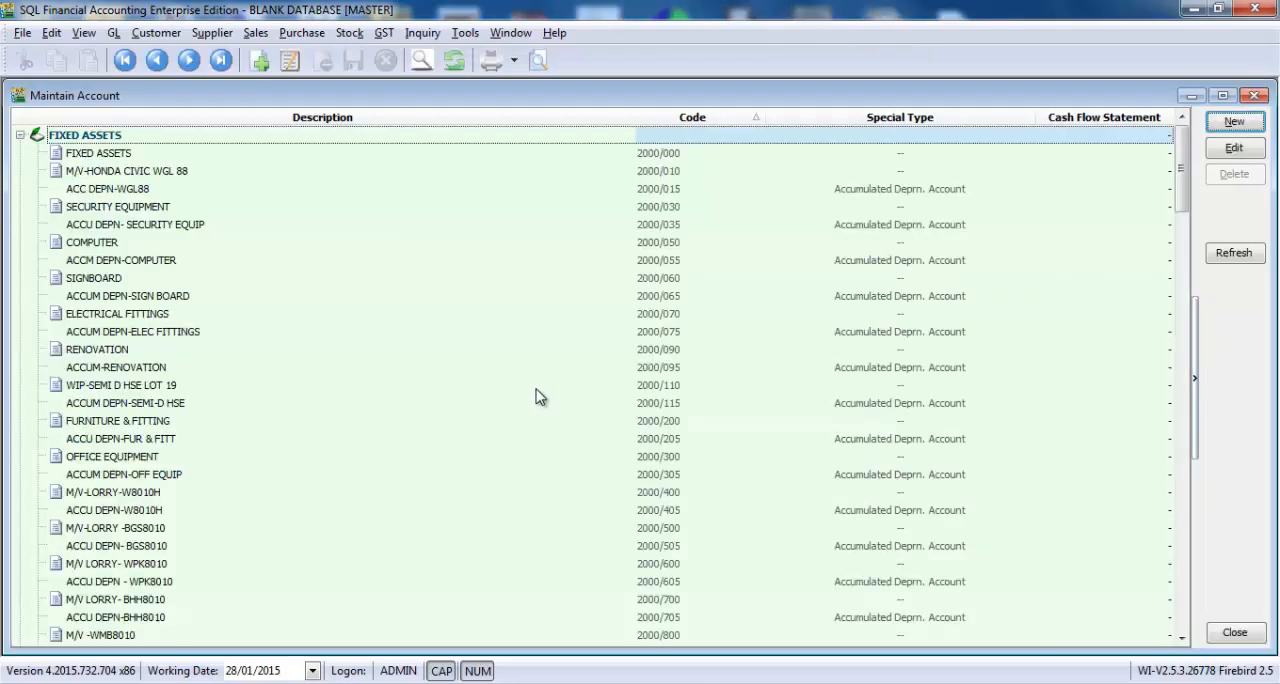
Step: Scroll the imported chart of accounts and check TRADE DEBTORS is the Customer Control Account
scroll("down", 3)
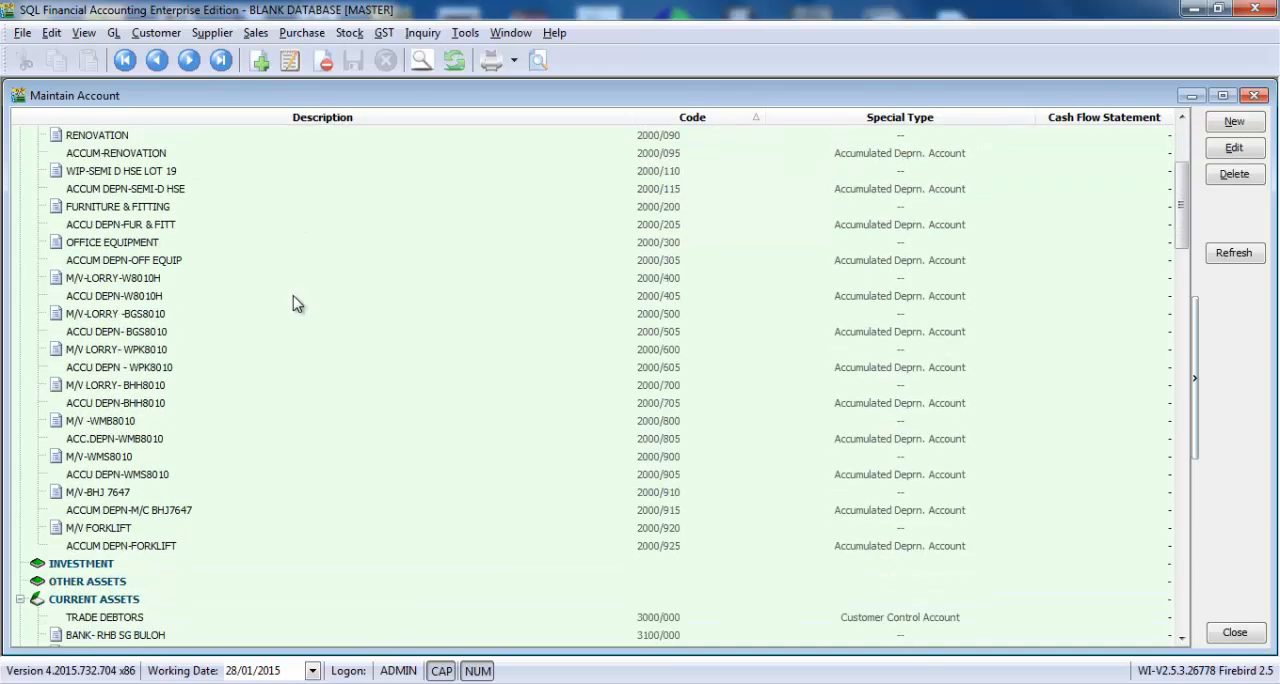
scroll("down", 3)
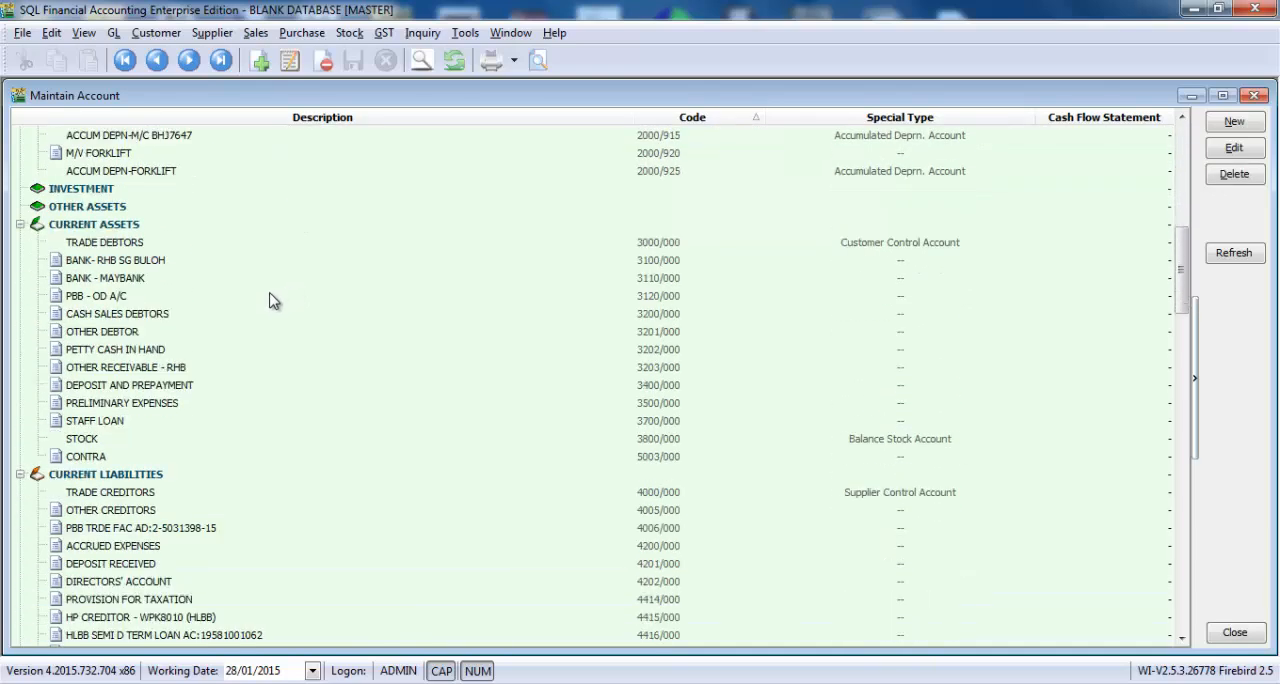
left_click(104, 242)
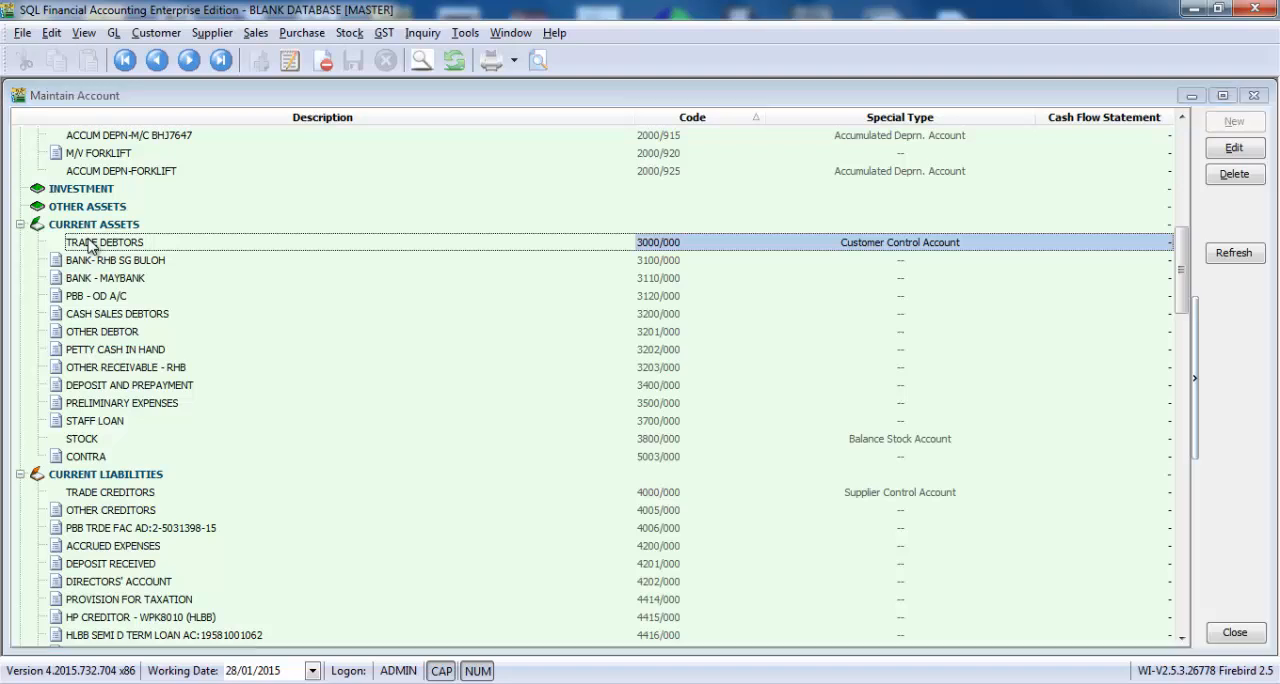
double_click(105, 242)
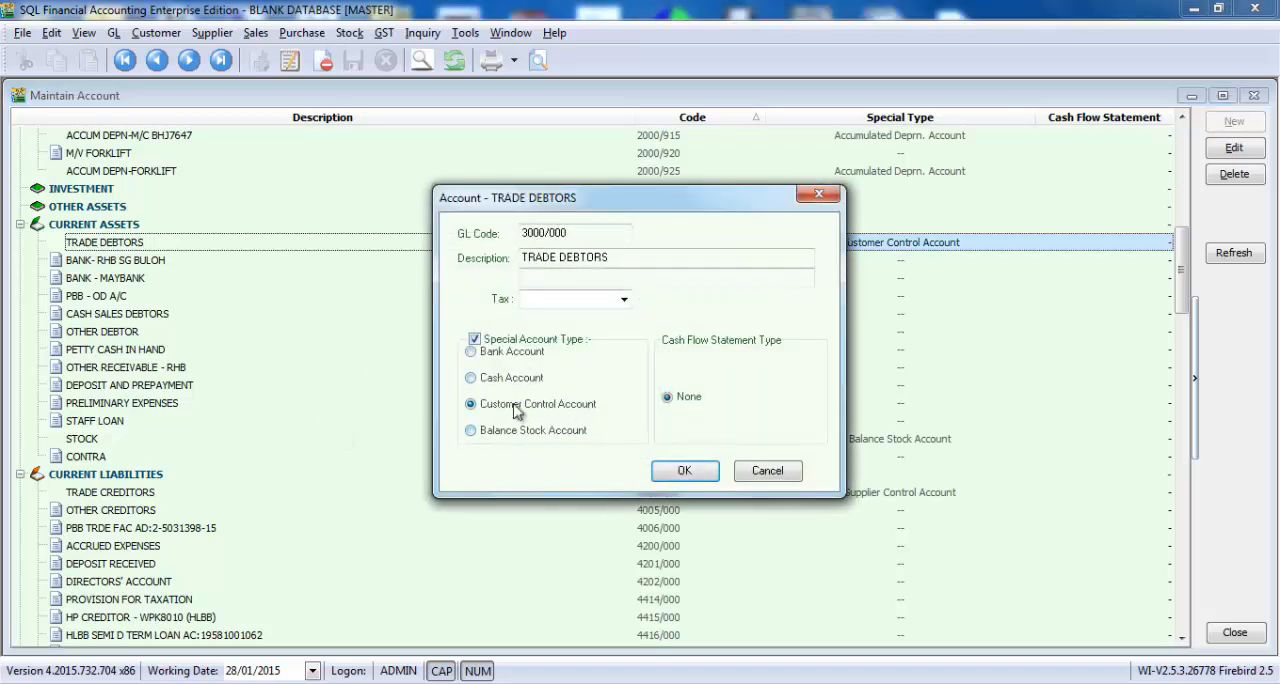
left_click(684, 470)
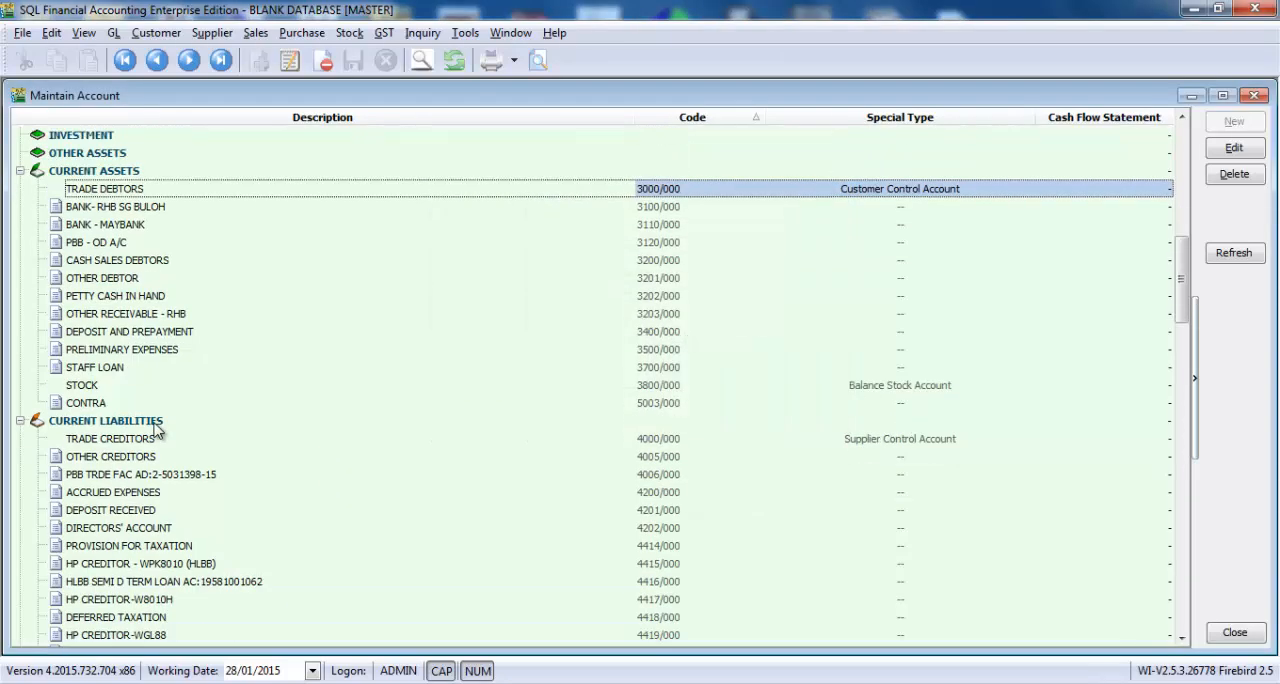
Step: Scroll through the remaining account groups down to Fixed Assets and back up
scroll("down", 3)
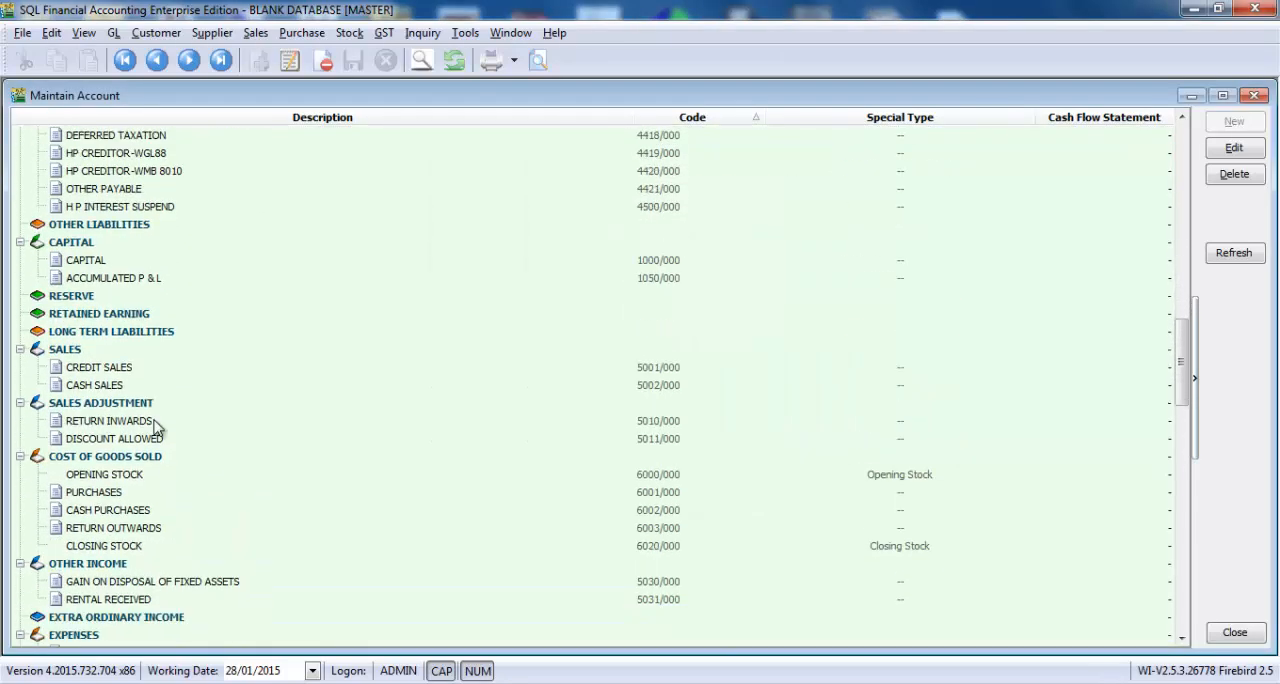
scroll("down", 3)
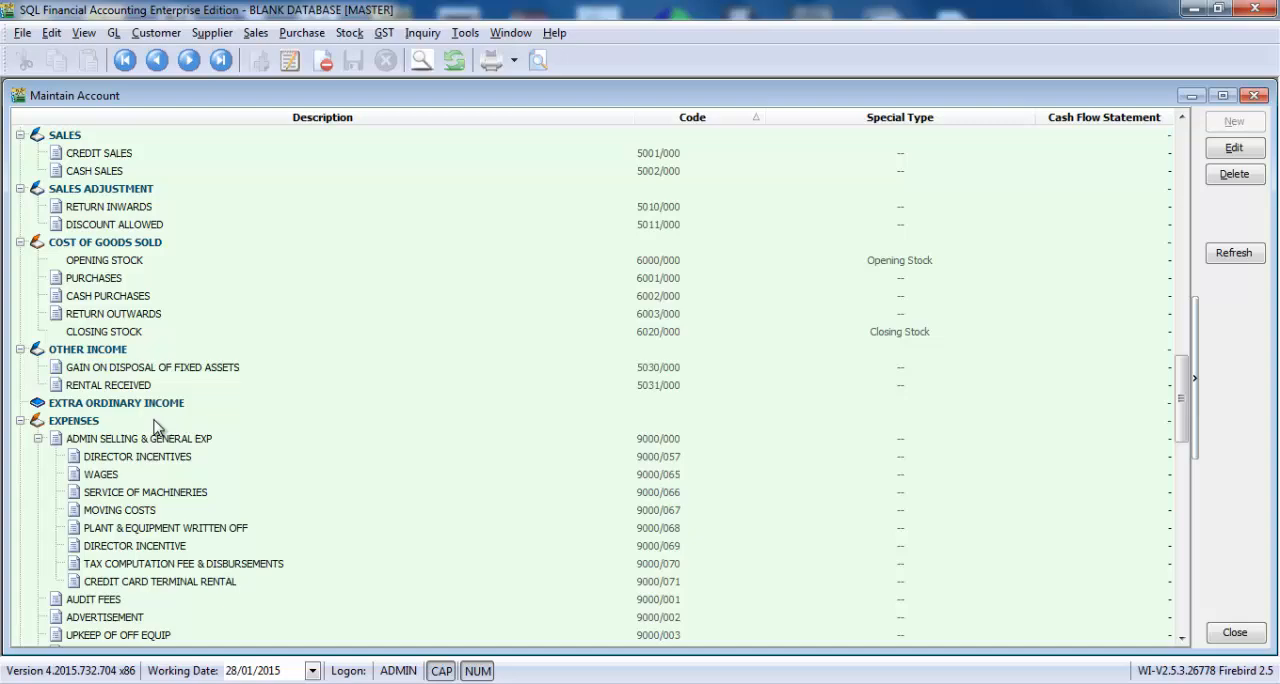
scroll("up", 3)
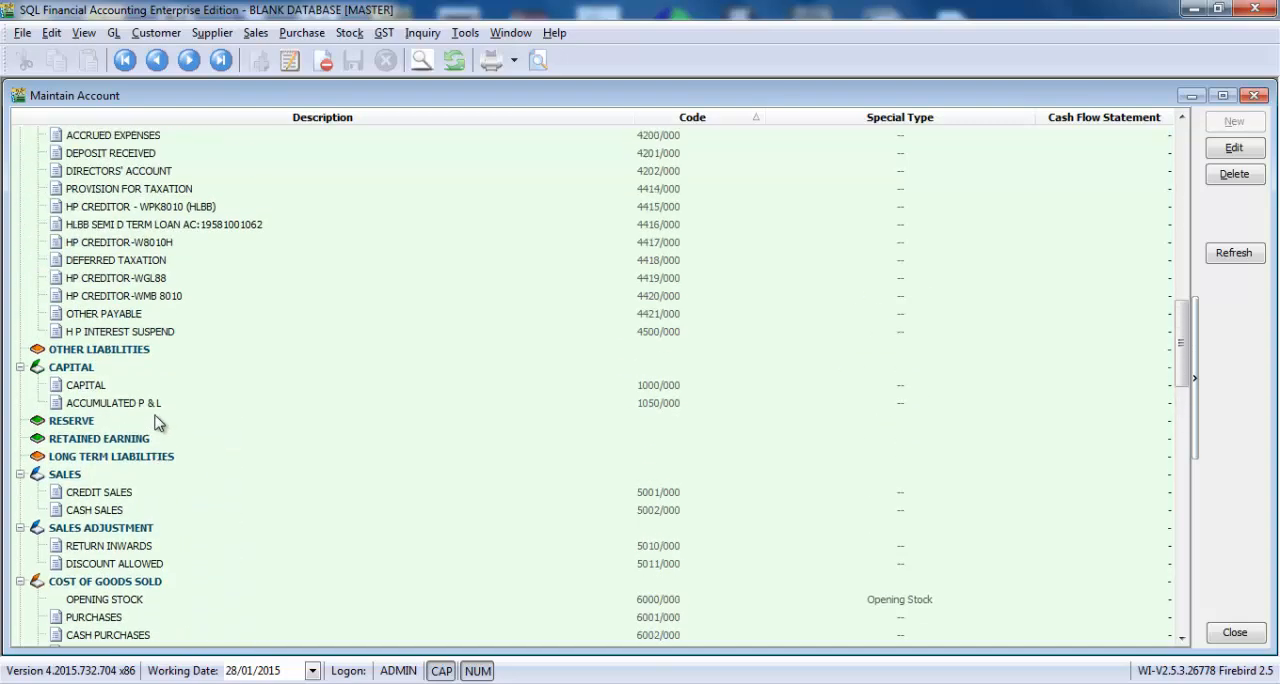
scroll("up", 3)
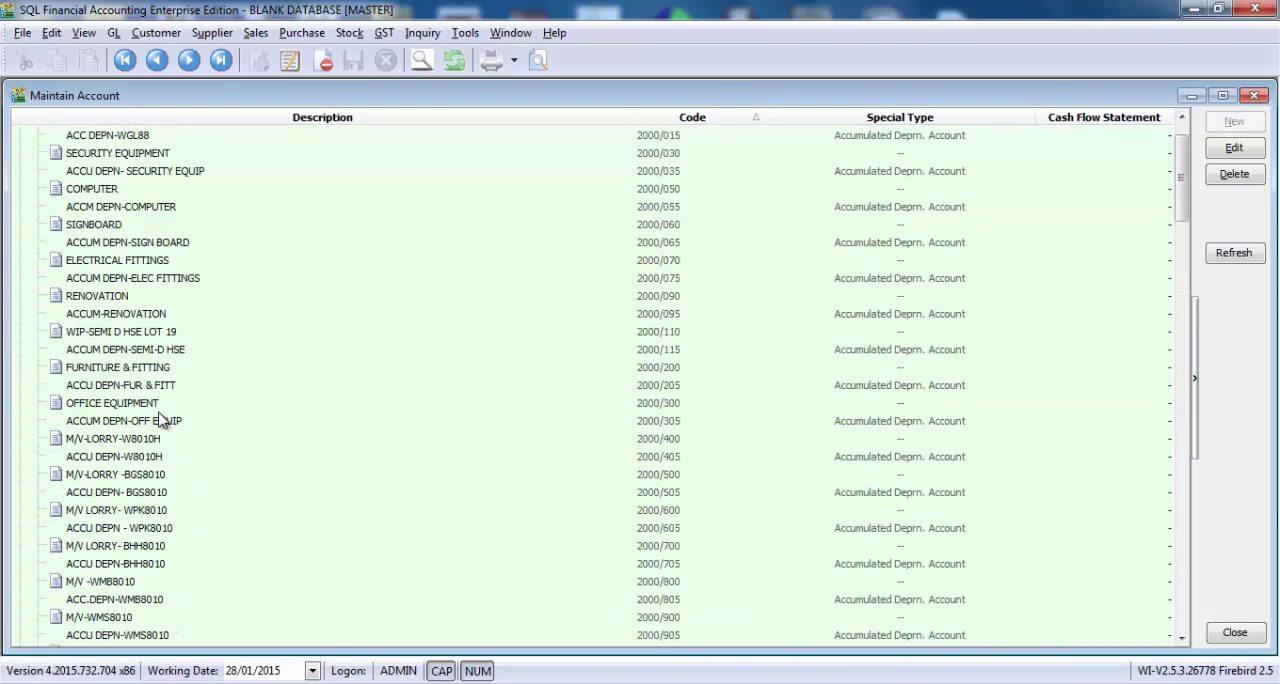
scroll("up", 3)
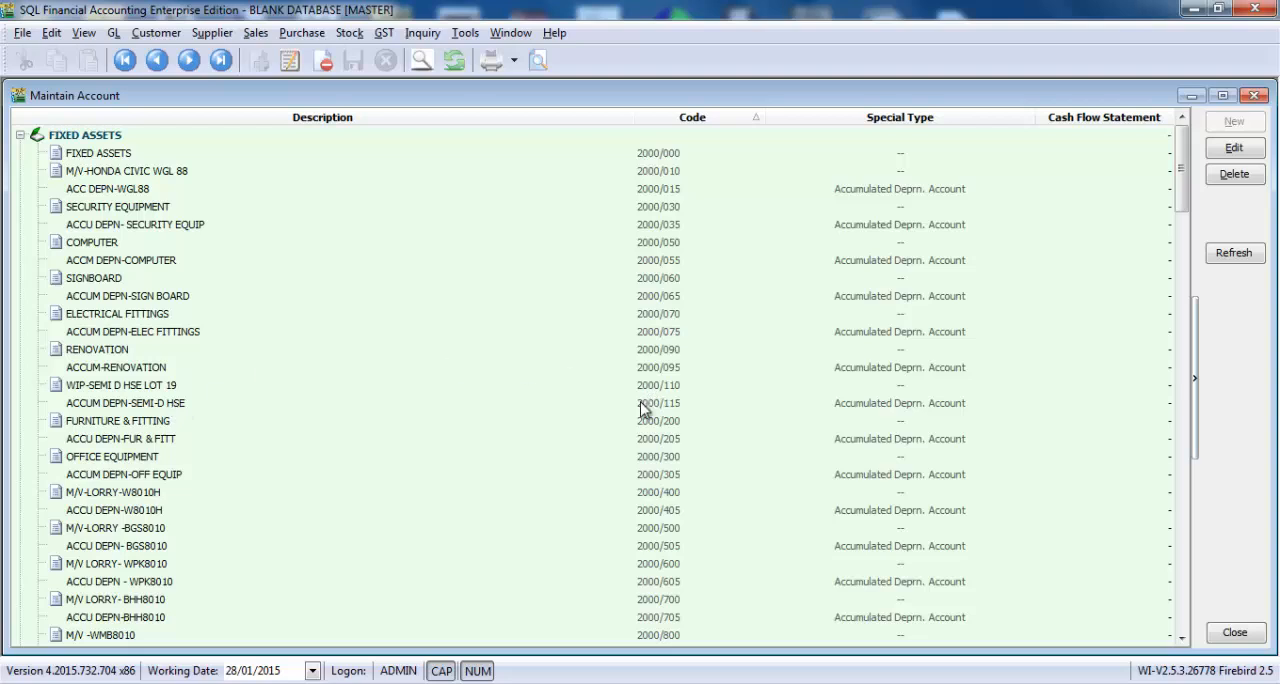
mouse_move(753, 507)
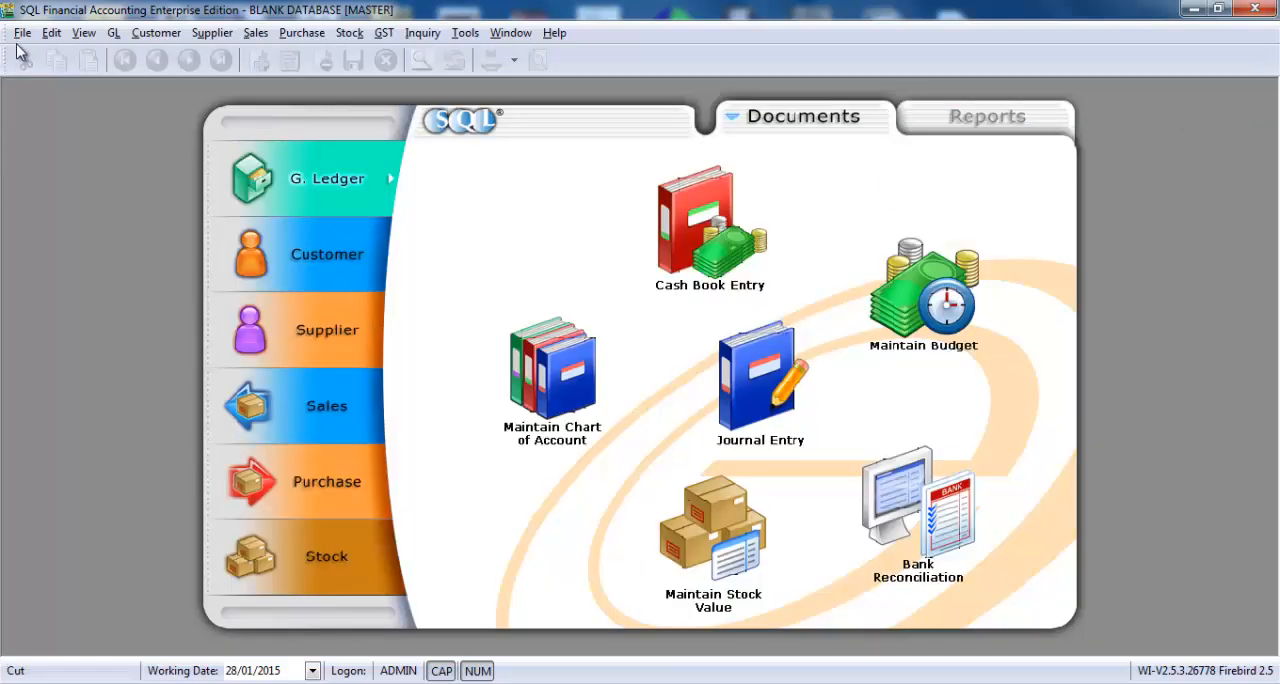
Step: Browse the File, Customer and Purchase menus, then reach Tools > Options on the Customer page
left_click(21, 32)
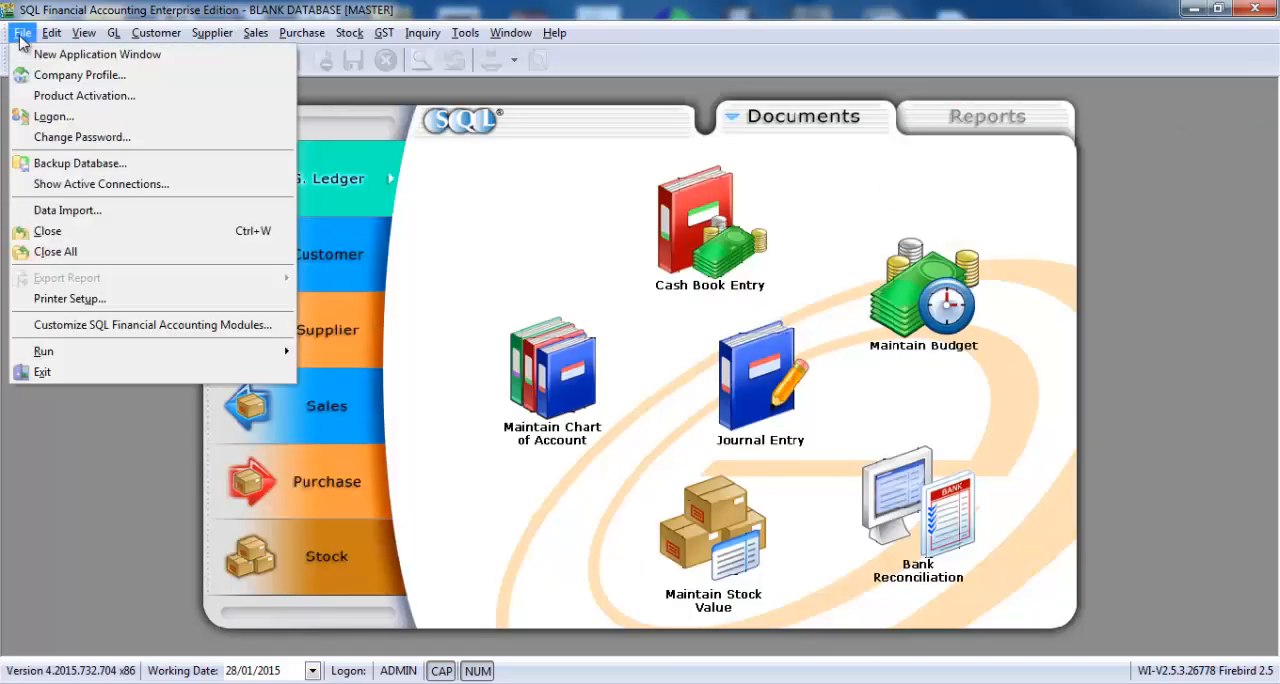
left_click(156, 32)
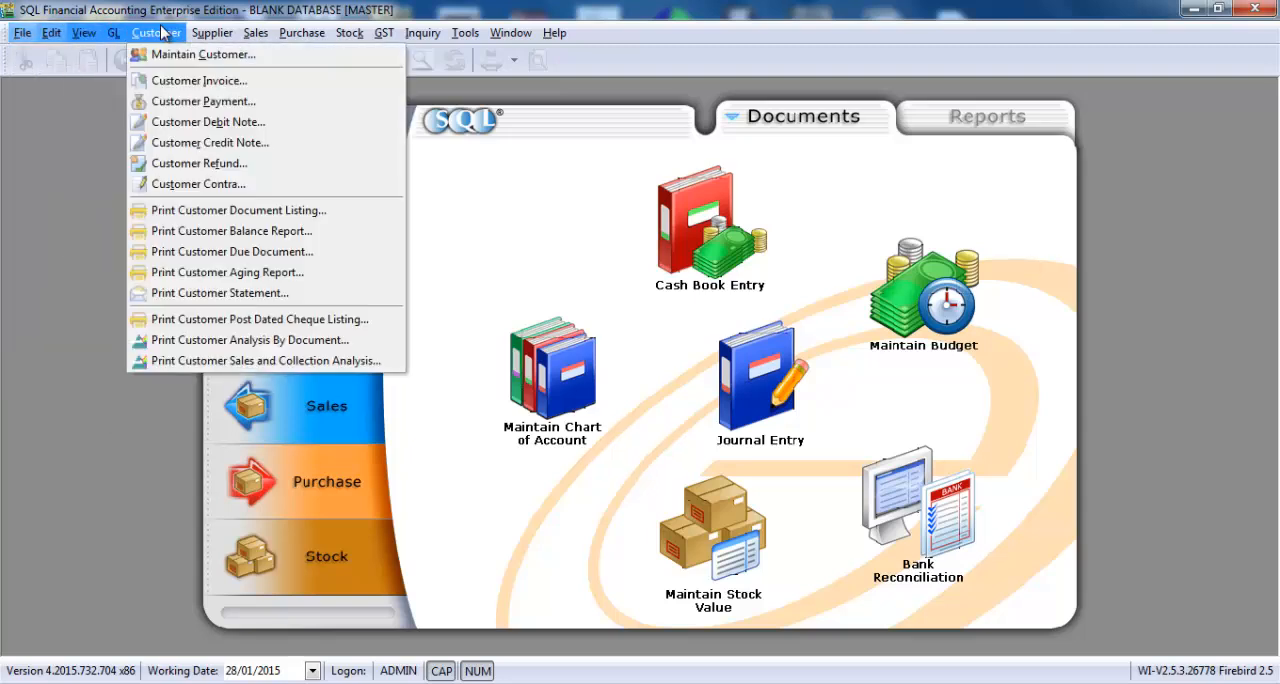
left_click(301, 32)
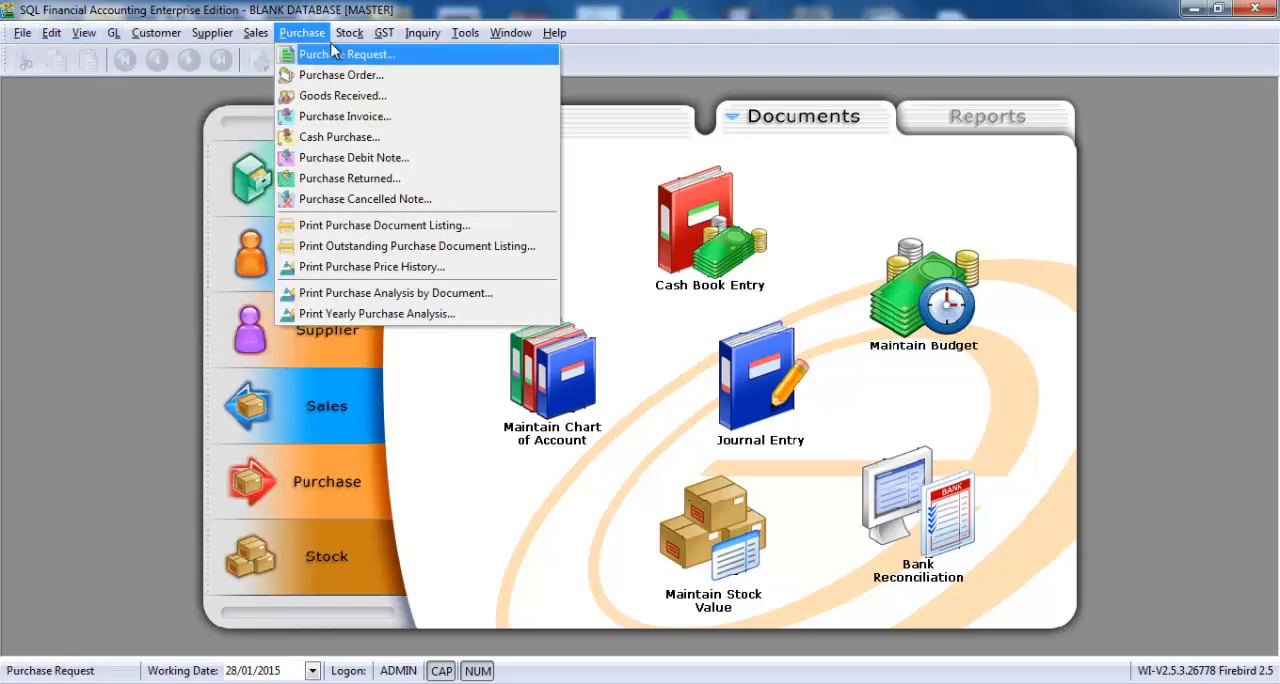
left_click(464, 32)
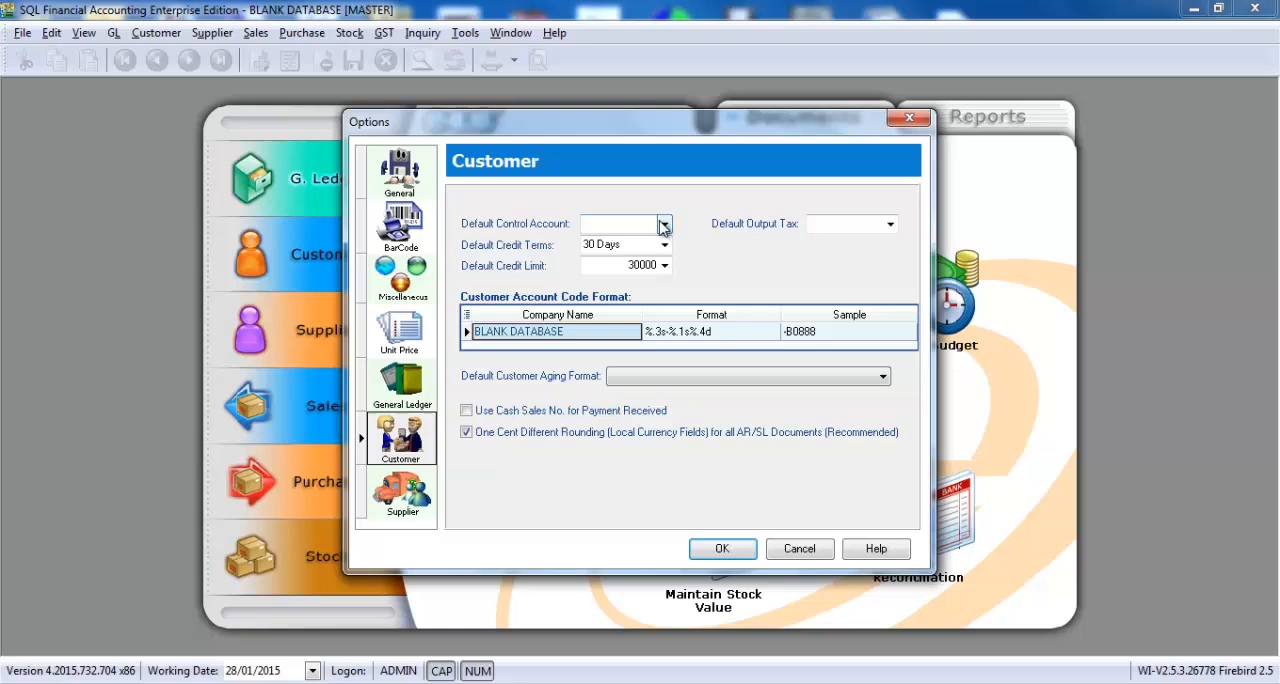
Step: Choose 3000/000 as customer control account and TRADE CREDITORS 4000/000 for suppliers, then show General Ledger defaults
left_click(663, 223)
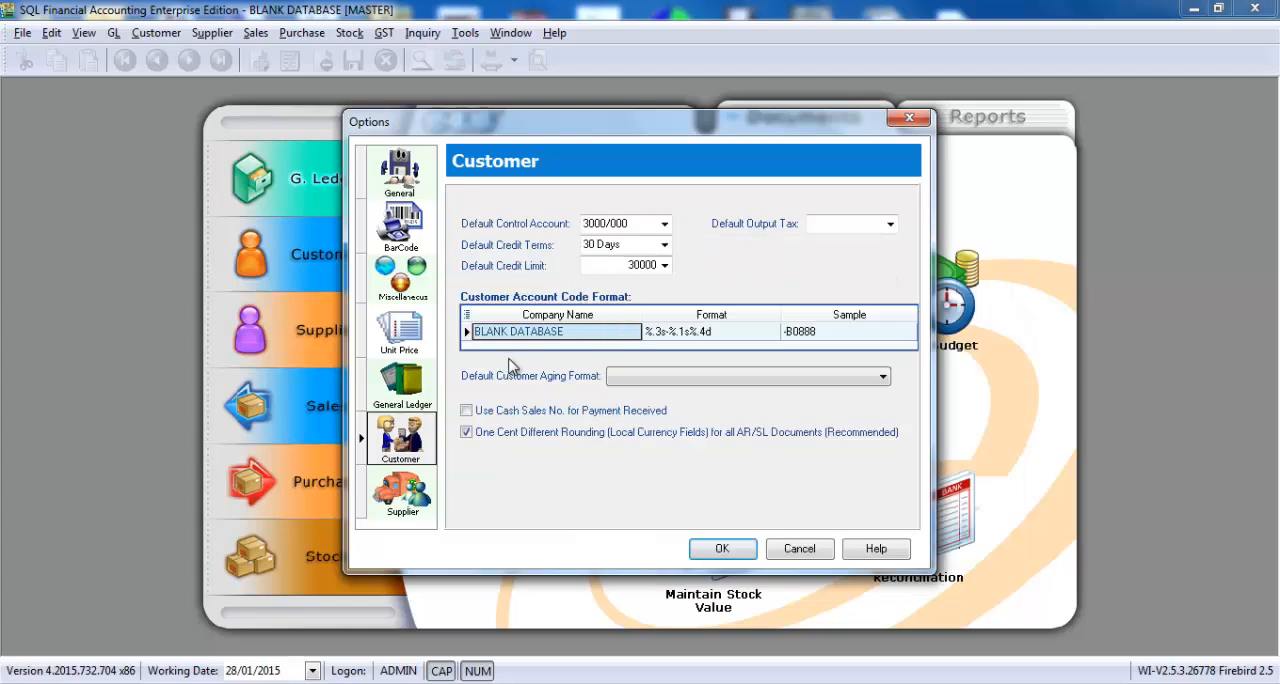
left_click(401, 490)
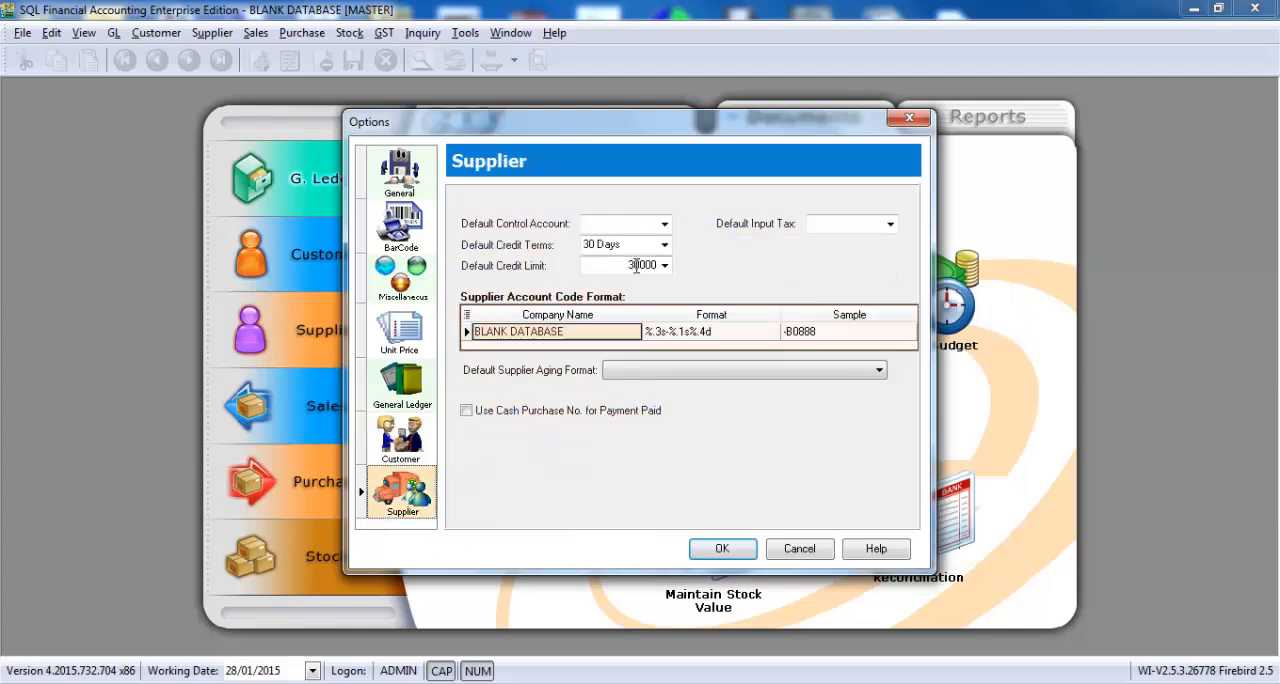
left_click(664, 223)
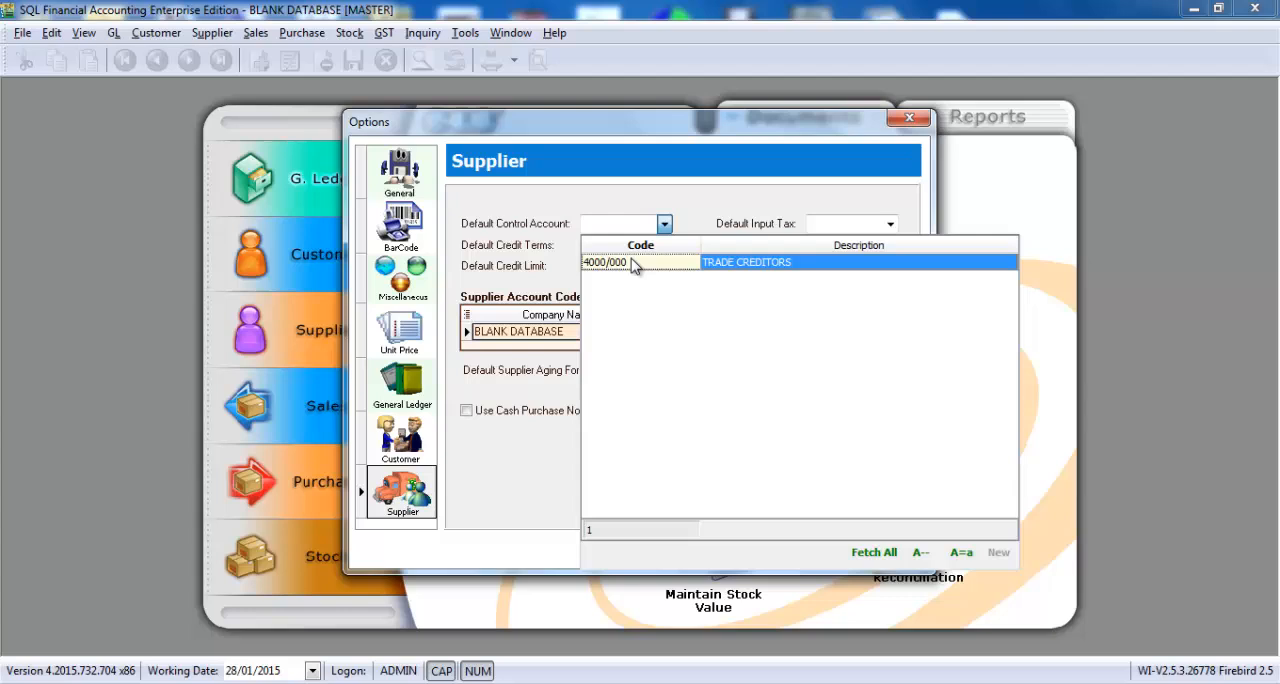
left_click(745, 262)
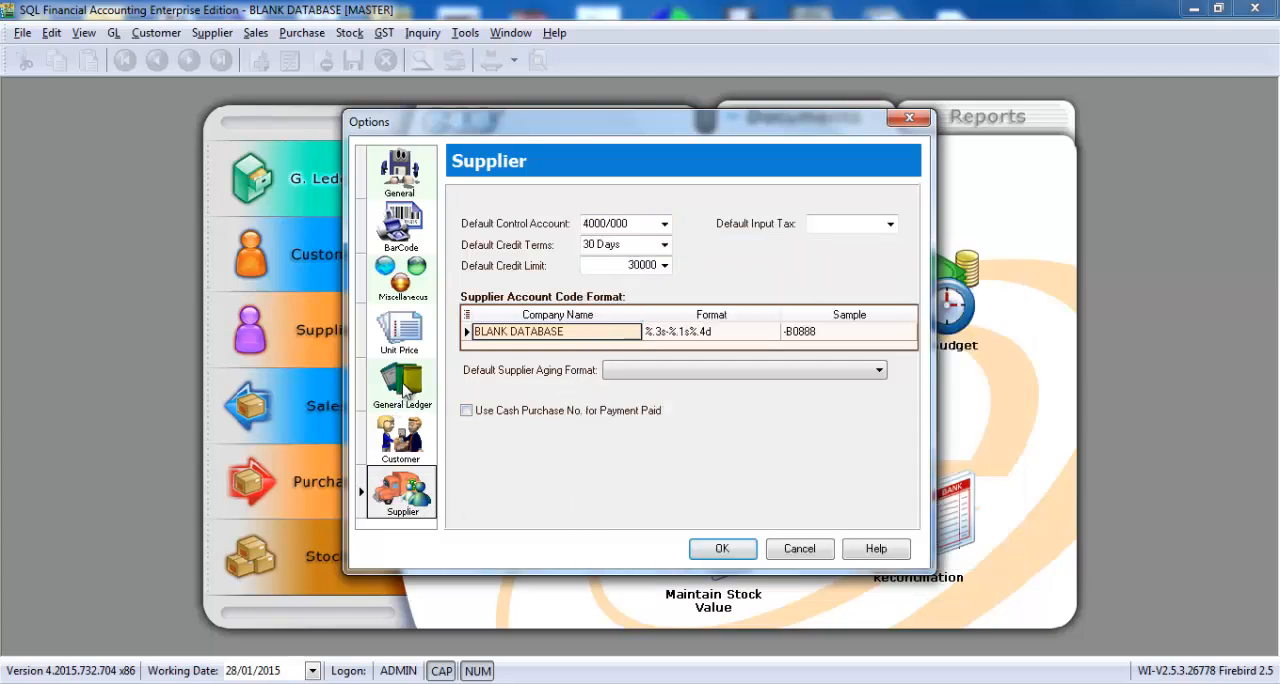
left_click(401, 385)
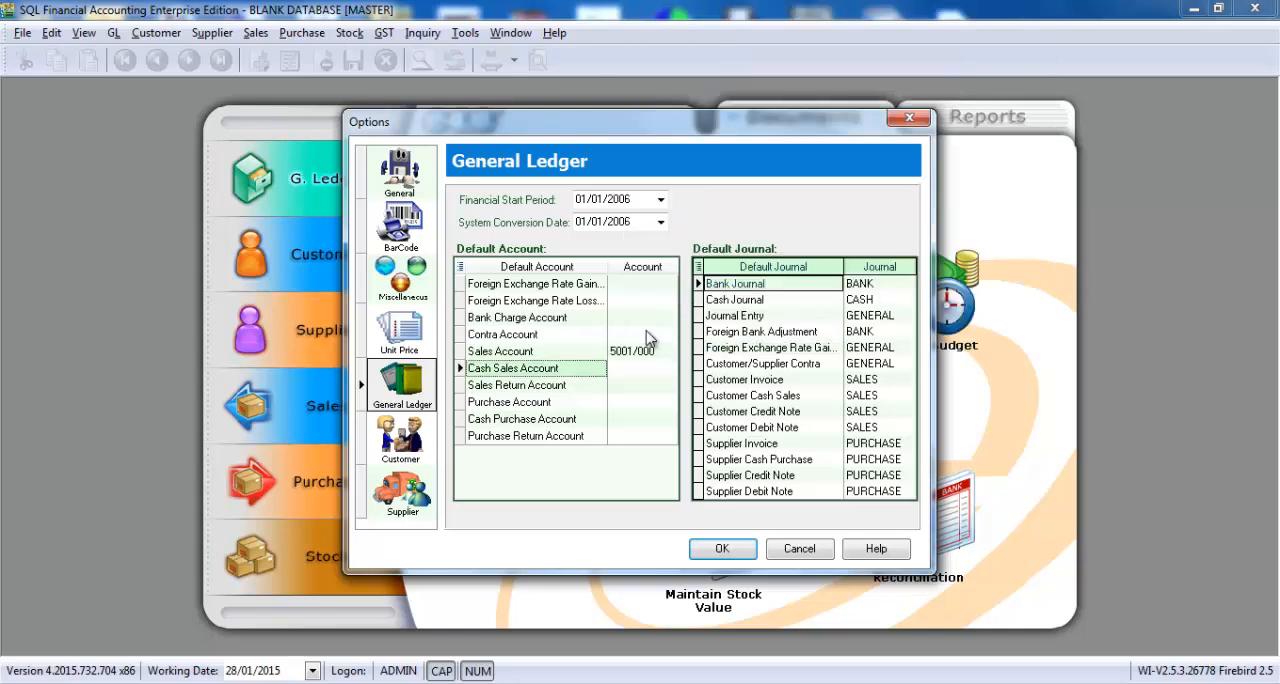
Step: Set 6001/000 as the default Purchase Account and save the Options with OK
left_click(509, 401)
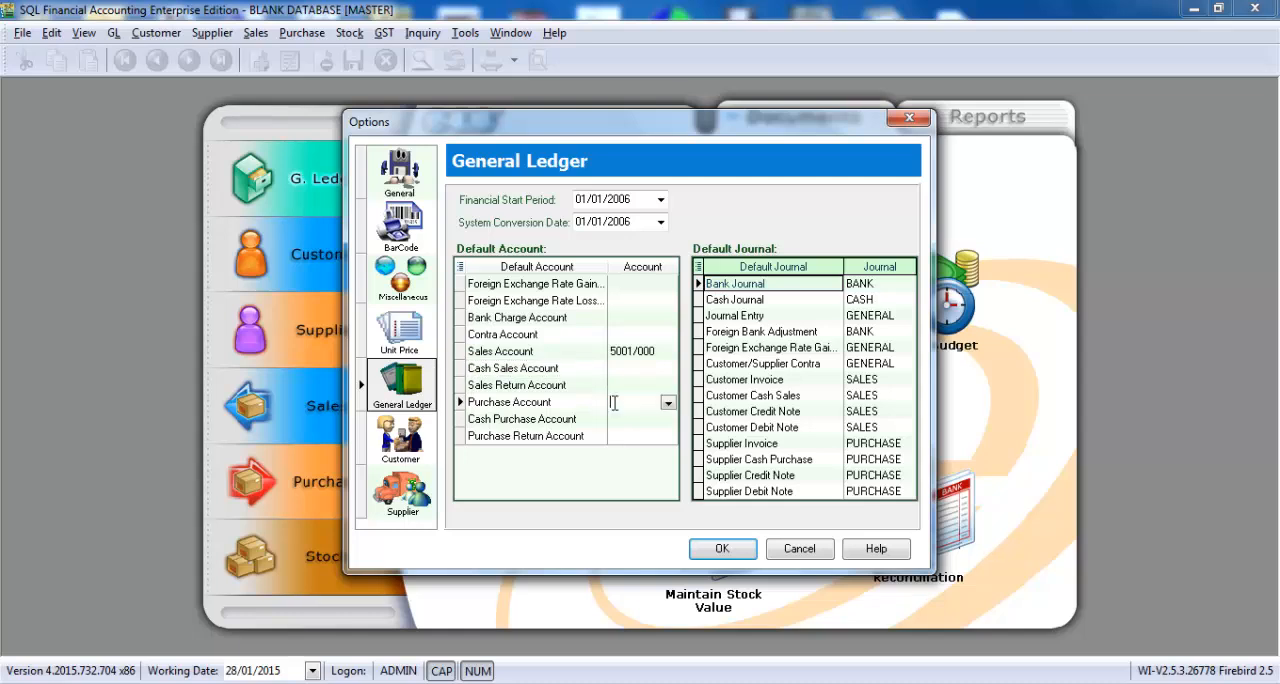
left_click(667, 402)
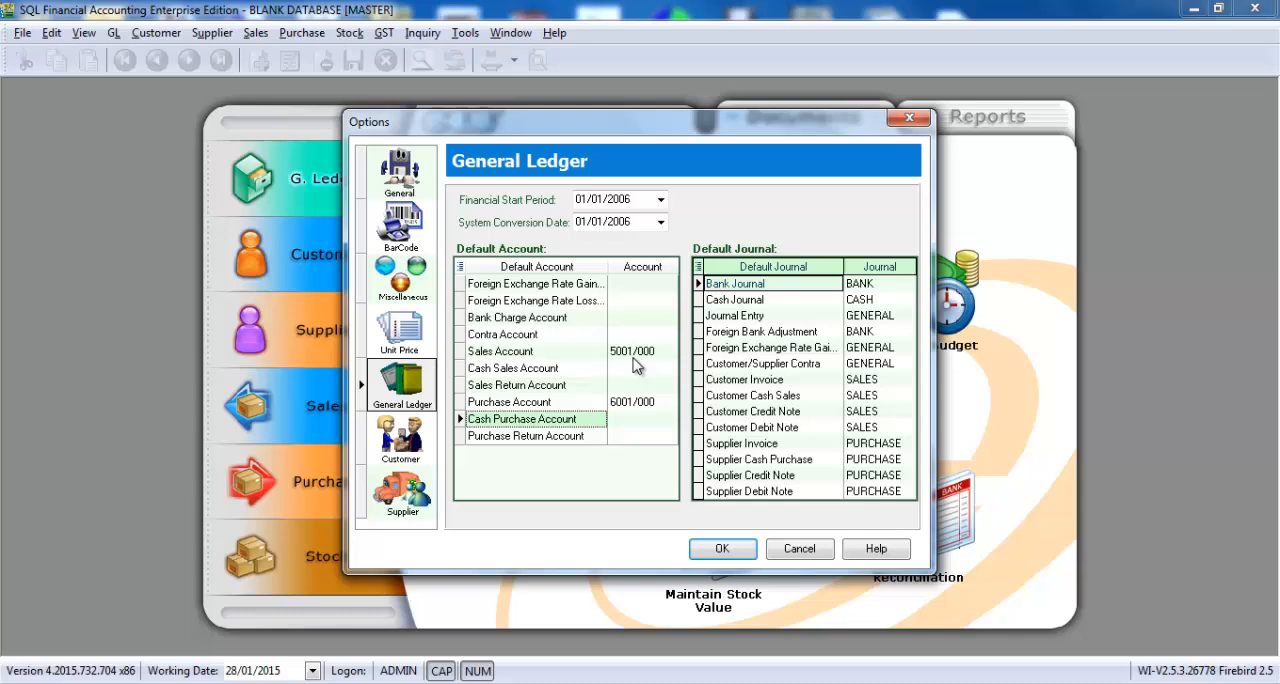
mouse_move(683, 390)
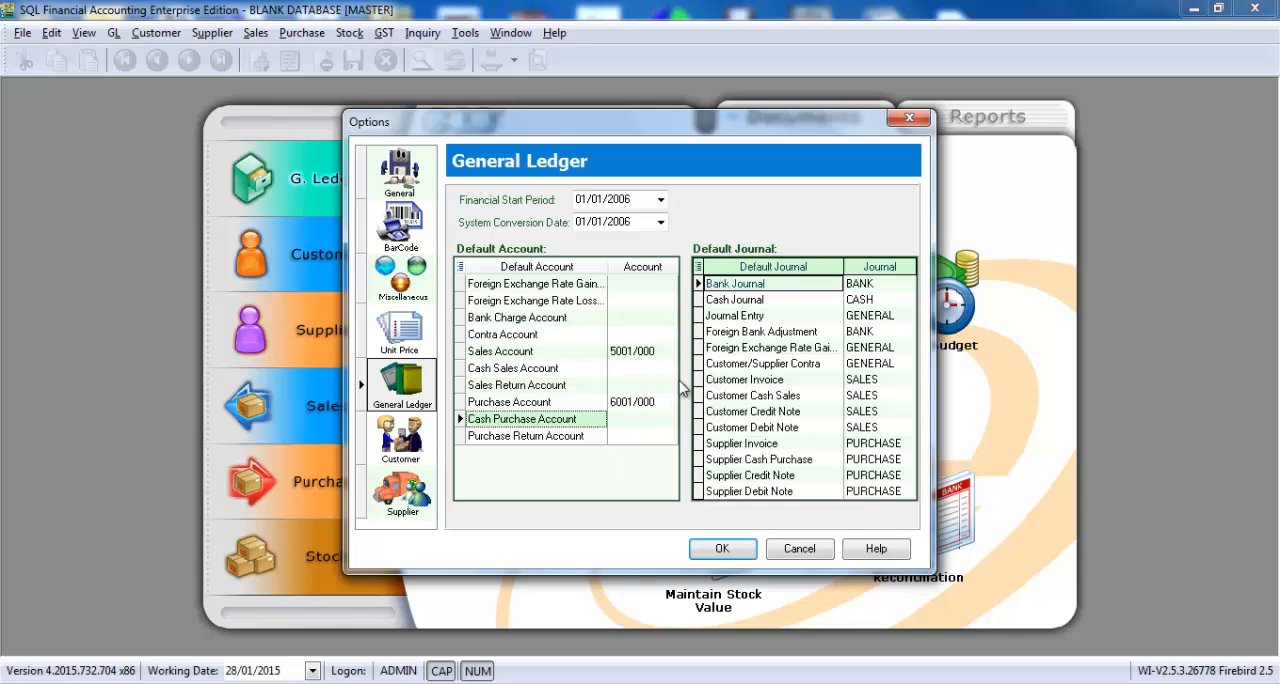
mouse_move(645, 453)
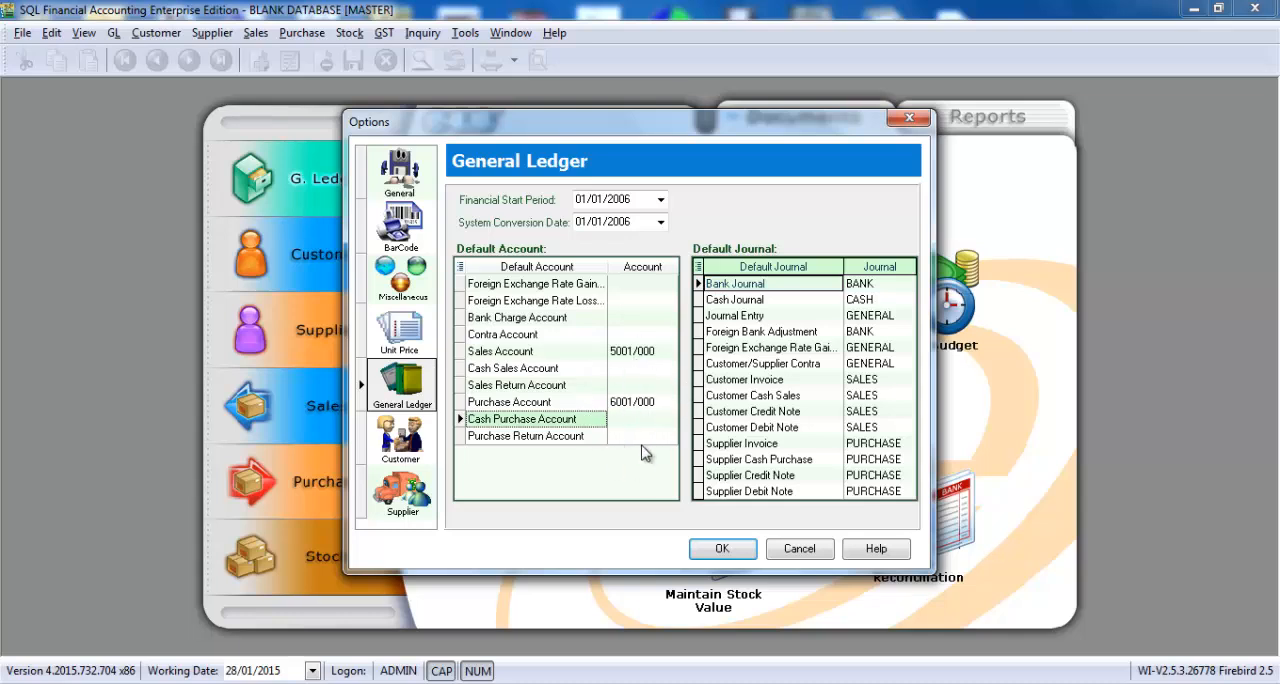
mouse_move(645, 405)
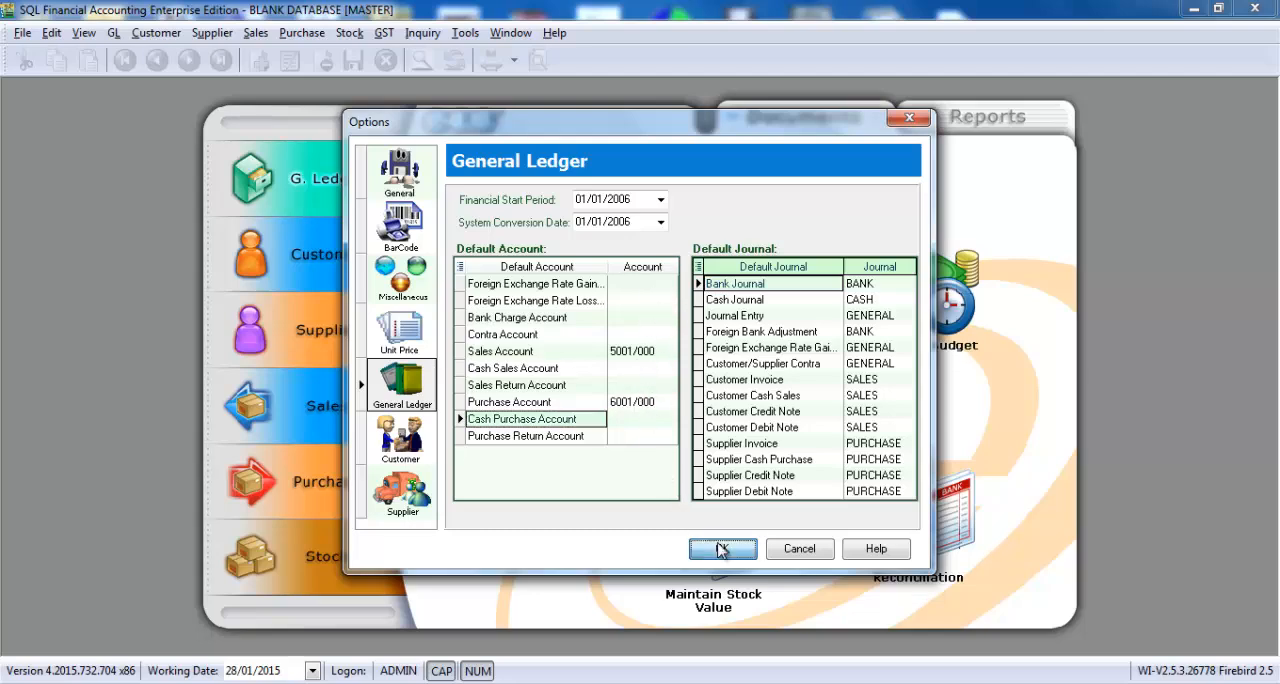
left_click(722, 548)
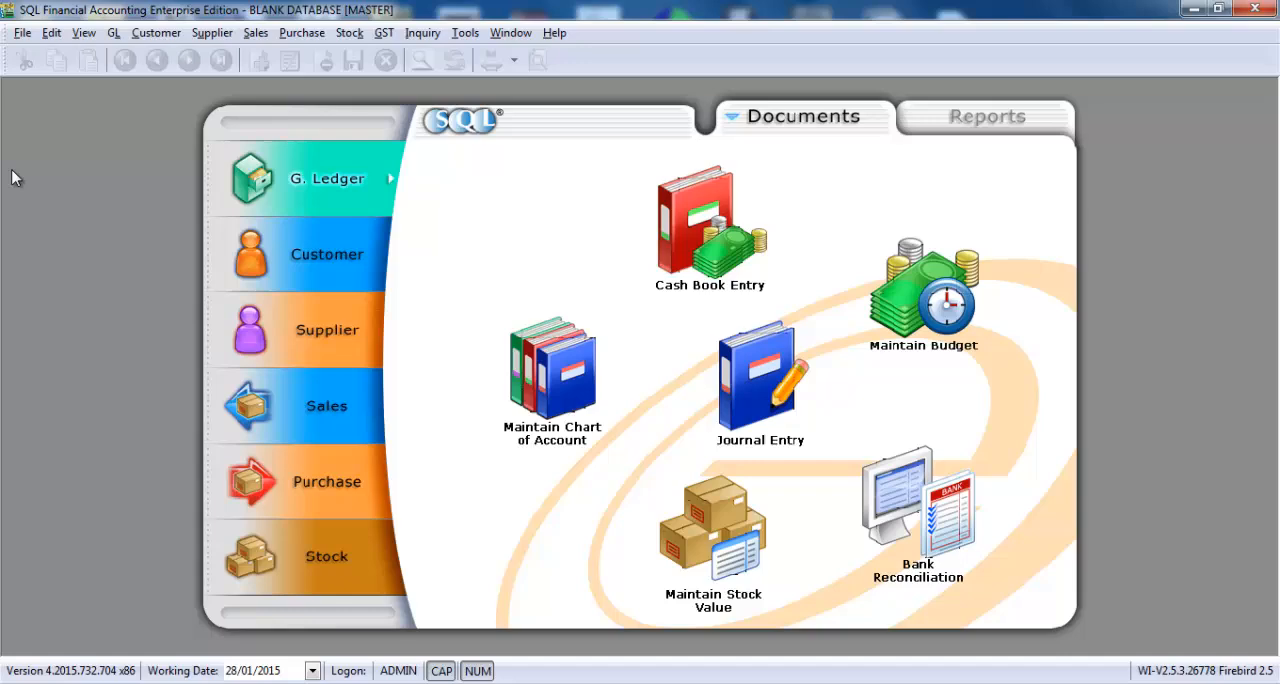
Step: Start a UBS Account data import using the BACKUP folder as its source
left_click(21, 32)
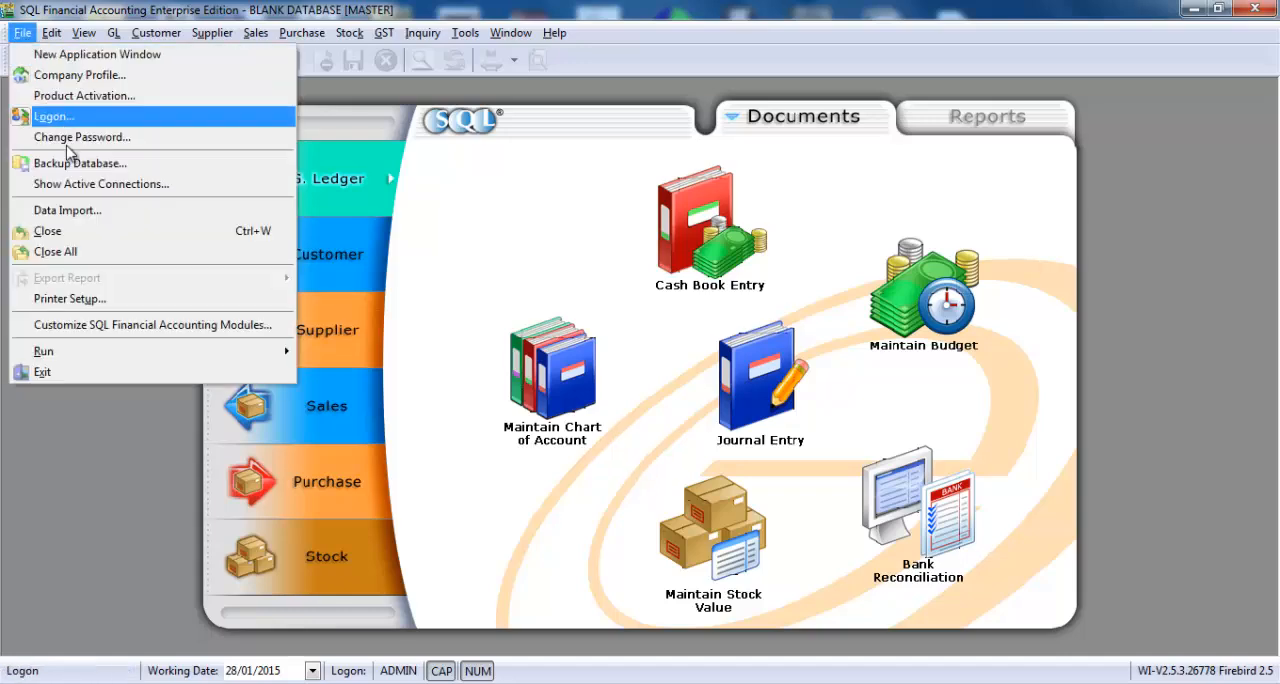
left_click(67, 209)
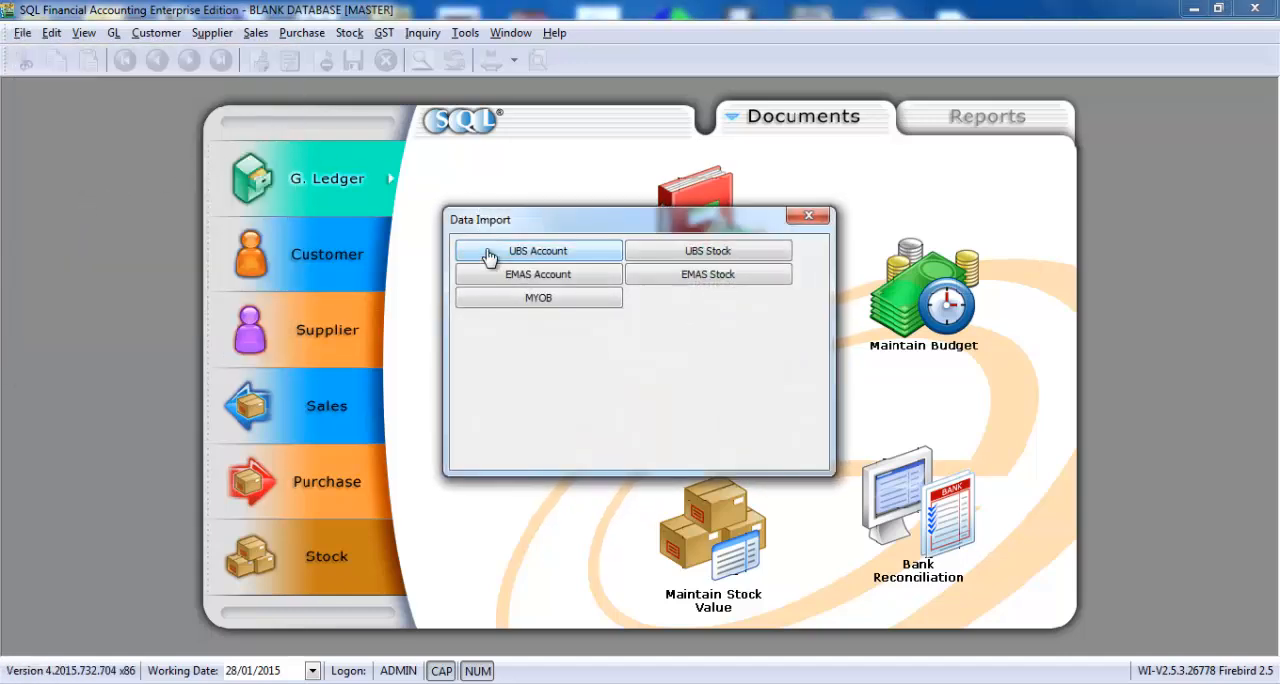
left_click(538, 250)
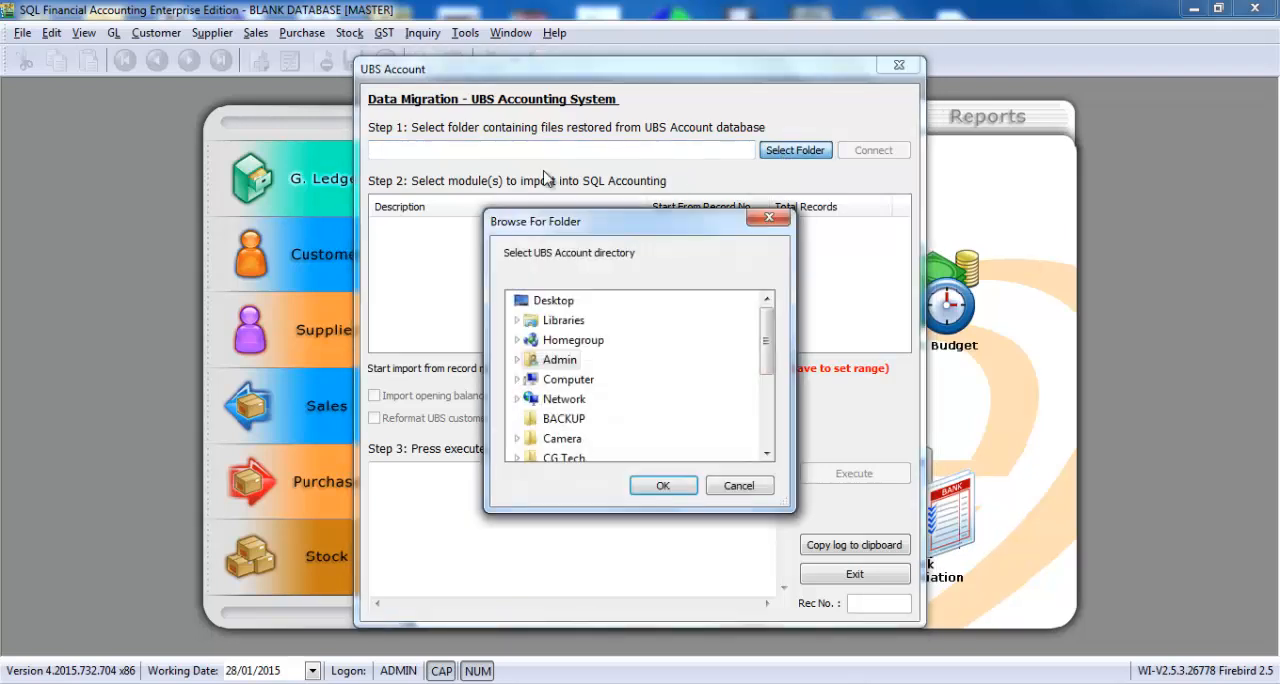
left_click(563, 418)
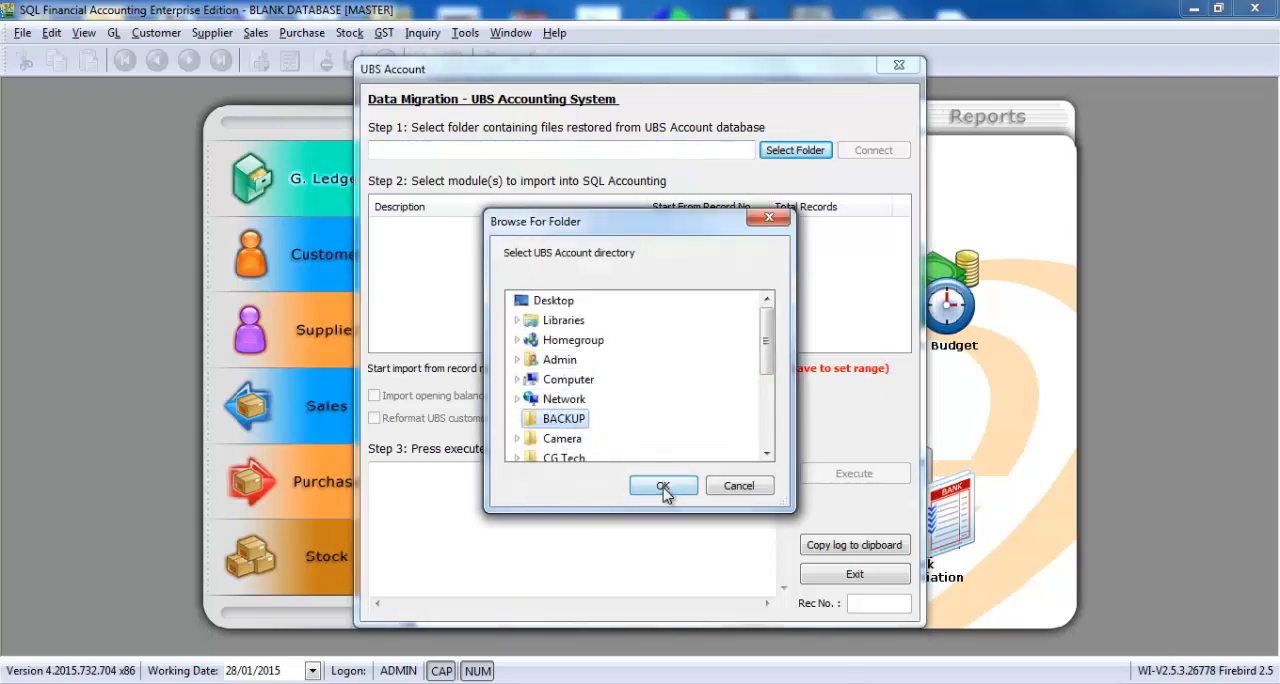
left_click(663, 486)
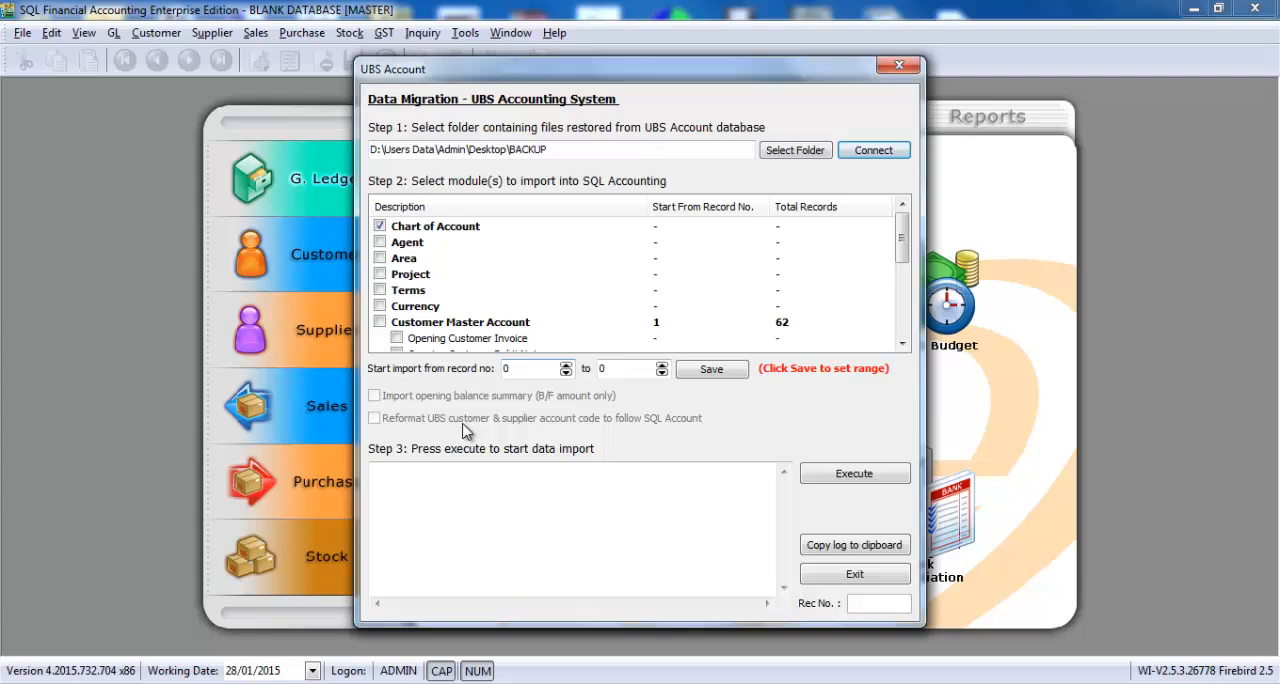
Step: Tick Customer and Supplier Master Accounts with all opening documents, from customer invoices to supplier refunds
left_click(379, 321)
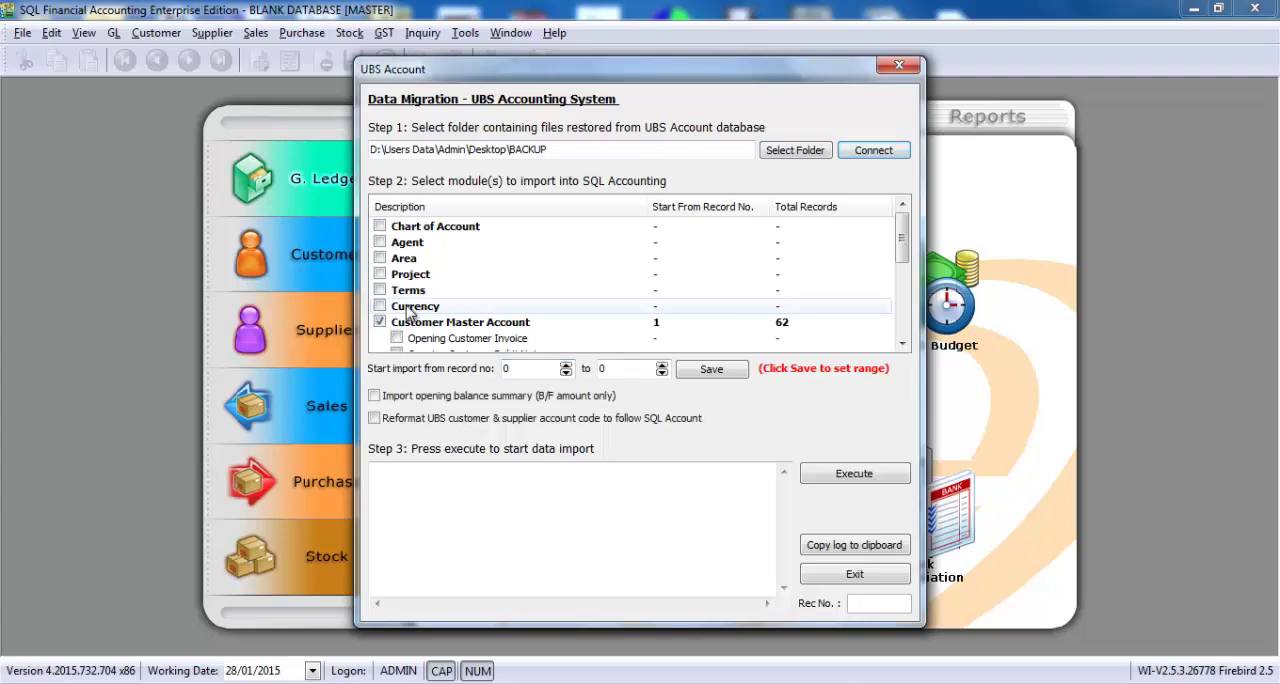
scroll("down", 3)
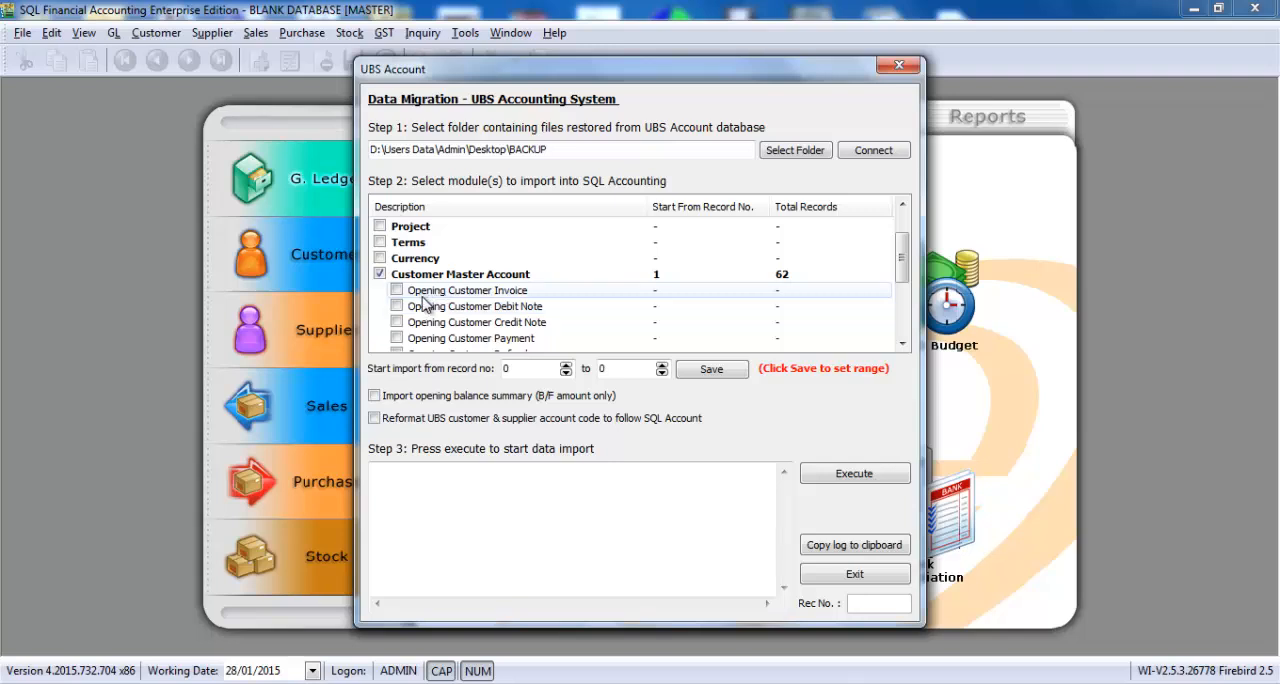
left_click(397, 306)
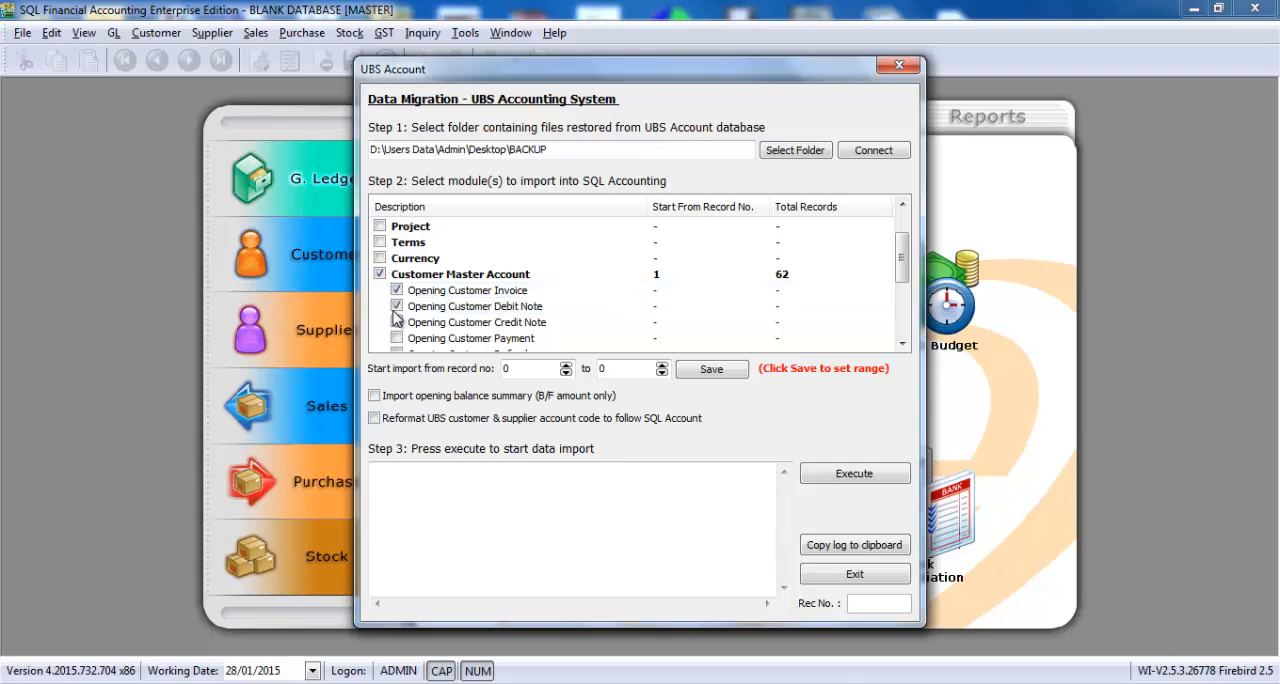
scroll("down", 3)
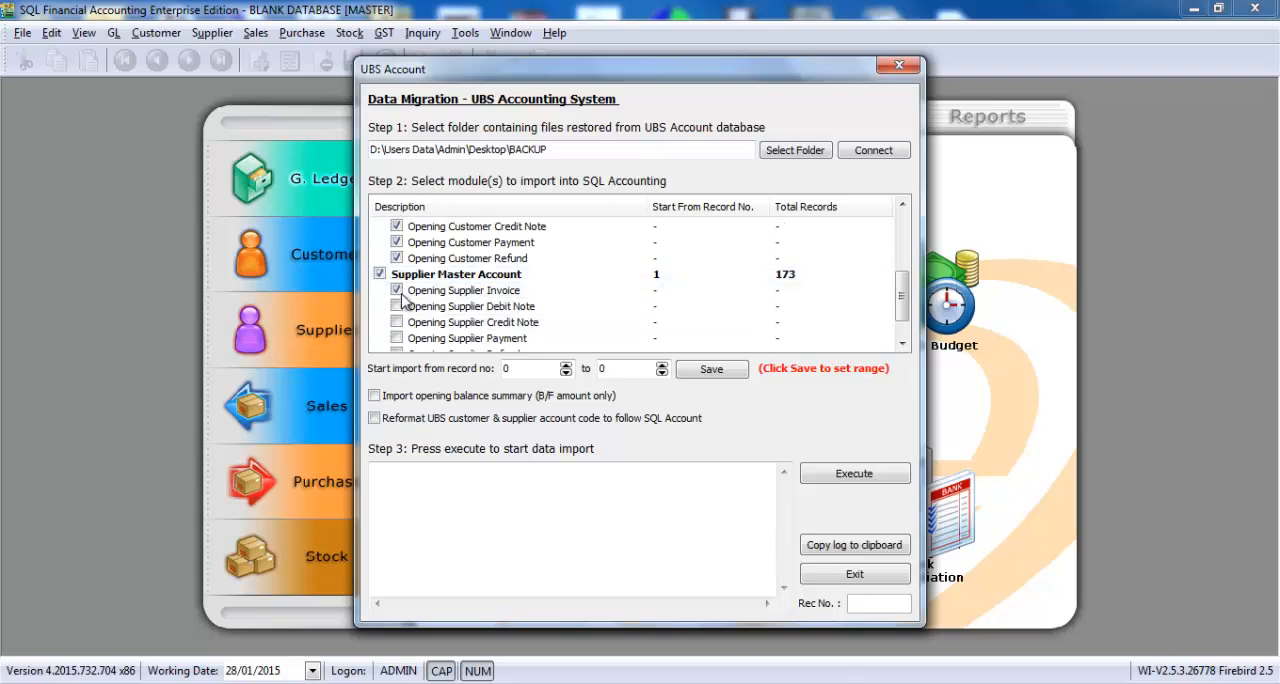
scroll("down", 3)
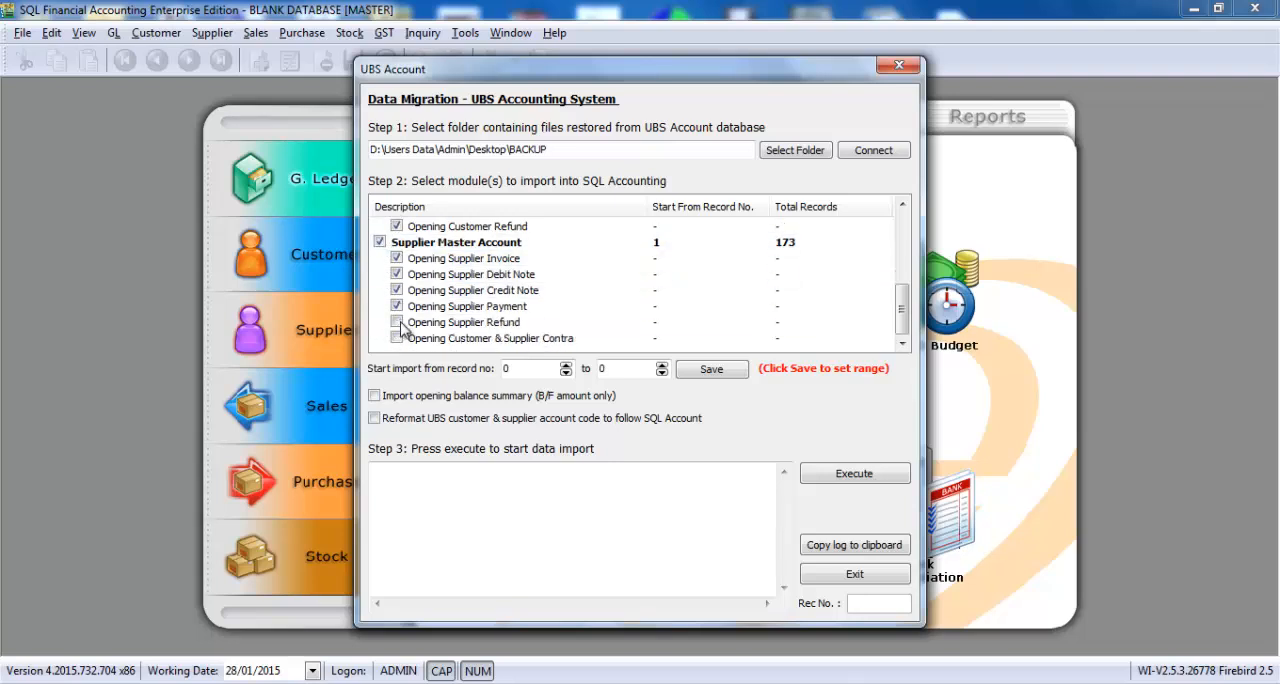
left_click(396, 322)
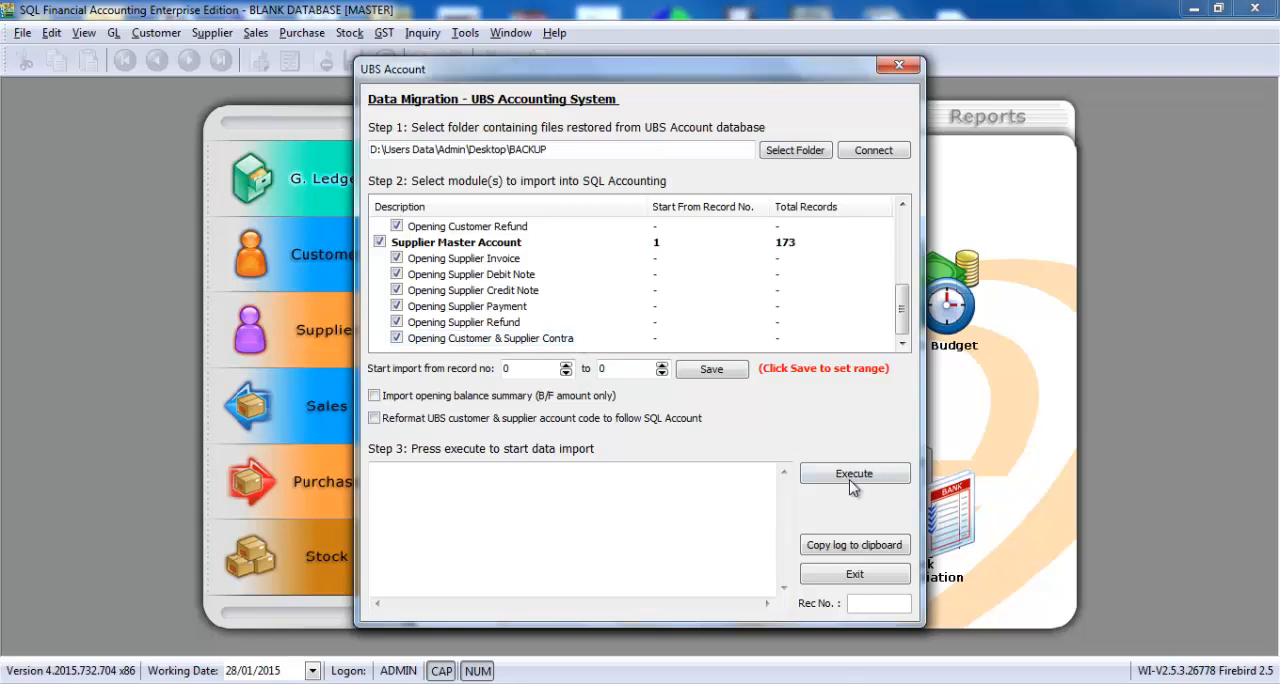
Step: Execute the migration, agree to save the existing company, wait for all modules Done, and exit
left_click(854, 473)
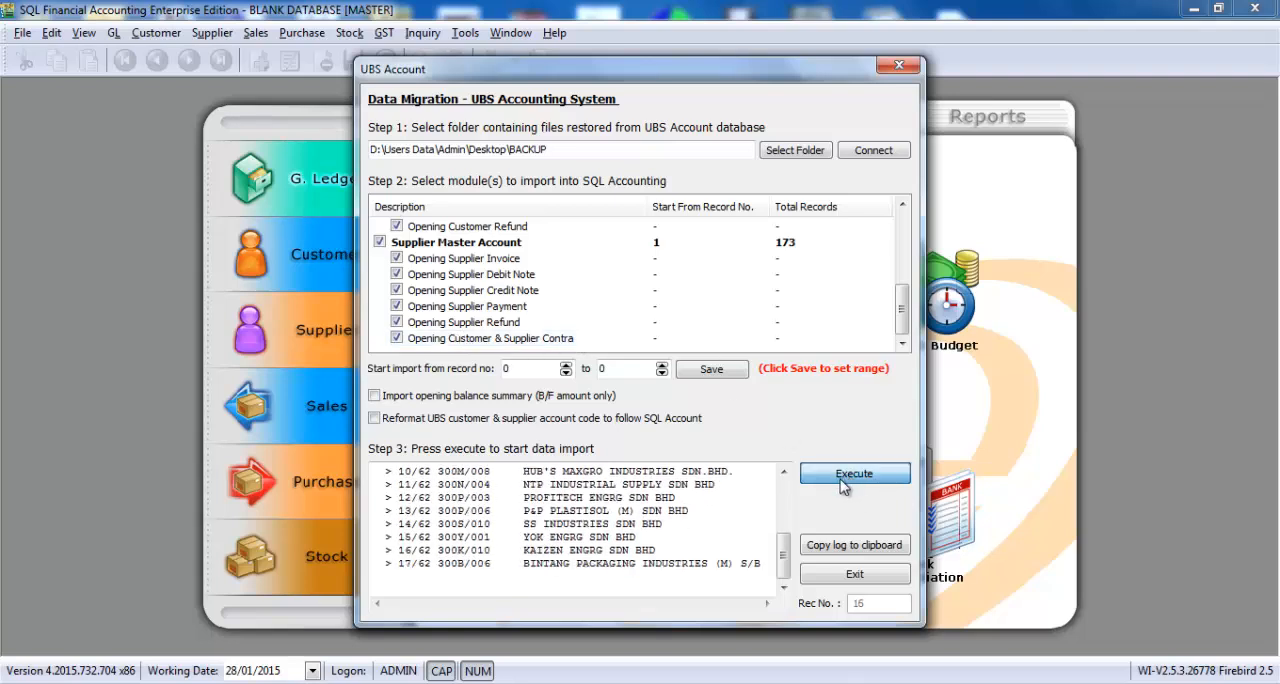
left_click(854, 473)
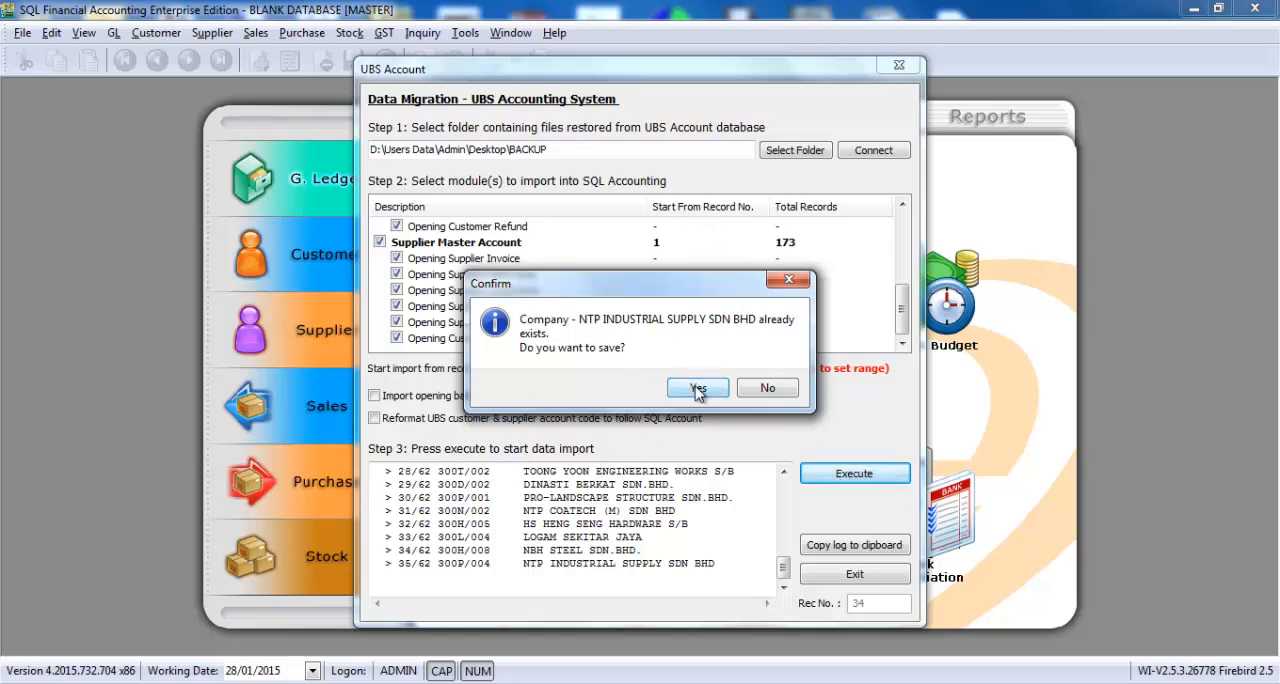
left_click(697, 388)
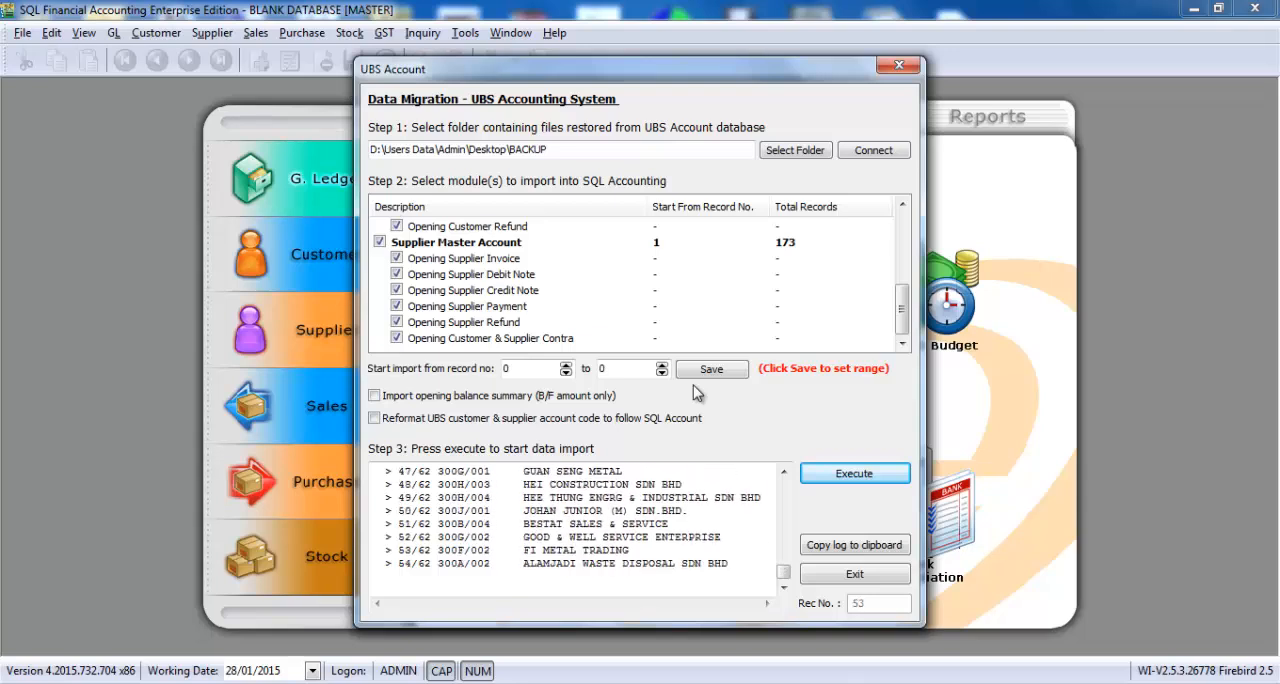
left_click(854, 473)
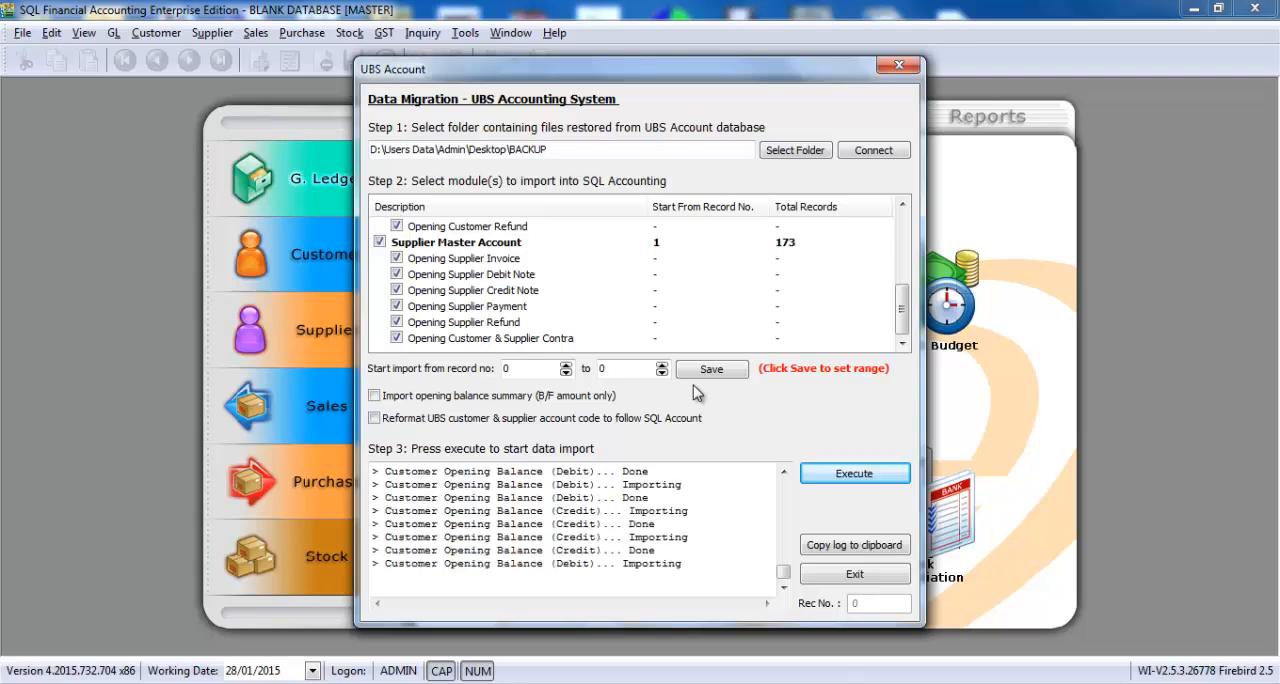
left_click(854, 473)
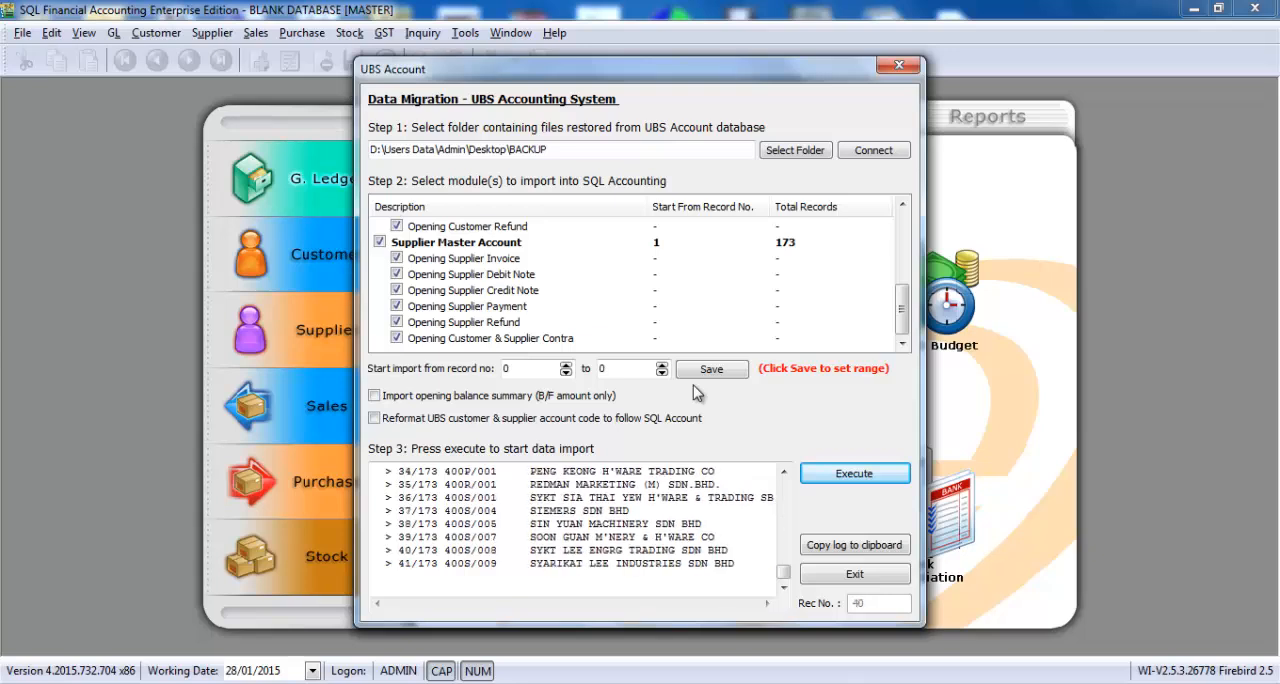
scroll("down", 3)
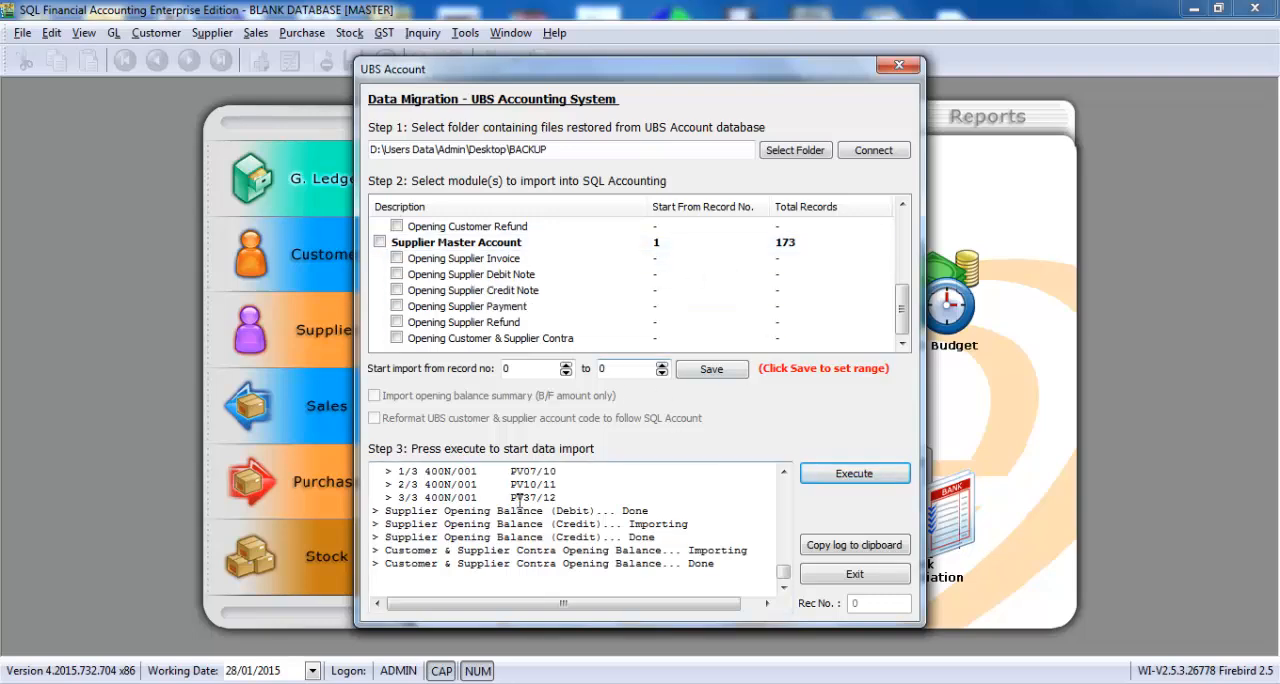
left_click(853, 573)
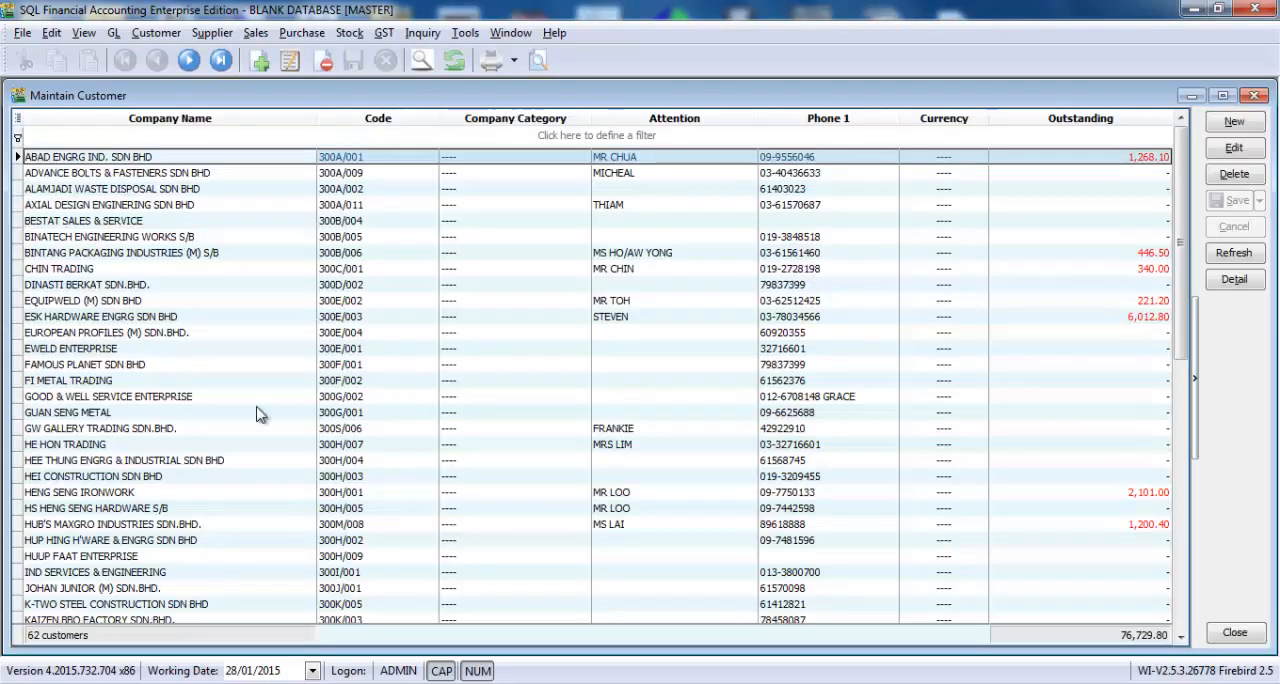
mouse_move(218, 336)
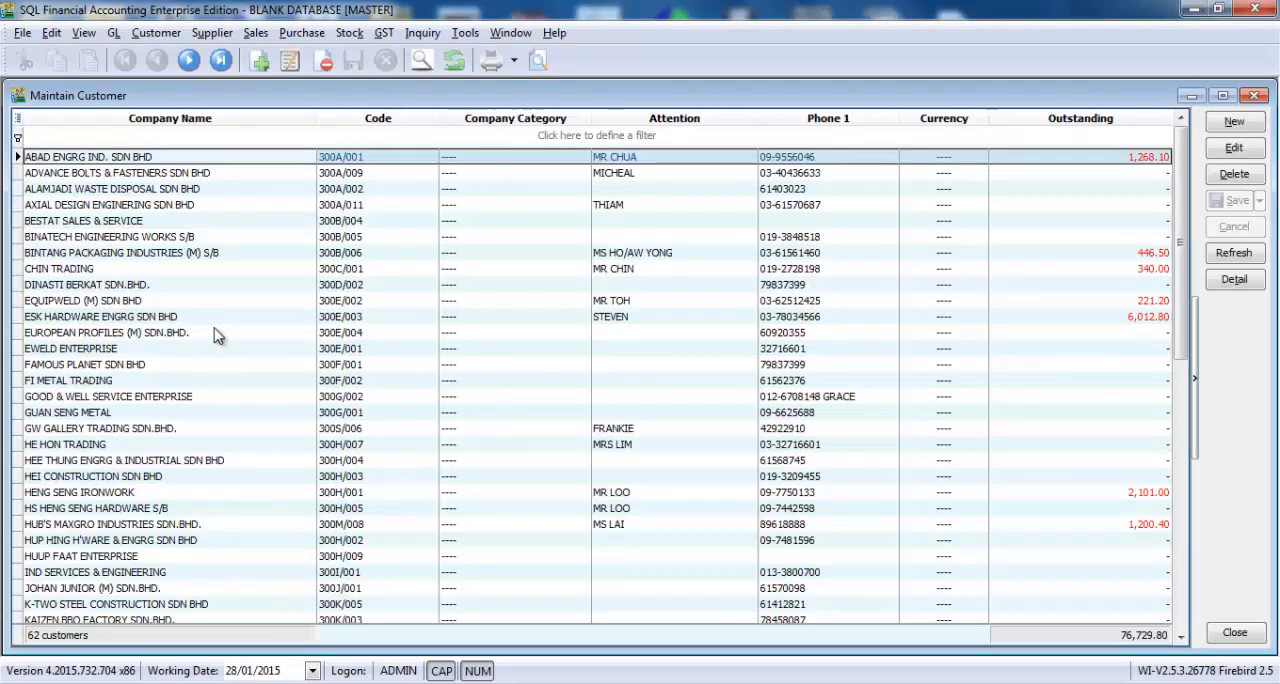
Step: View EQUIPWELD (M) SDN BHD's record and its DELIVERY branch address, then return to the list
double_click(85, 300)
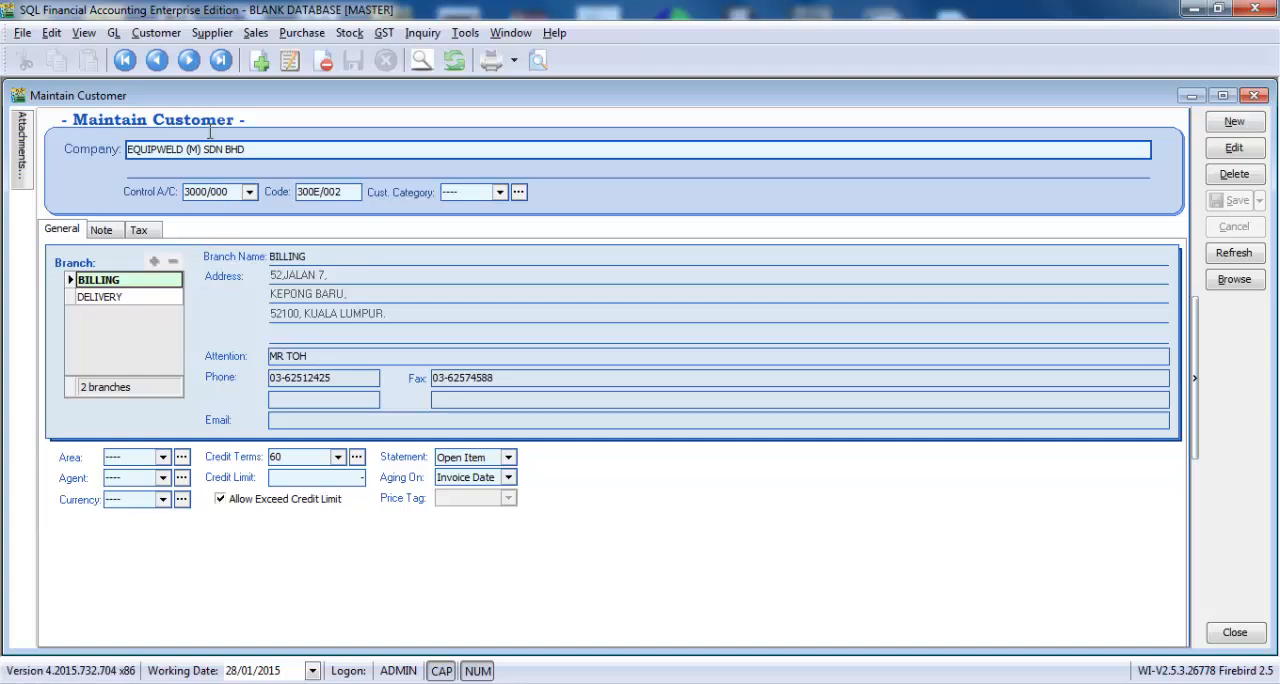
left_click(99, 296)
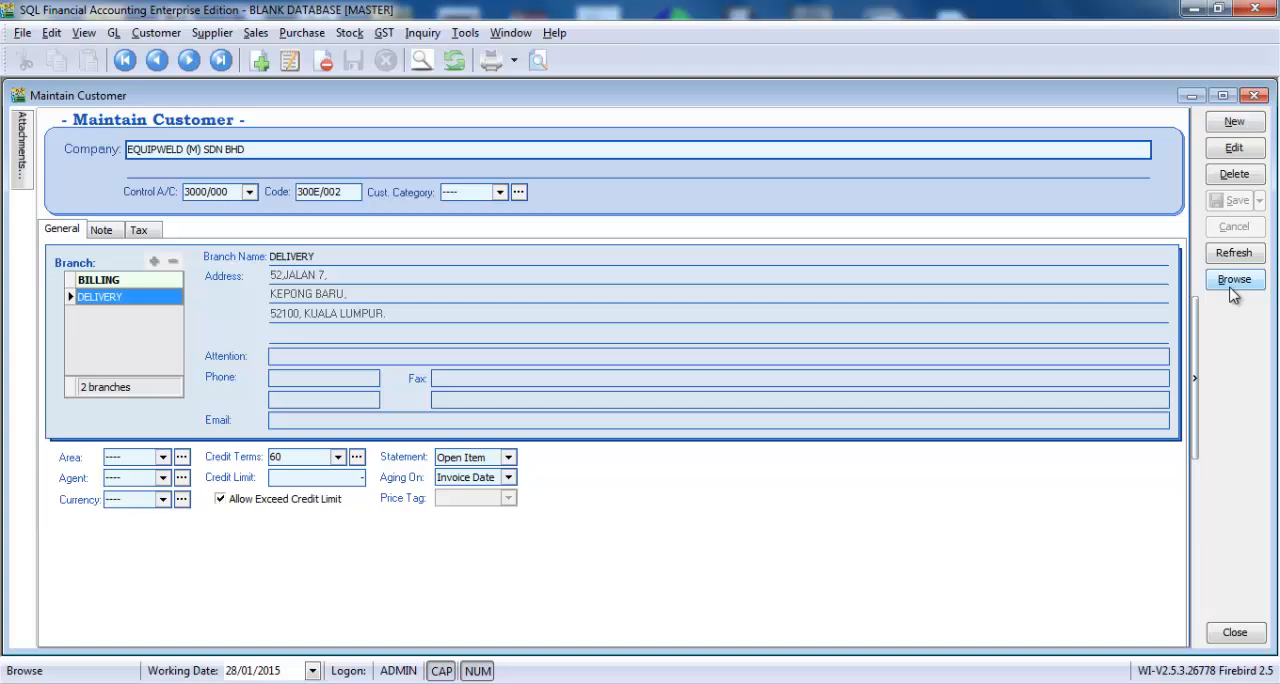
left_click(1234, 279)
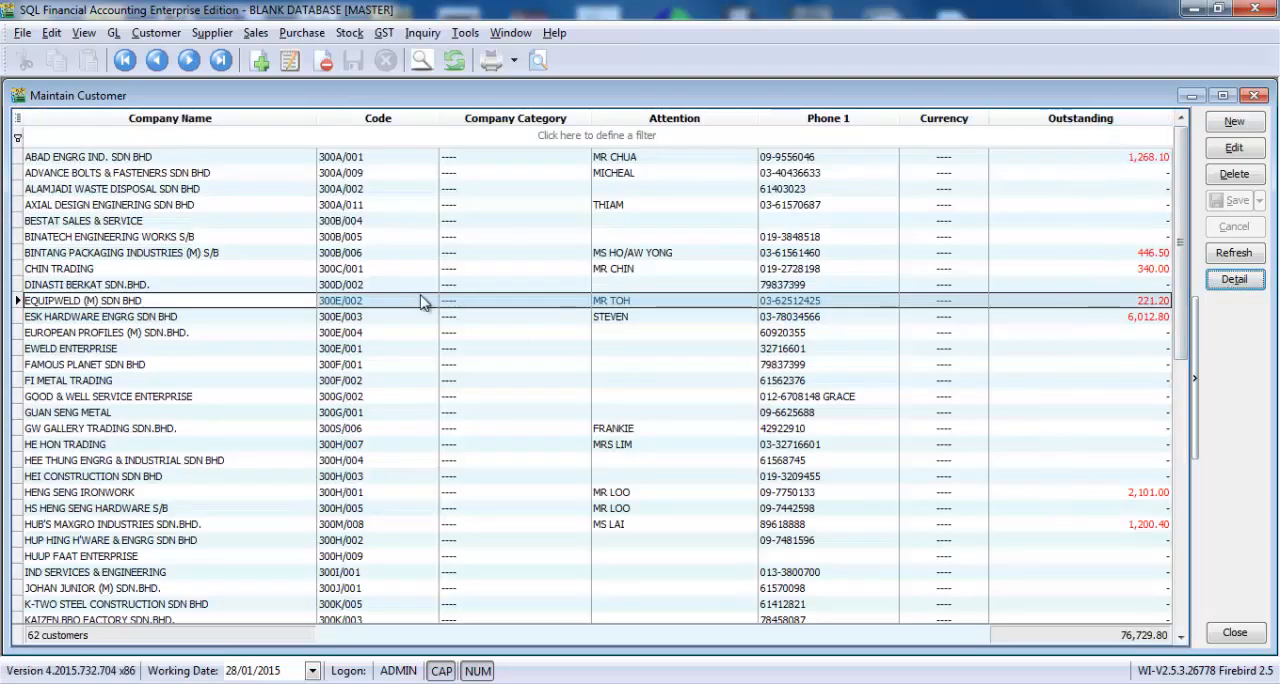
Step: Glance at the supplier functions menu and close the Maintain Customer window
left_click(212, 32)
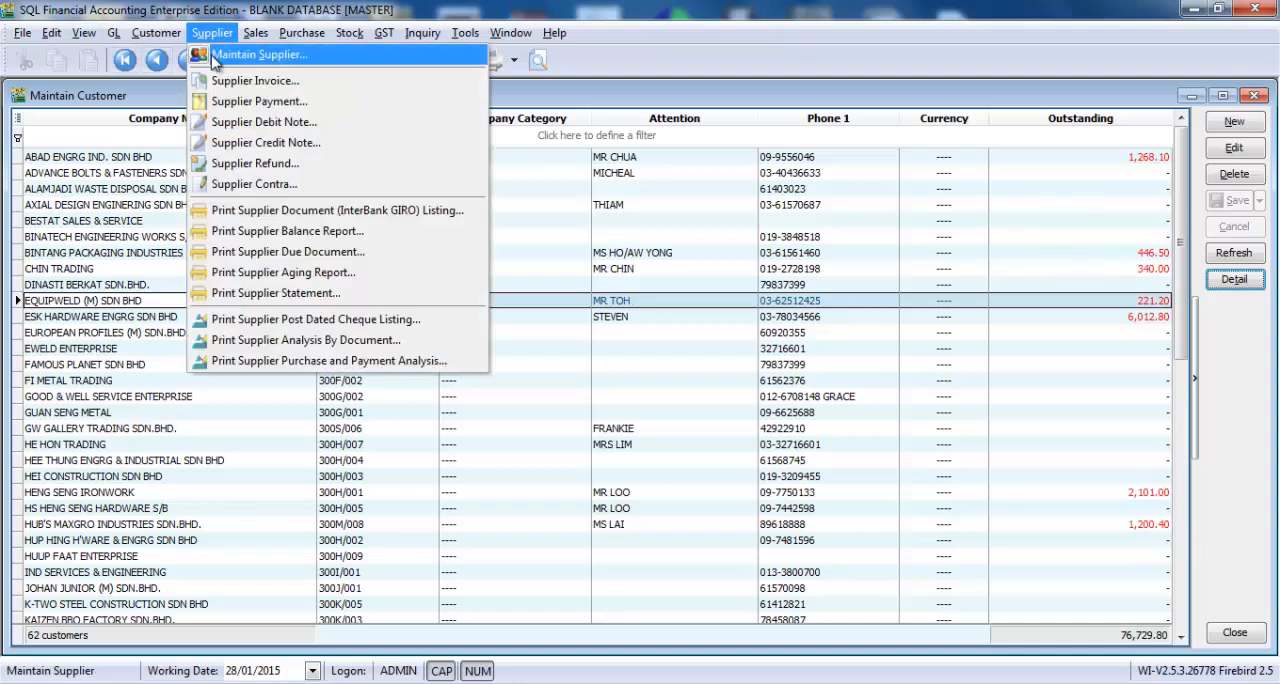
left_click(260, 54)
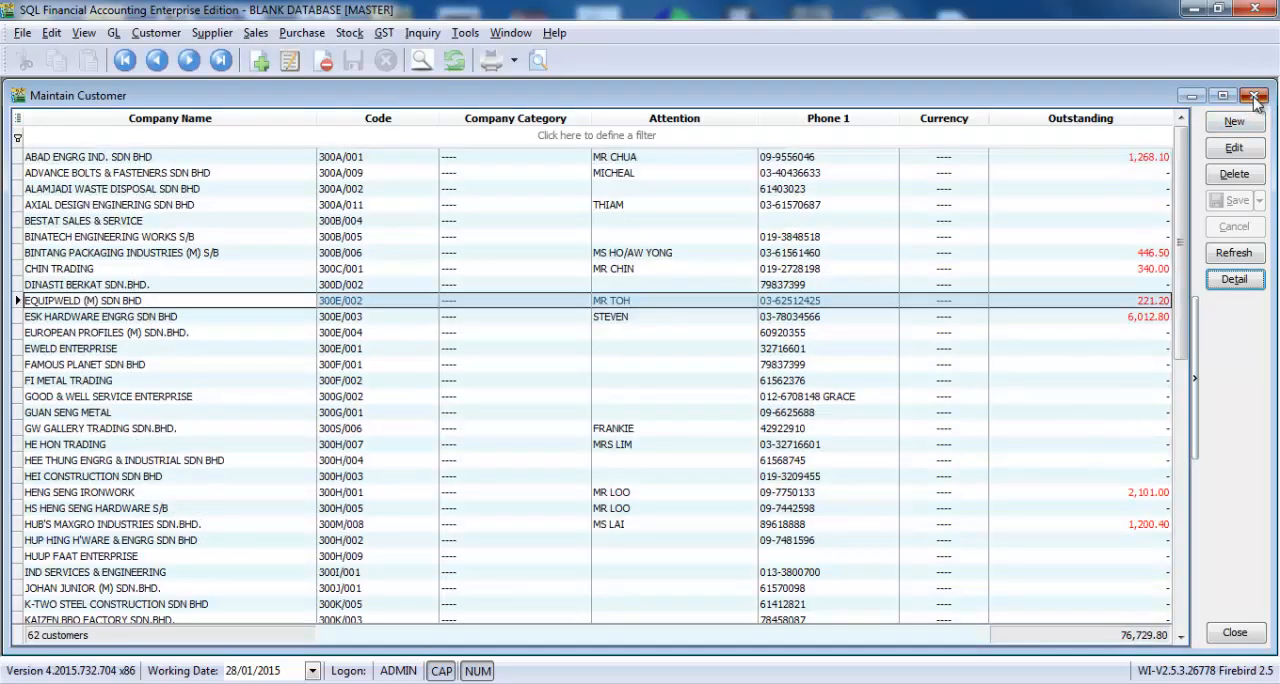
left_click(1256, 95)
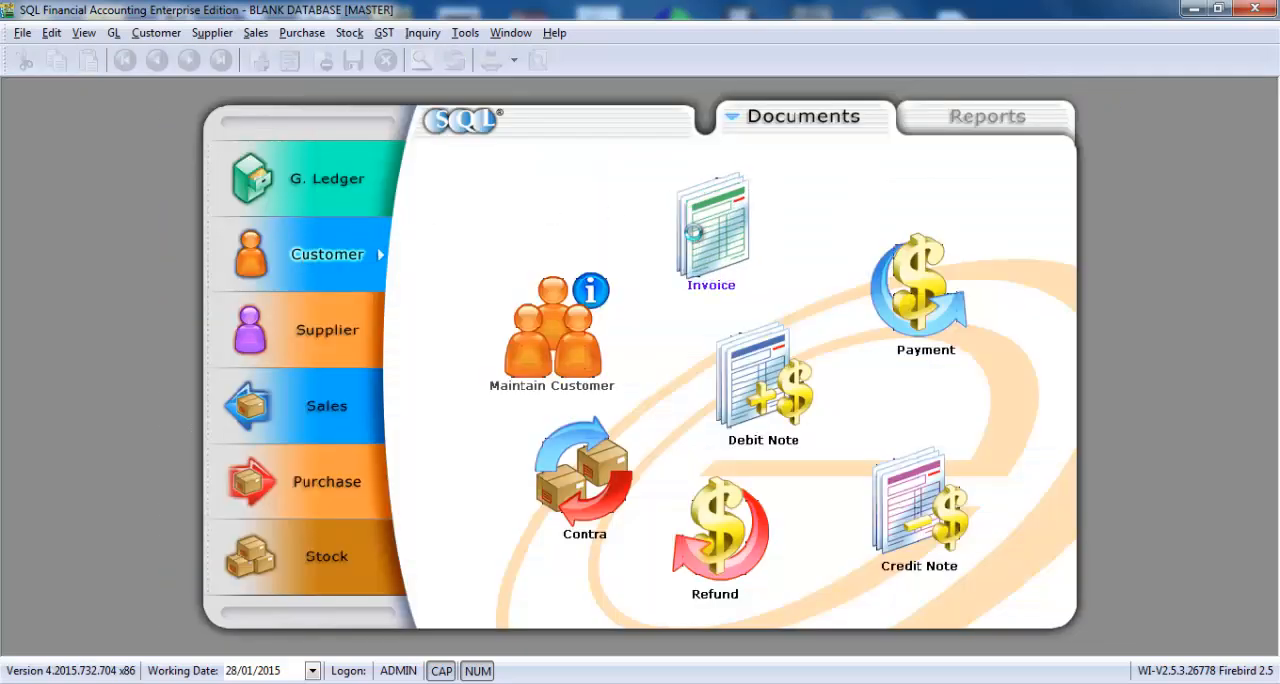
Step: List the customer invoices and display invoice 14956 for SS INDUSTRIES SDN BHD totalling 22,837.50
left_click(711, 225)
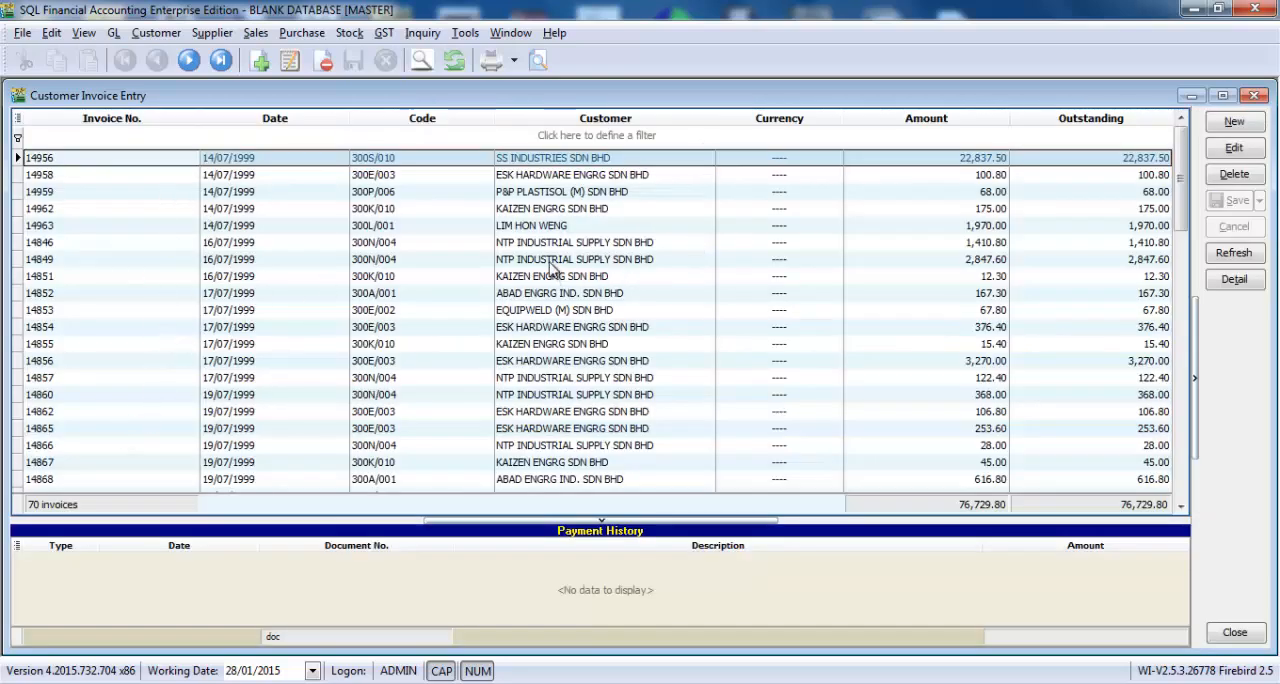
double_click(552, 157)
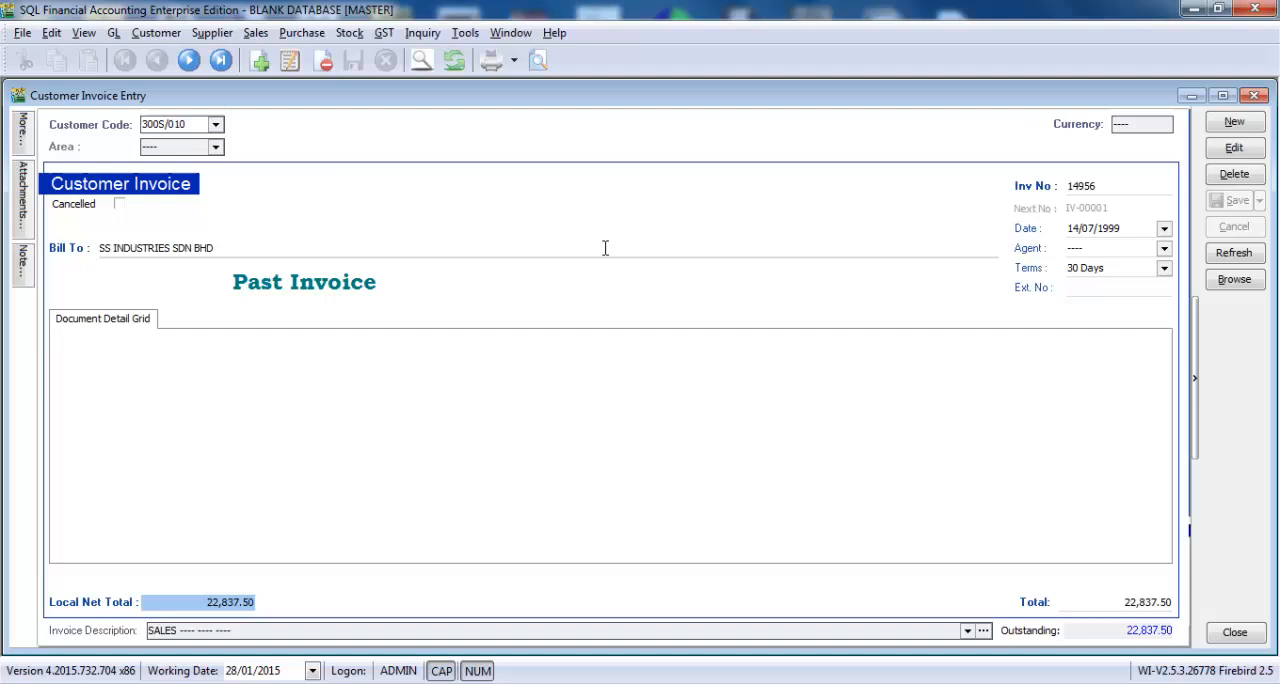
mouse_move(1060, 208)
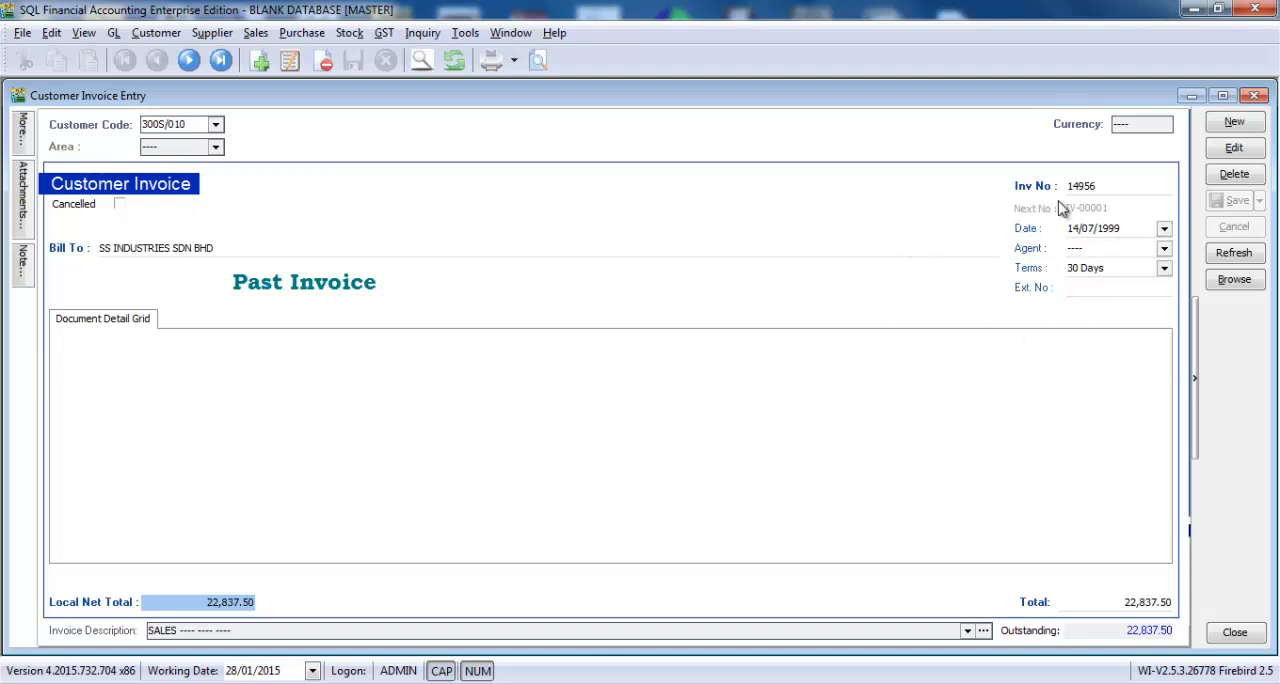
mouse_move(1124, 586)
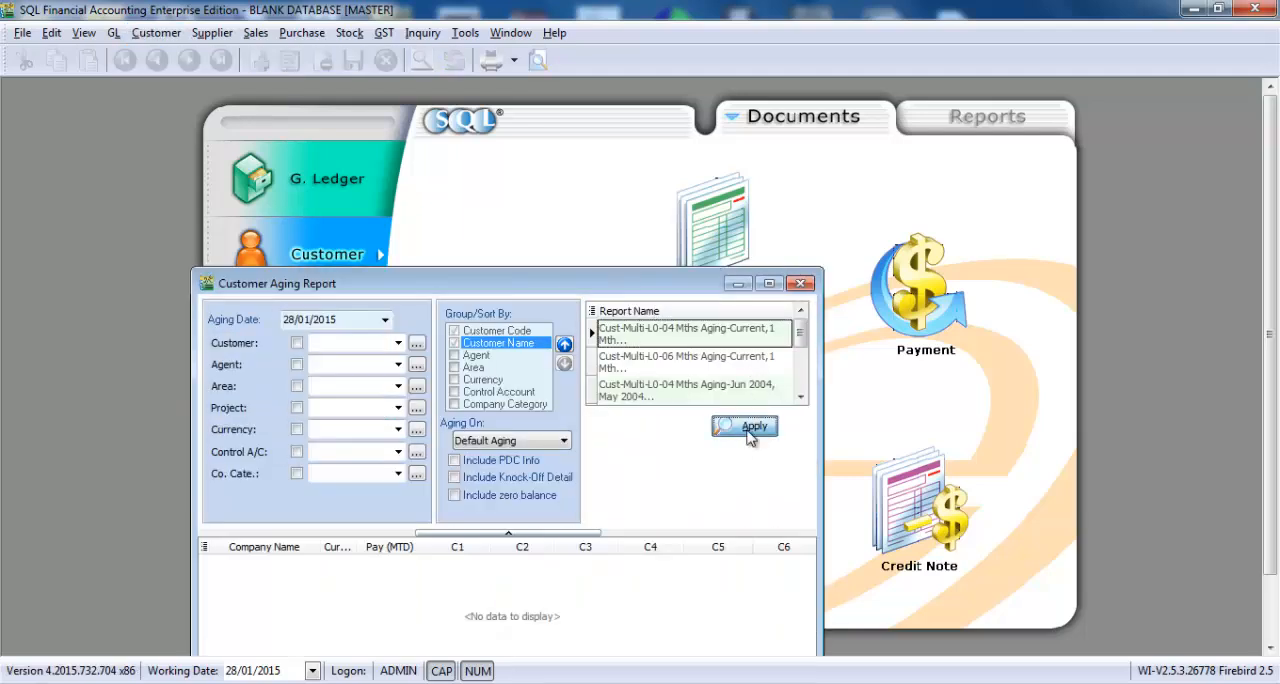
Step: Apply the aging figures, preview the Cust 4 Months Aging report, then close the preview and dialog
left_click(745, 425)
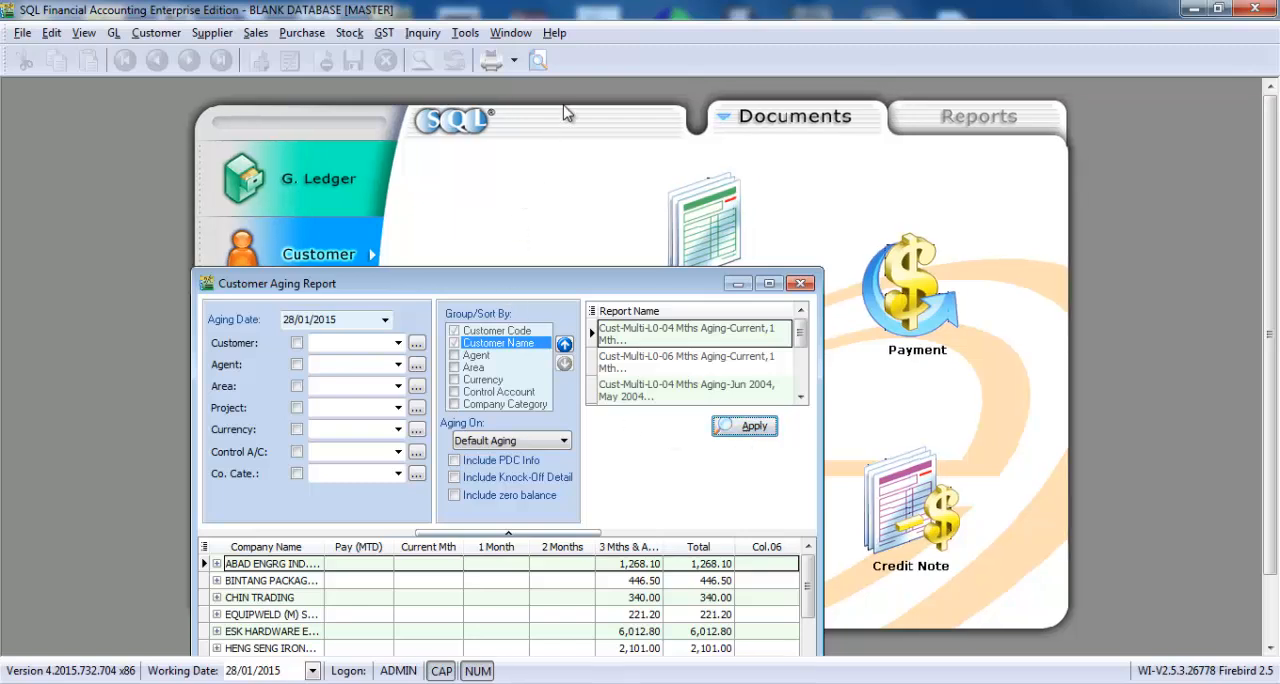
left_click(753, 425)
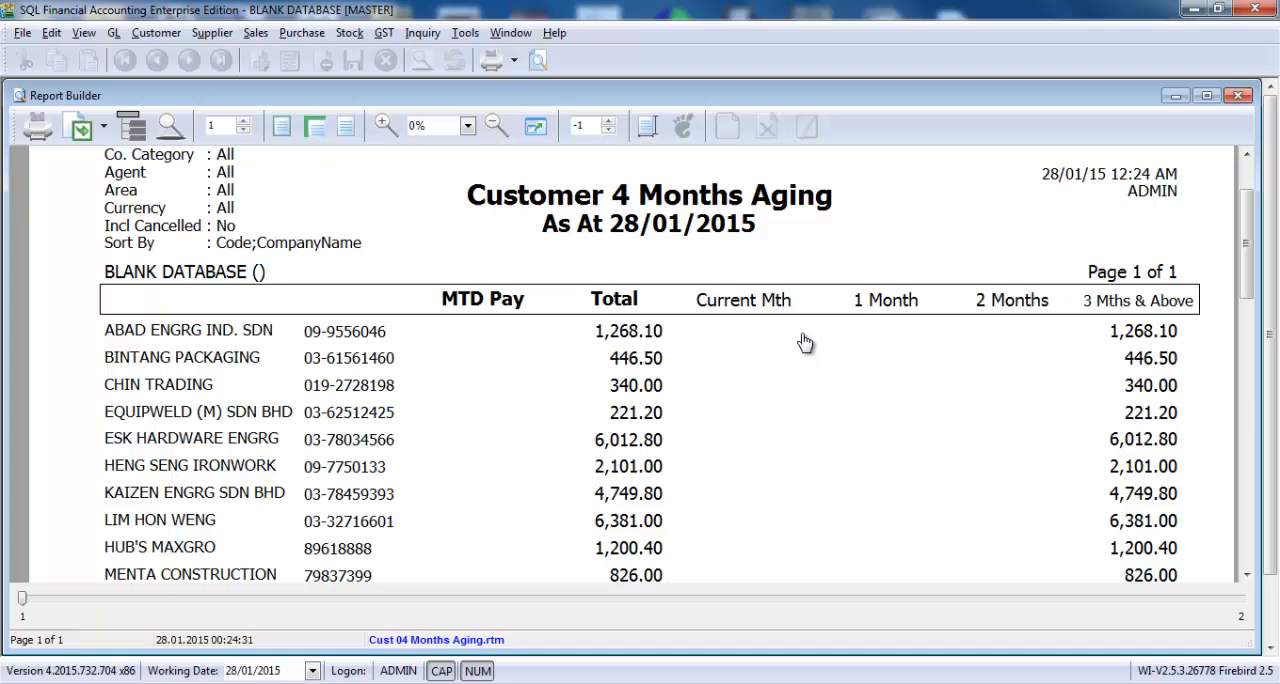
scroll("up", 3)
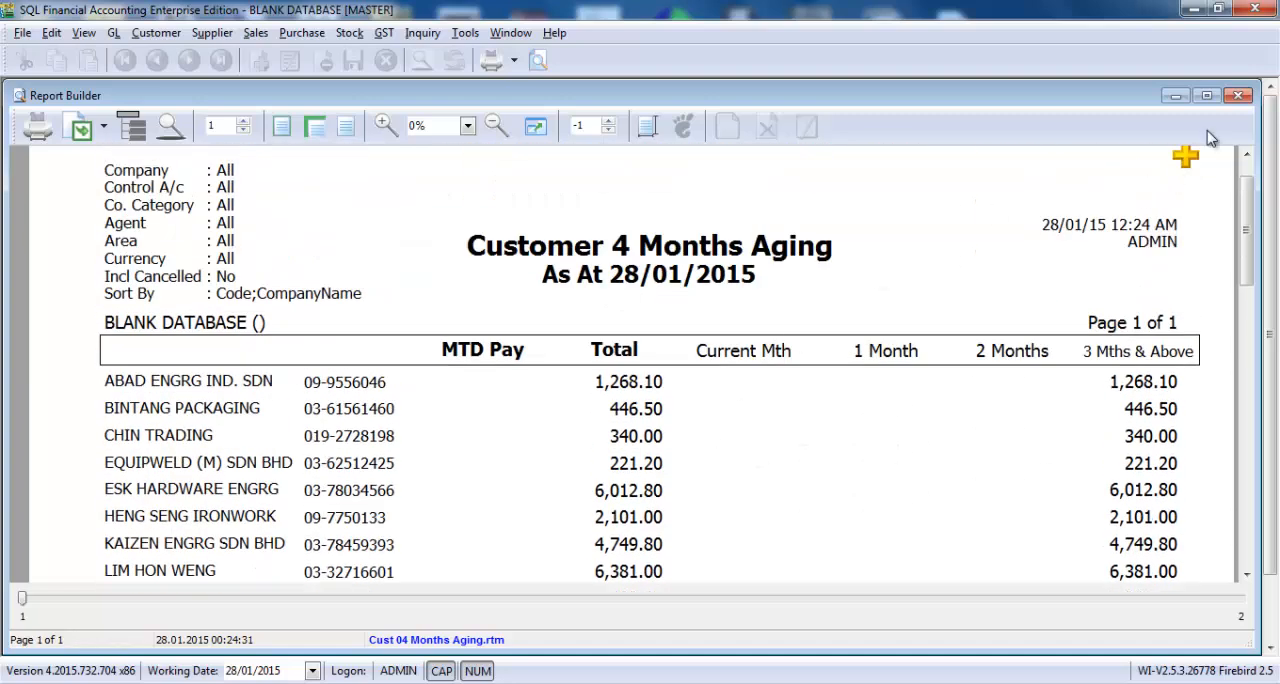
left_click(1238, 95)
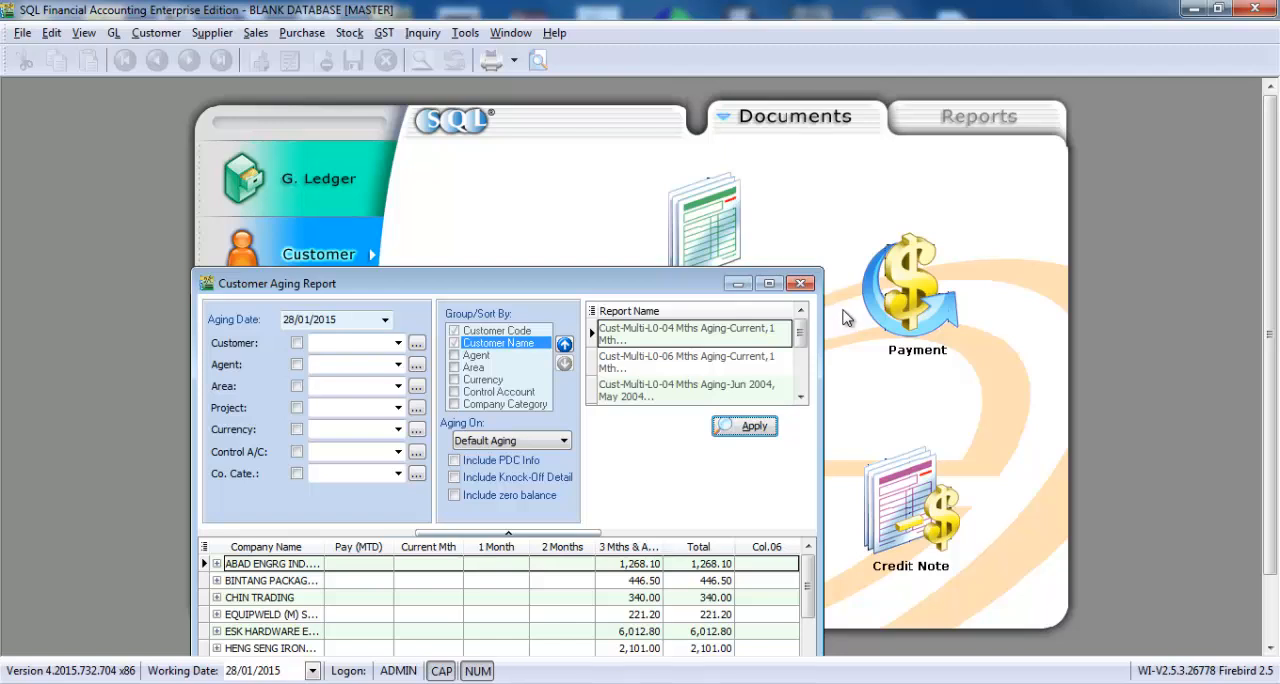
mouse_move(827, 322)
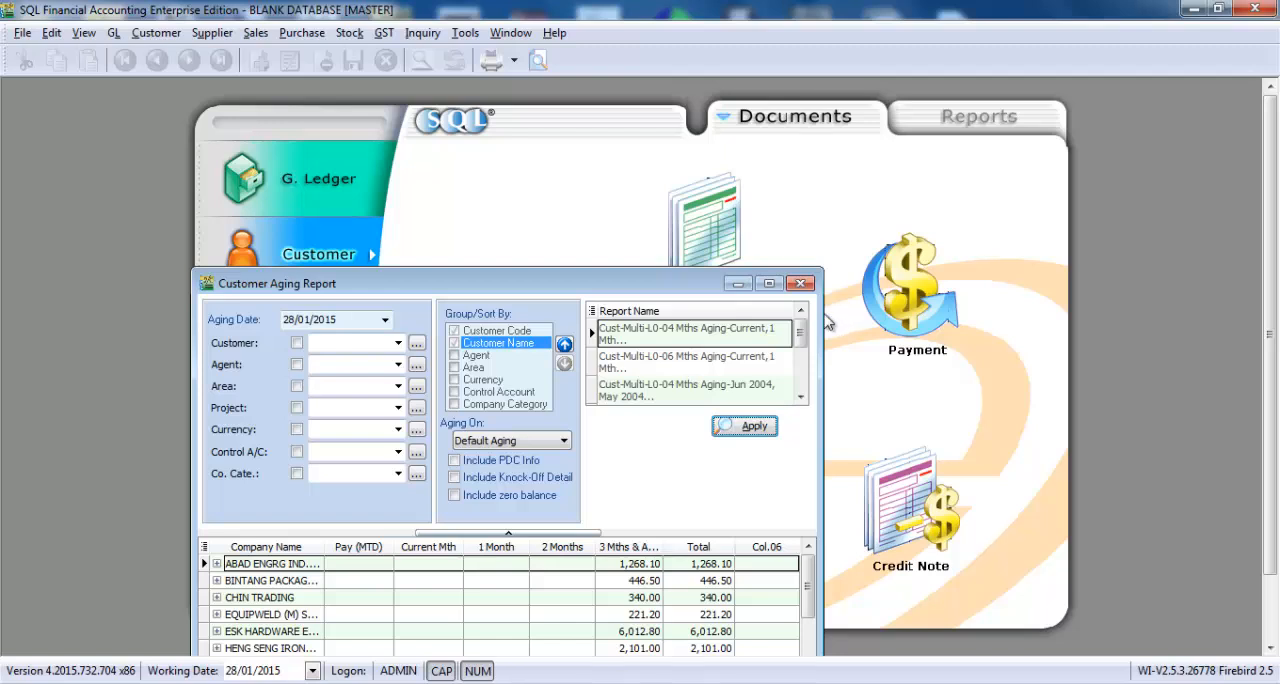
left_click(802, 283)
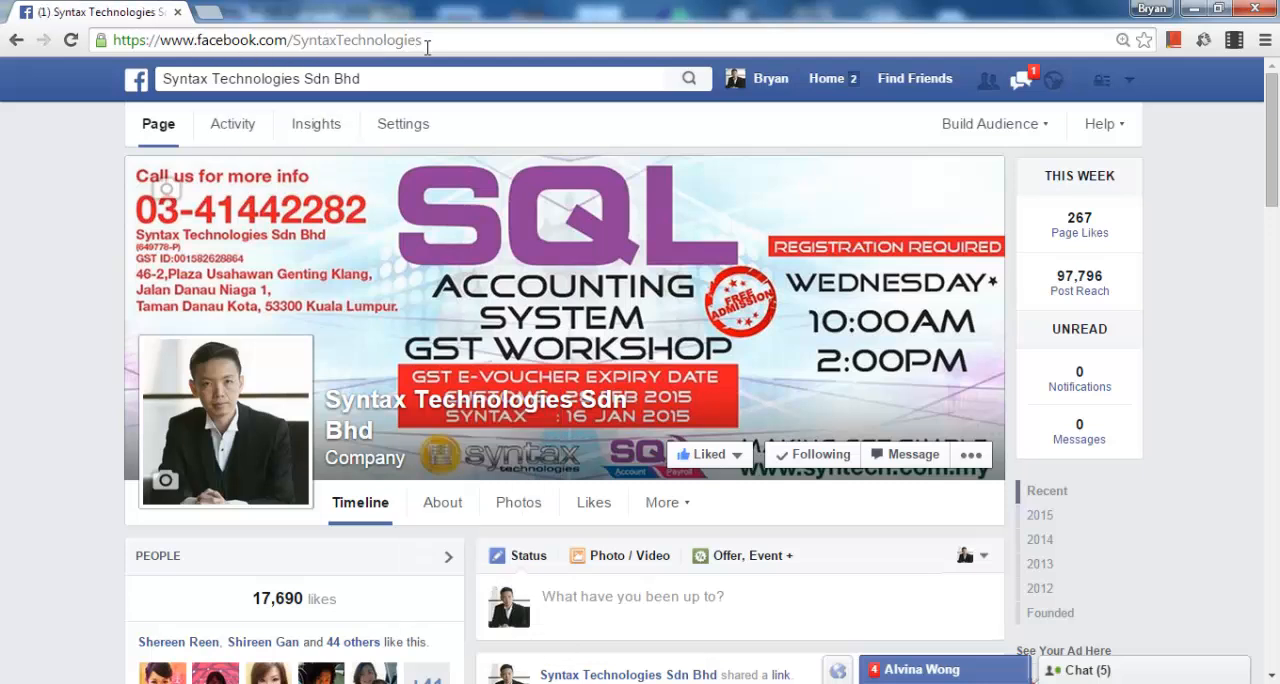
mouse_move(737, 400)
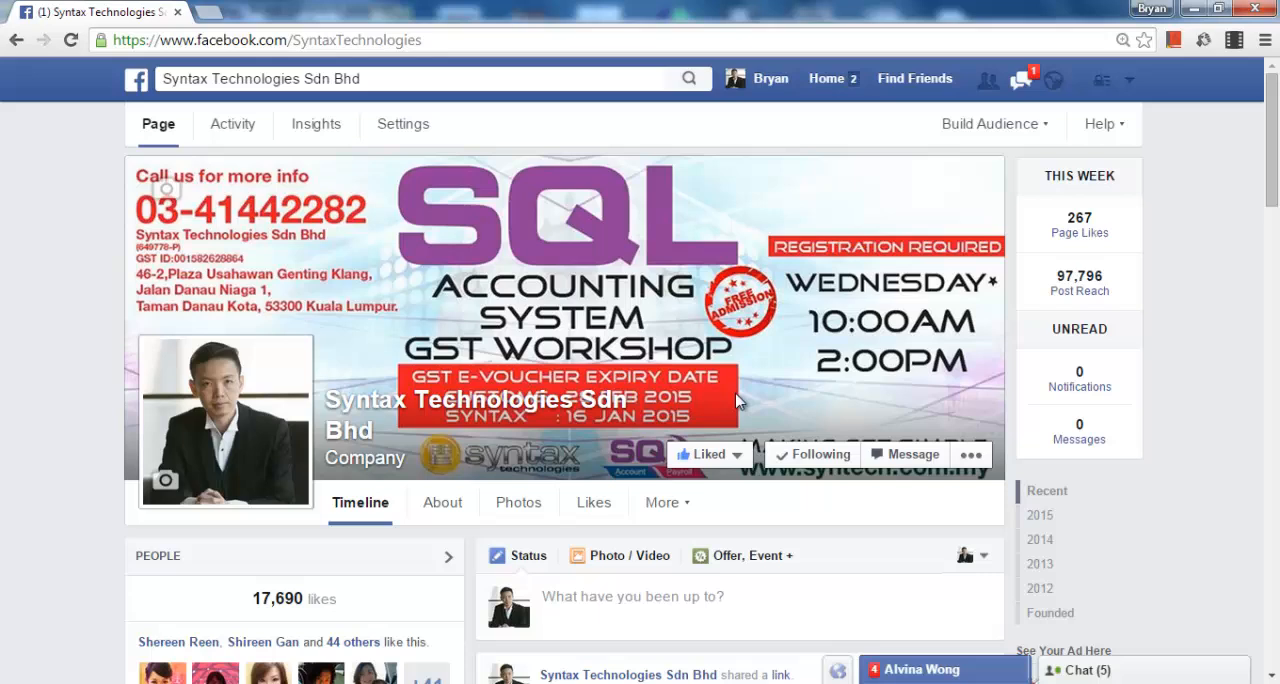
mouse_move(375, 571)
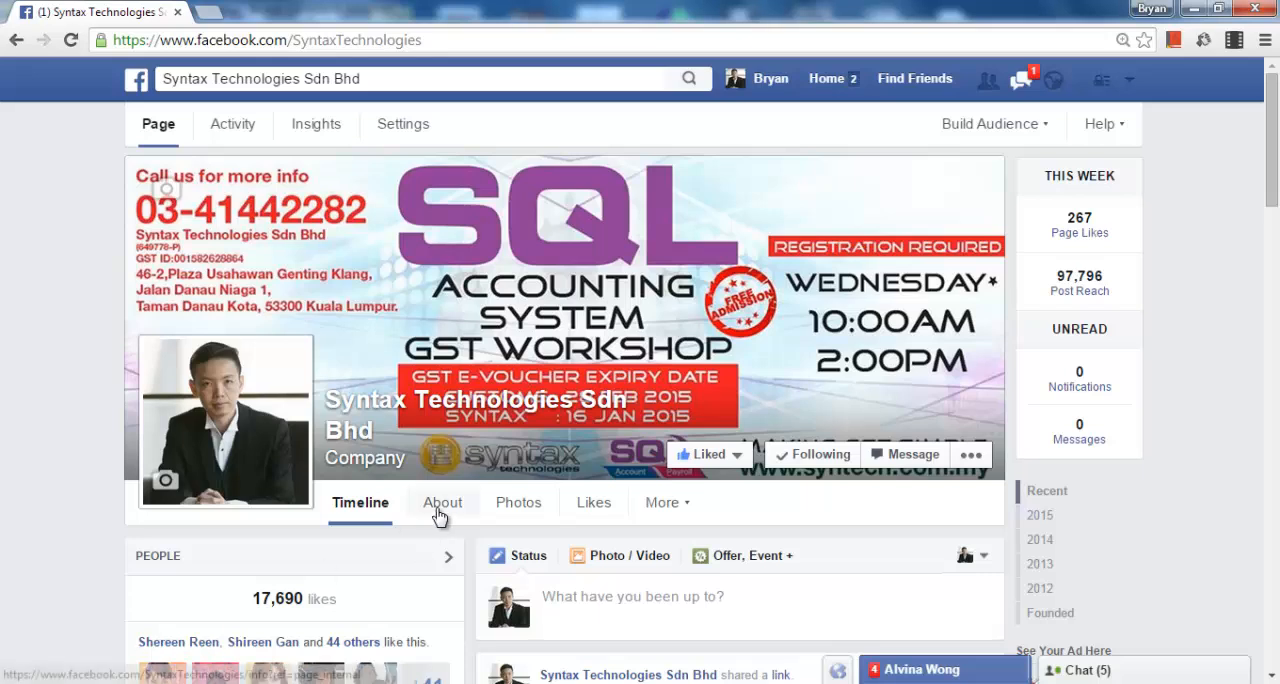
mouse_move(470, 470)
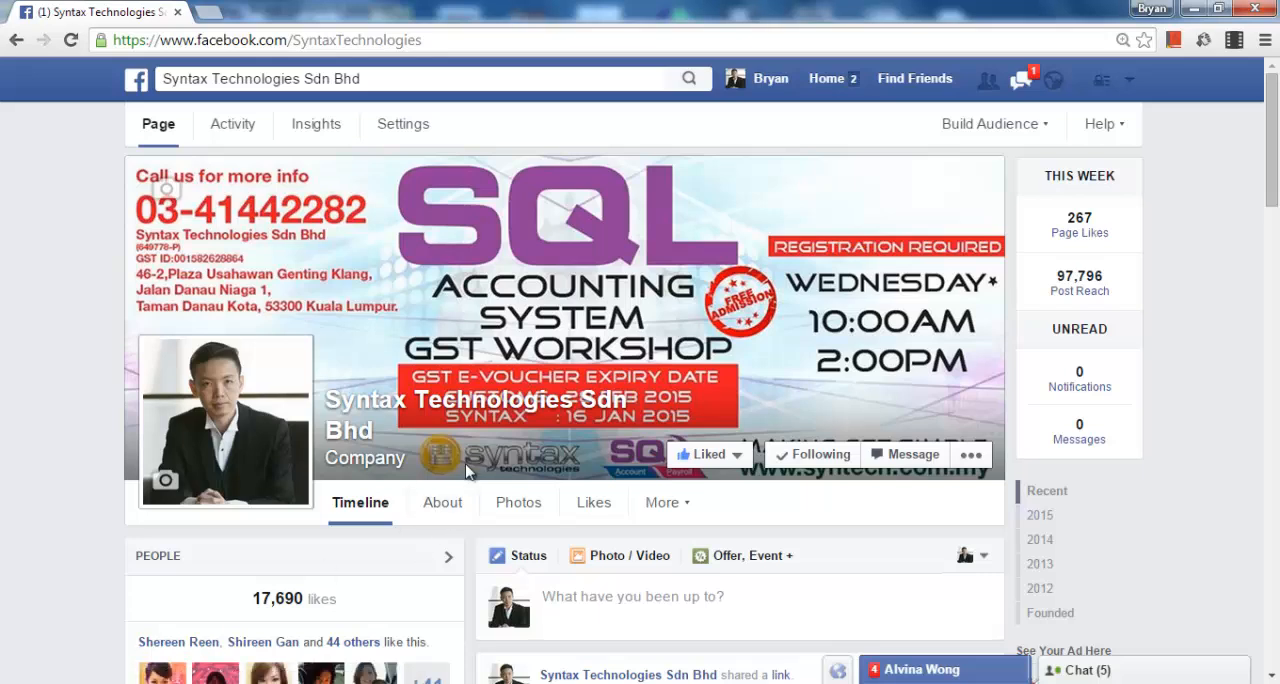
mouse_move(601, 385)
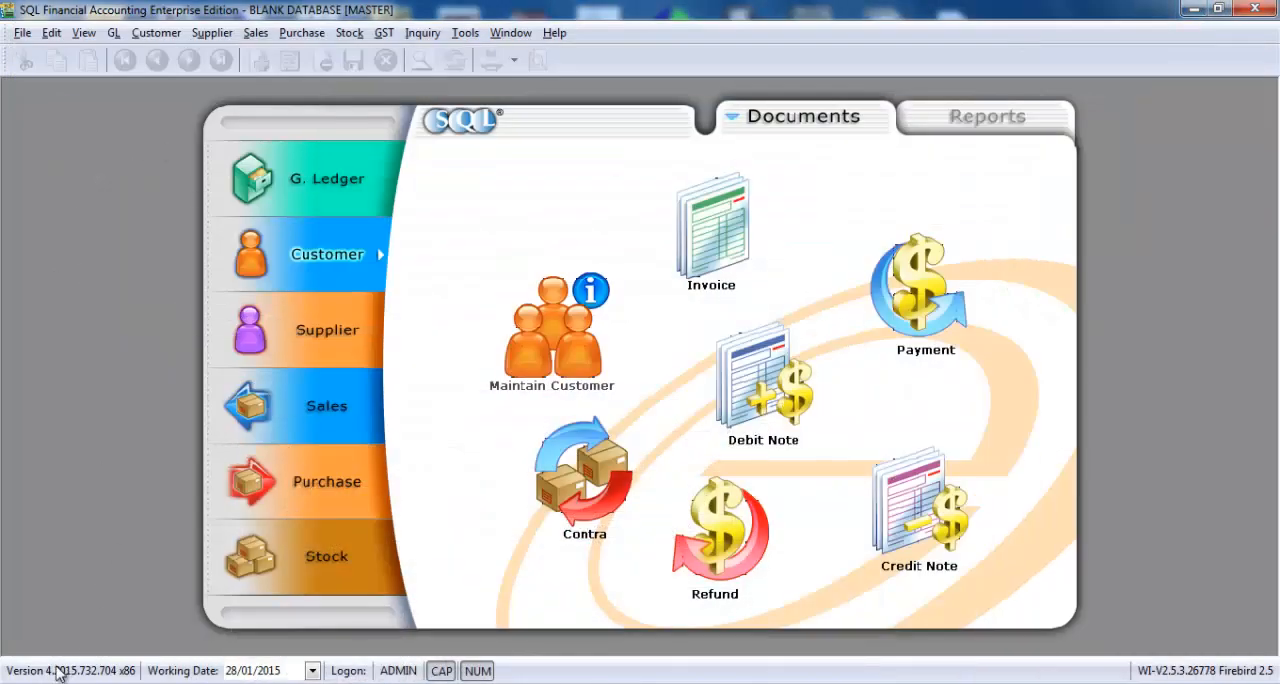
Step: Show the Windows desktop and launch Google Chrome from its shortcut
left_click(1216, 9)
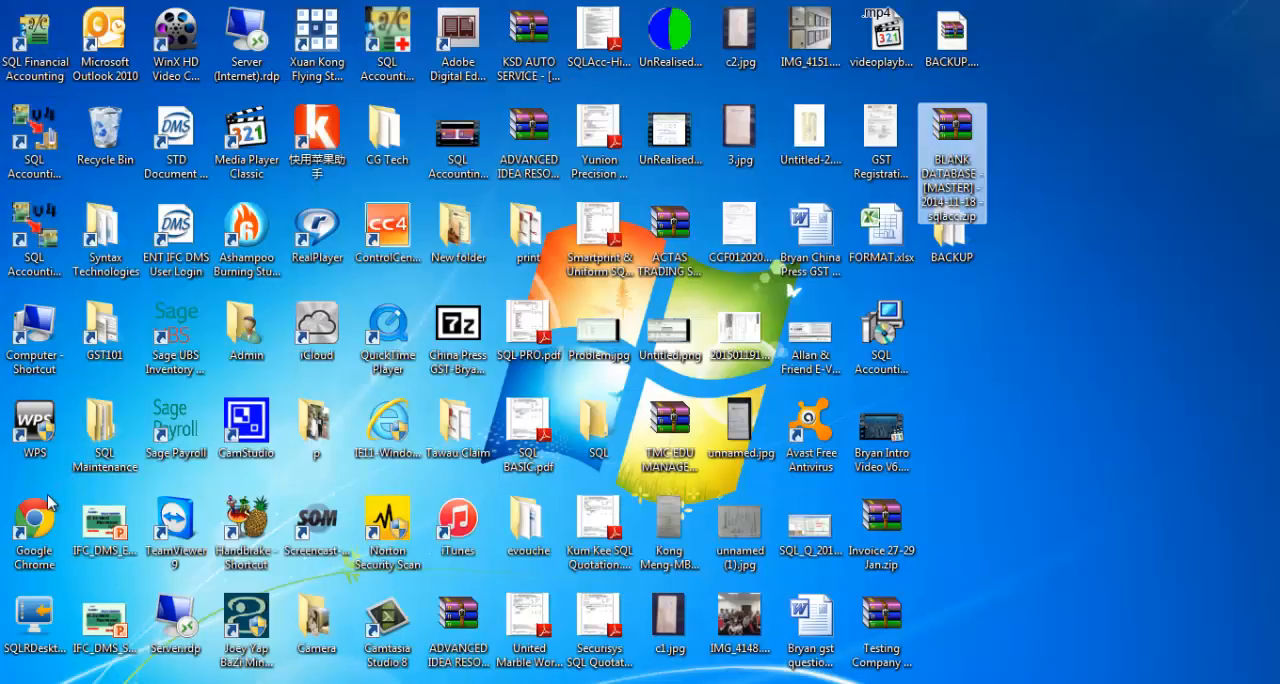
double_click(33, 518)
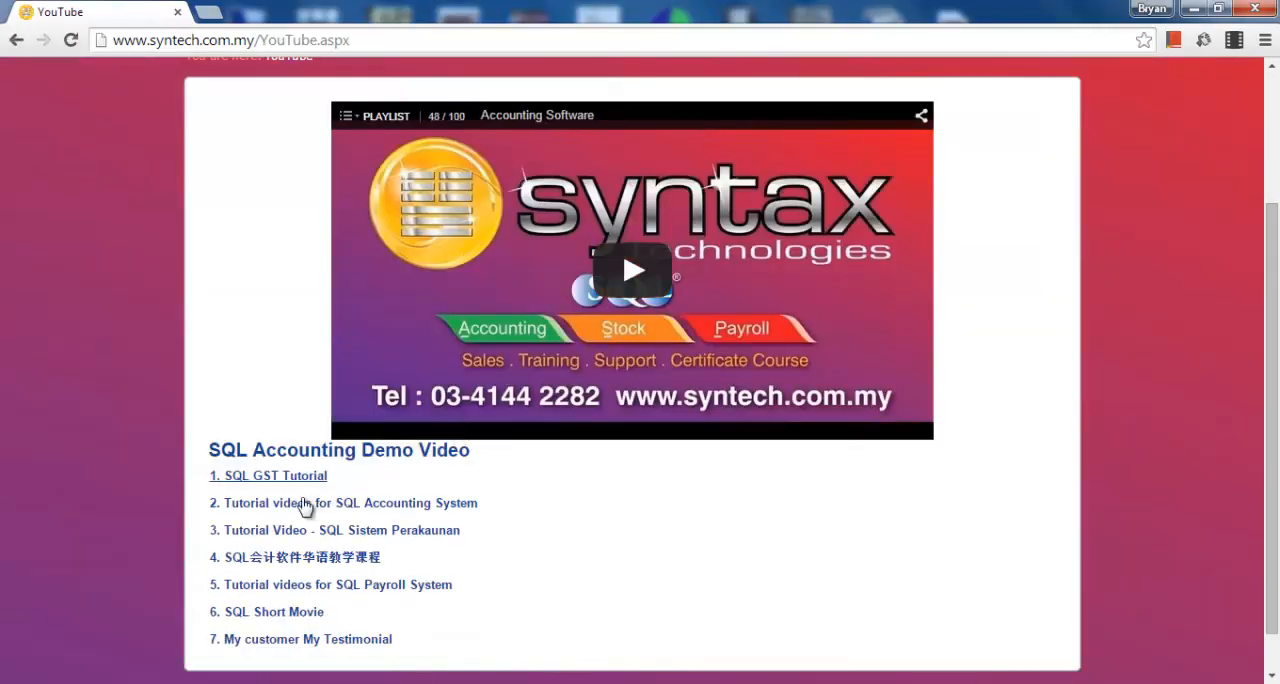
Step: Expand the SQL Accounting demo video list and scroll through the tutorial titles
left_click(267, 475)
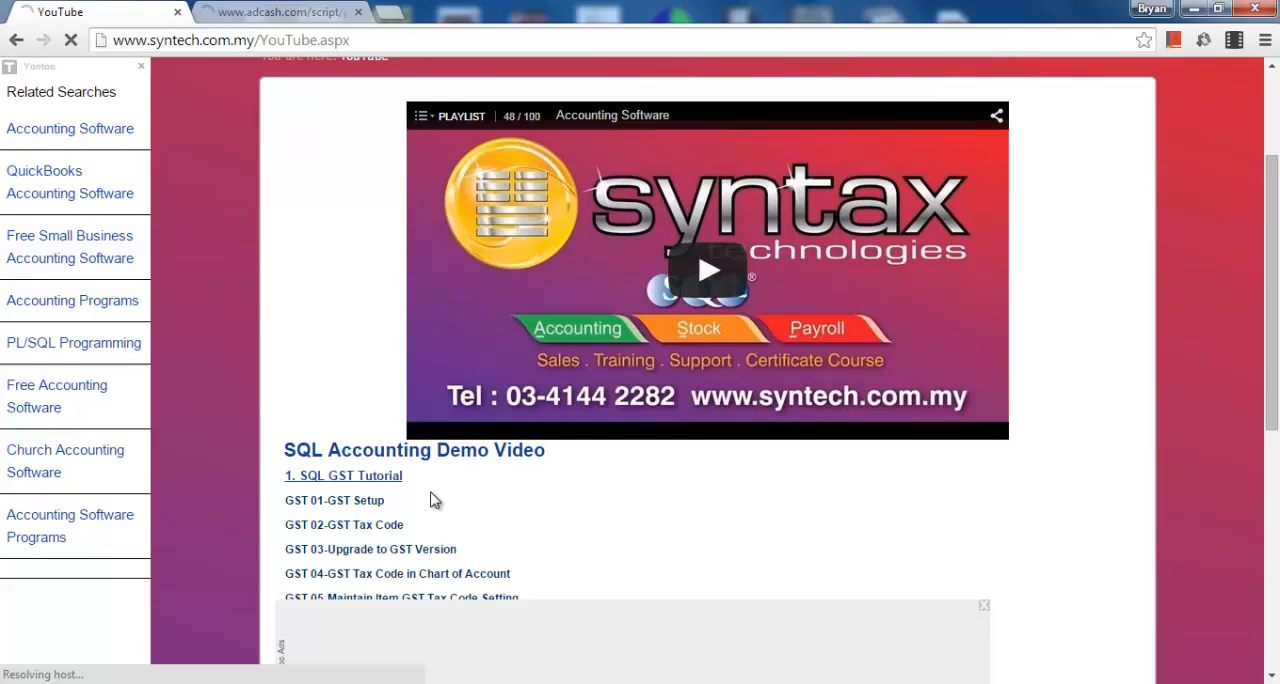
scroll("down", 3)
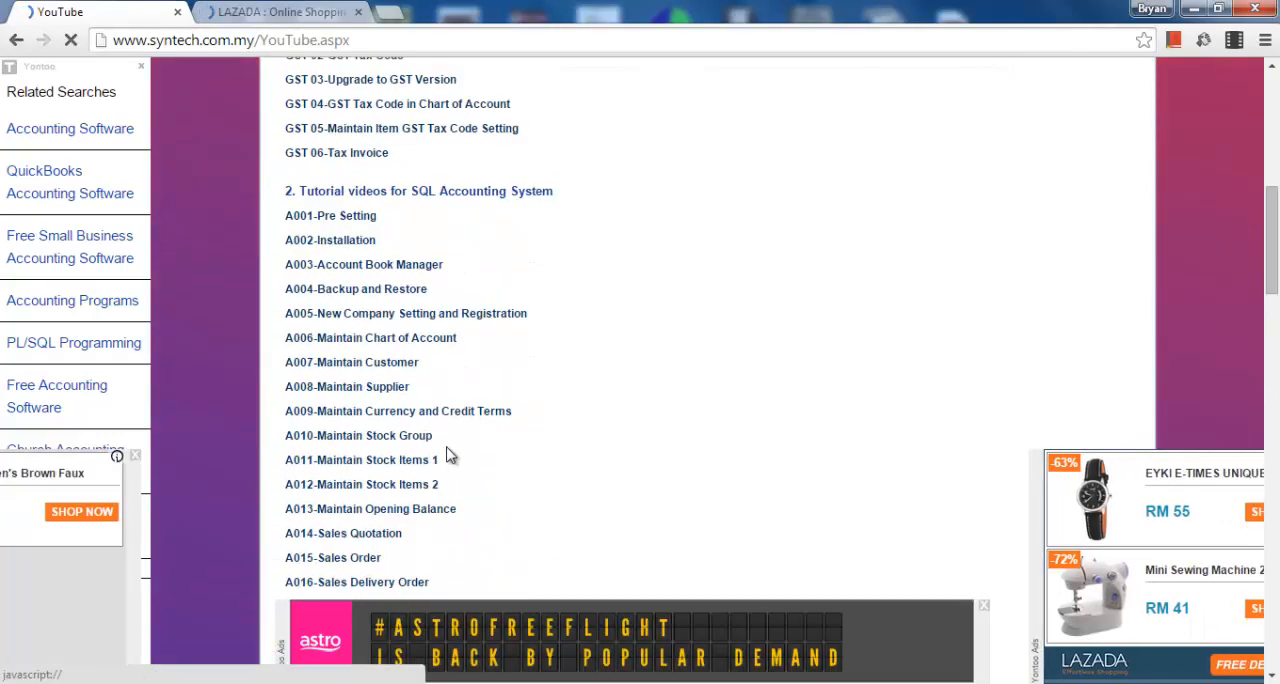
scroll("down", 3)
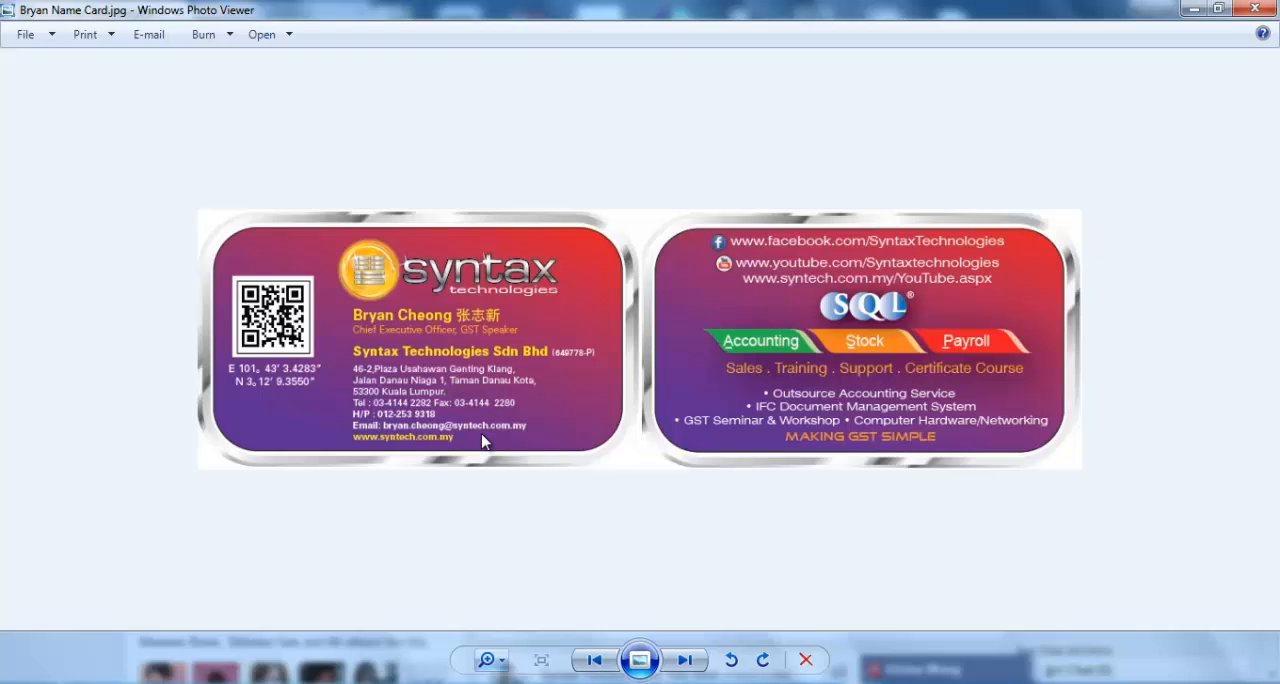
mouse_move(435, 508)
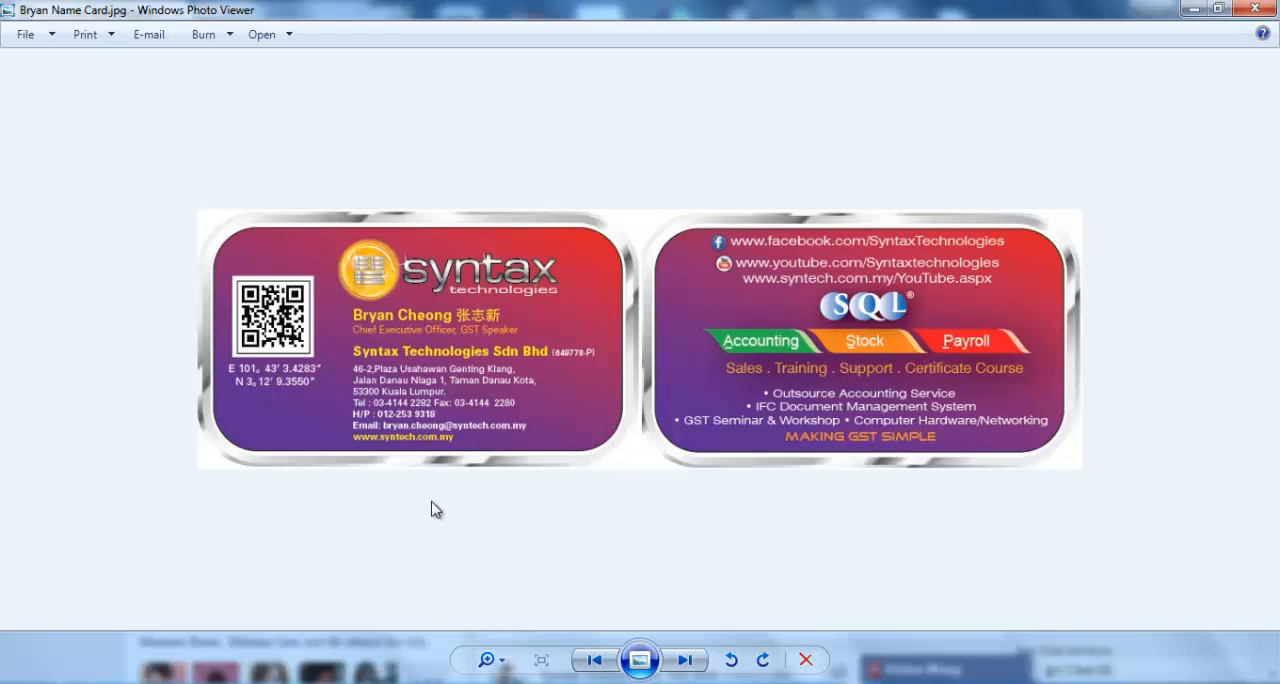